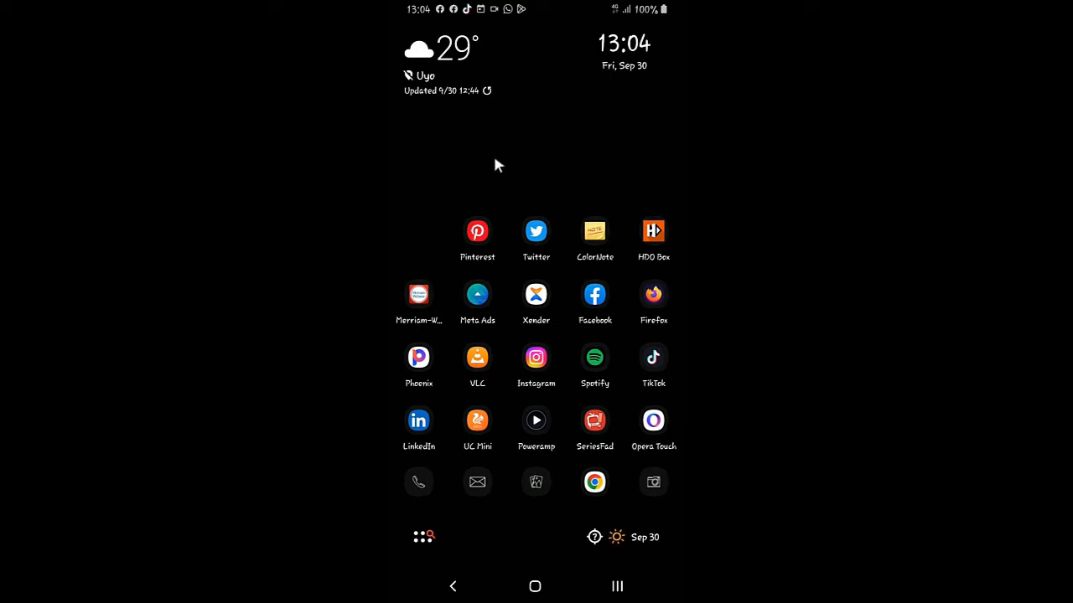
pyautogui.moveTo(526, 145)
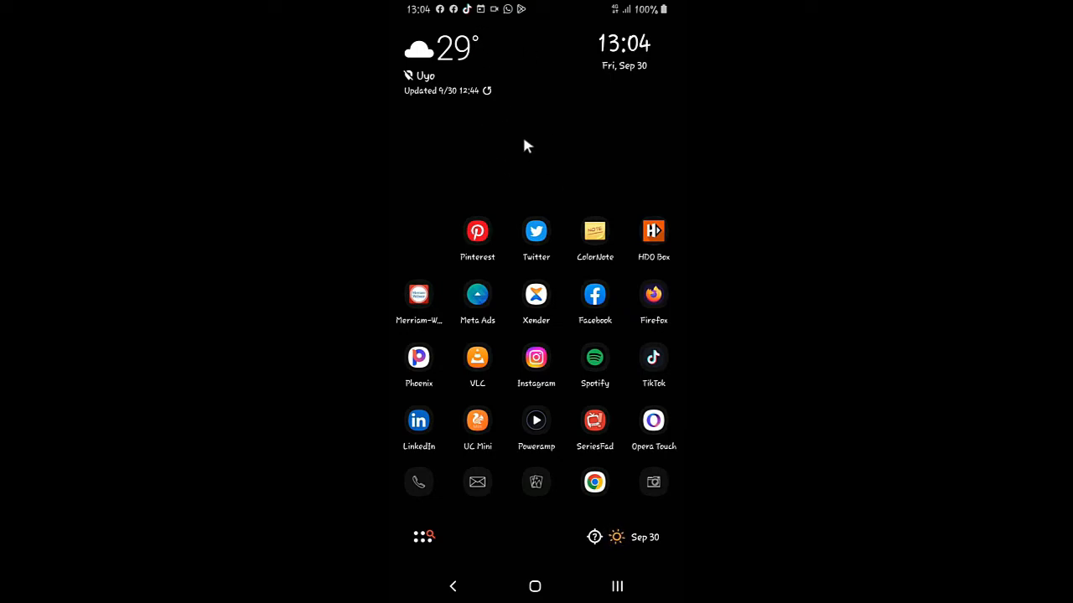
pyautogui.moveTo(541, 155)
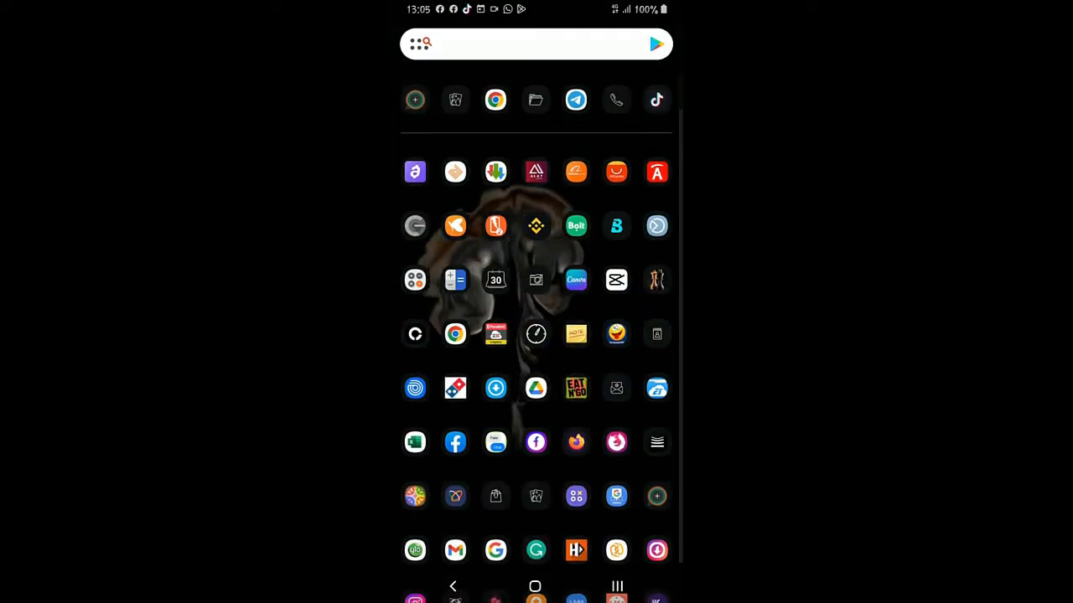
# Search Google Play for 'flip app' to bring up the Flip By Fluidcoins listing.
pyautogui.scroll(-3)
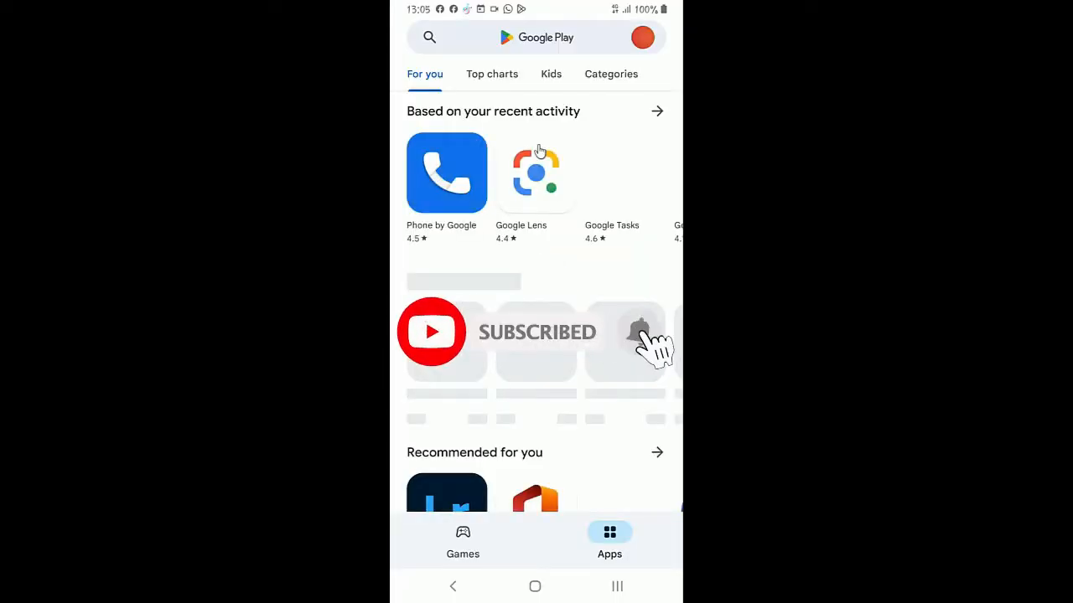
pyautogui.click(536, 36)
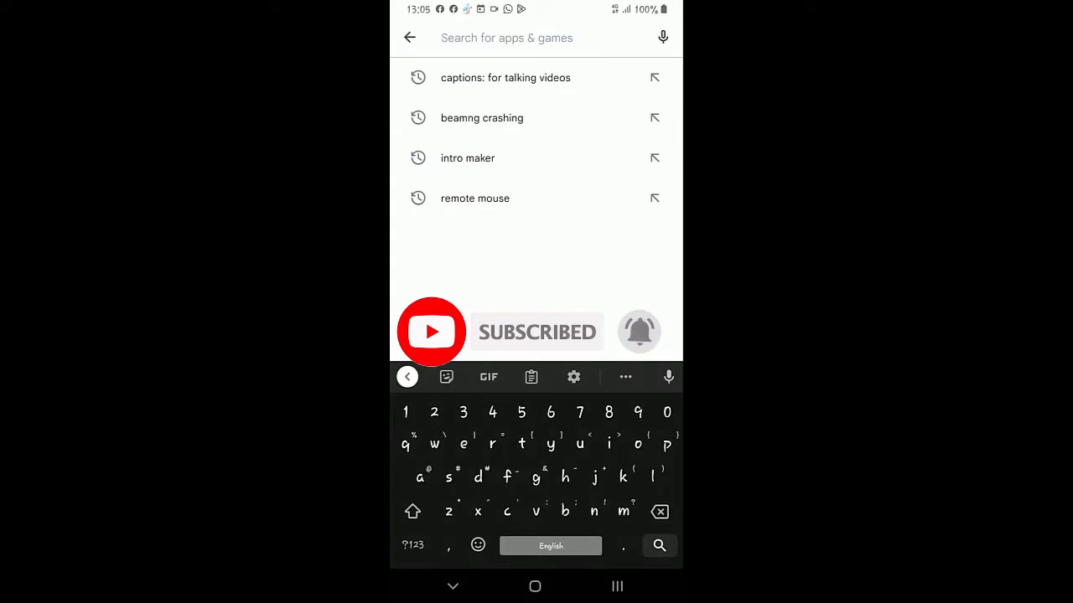
pyautogui.write('flip app')
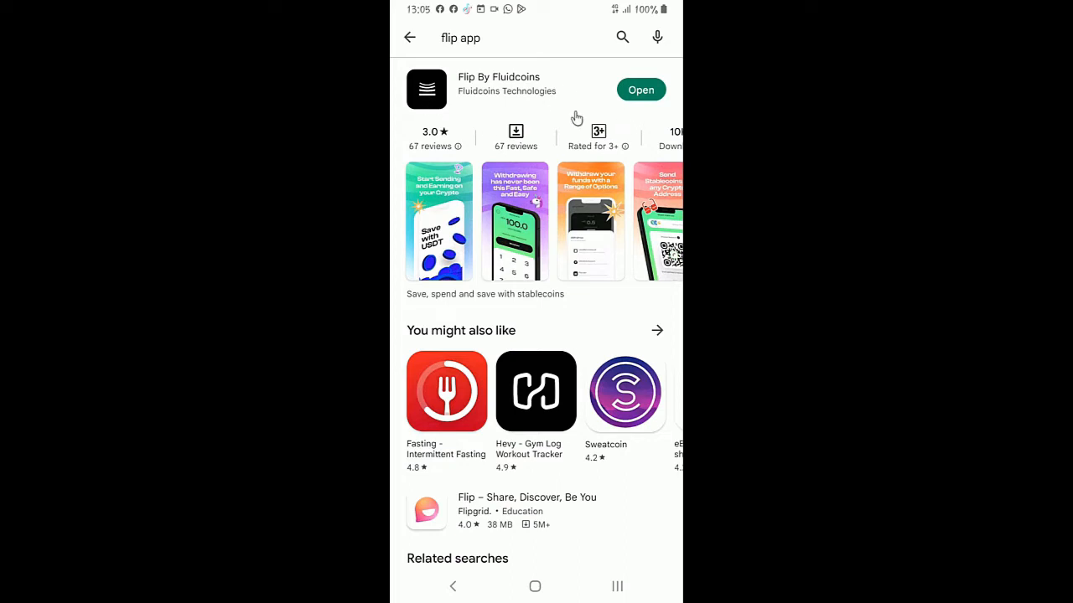
pyautogui.moveTo(526, 97)
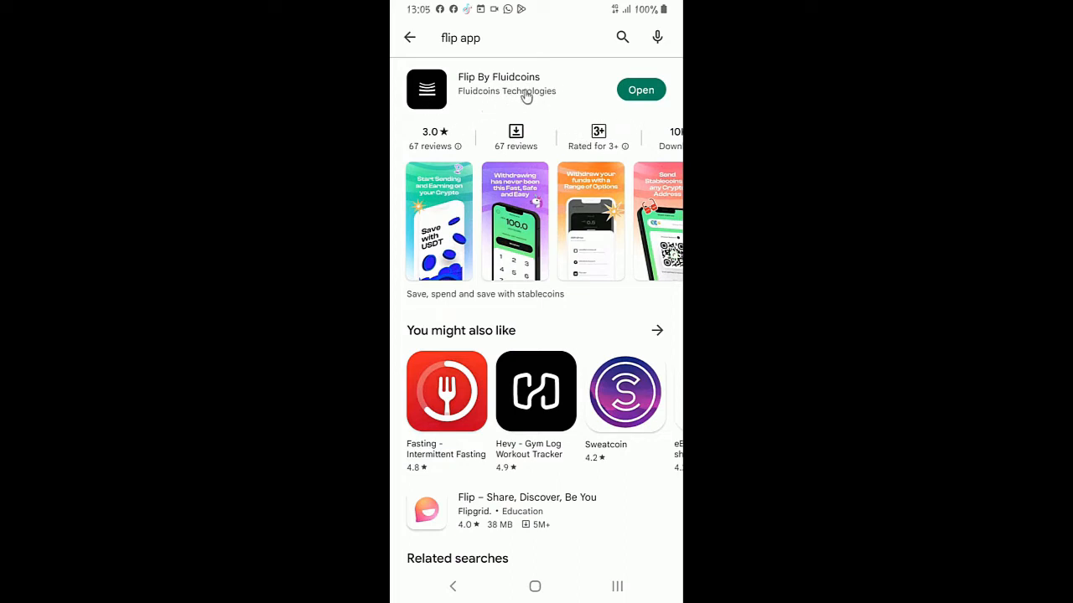
pyautogui.moveTo(495, 102)
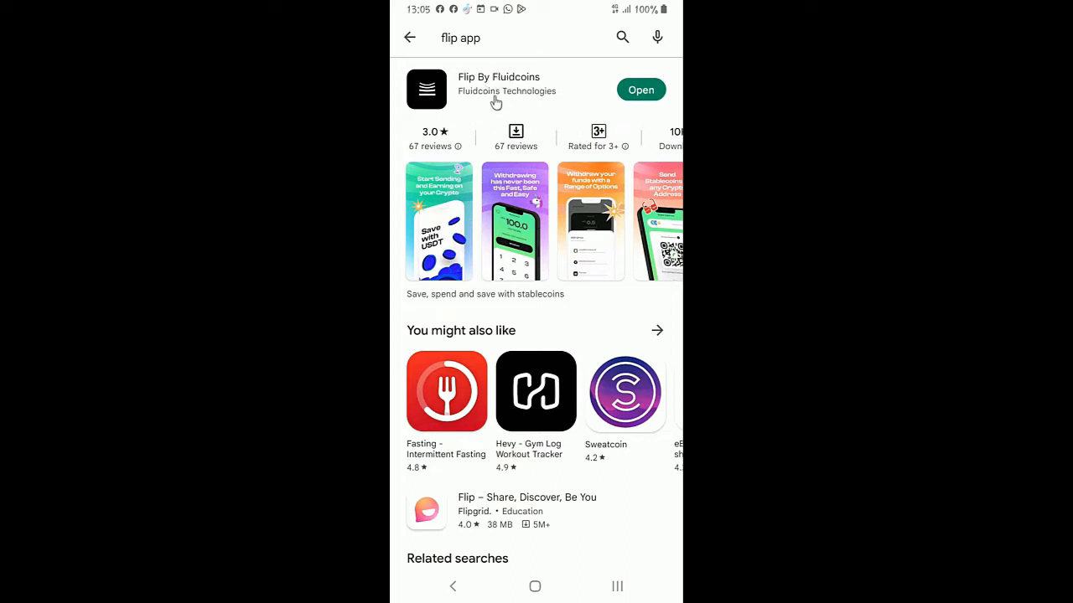
pyautogui.moveTo(641, 96)
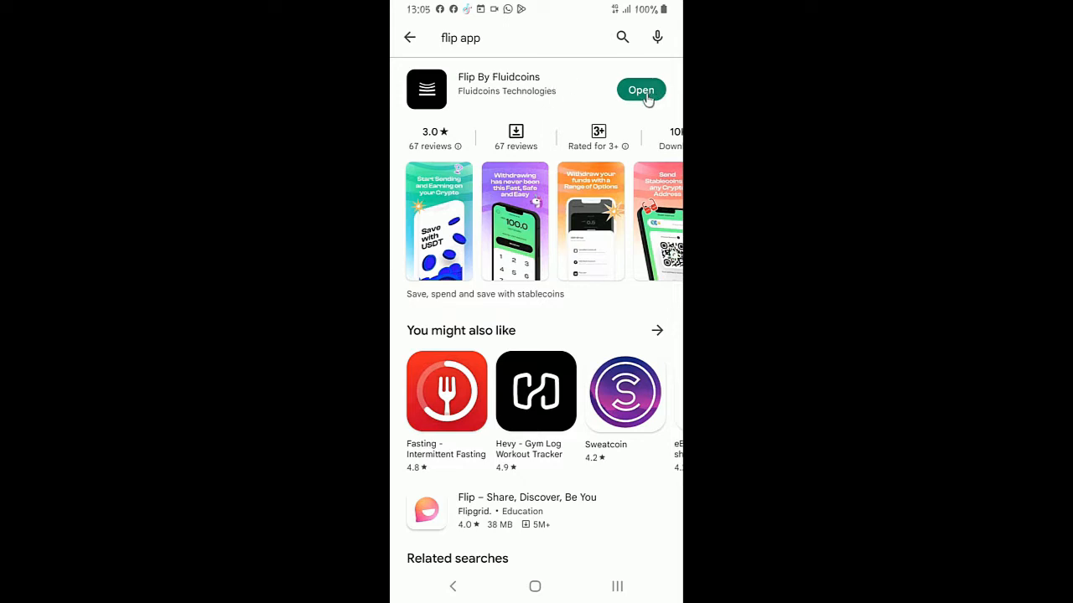
# Launch the installed Flip By Fluidcoins app and unlock it to reach Wallets.
pyautogui.click(640, 90)
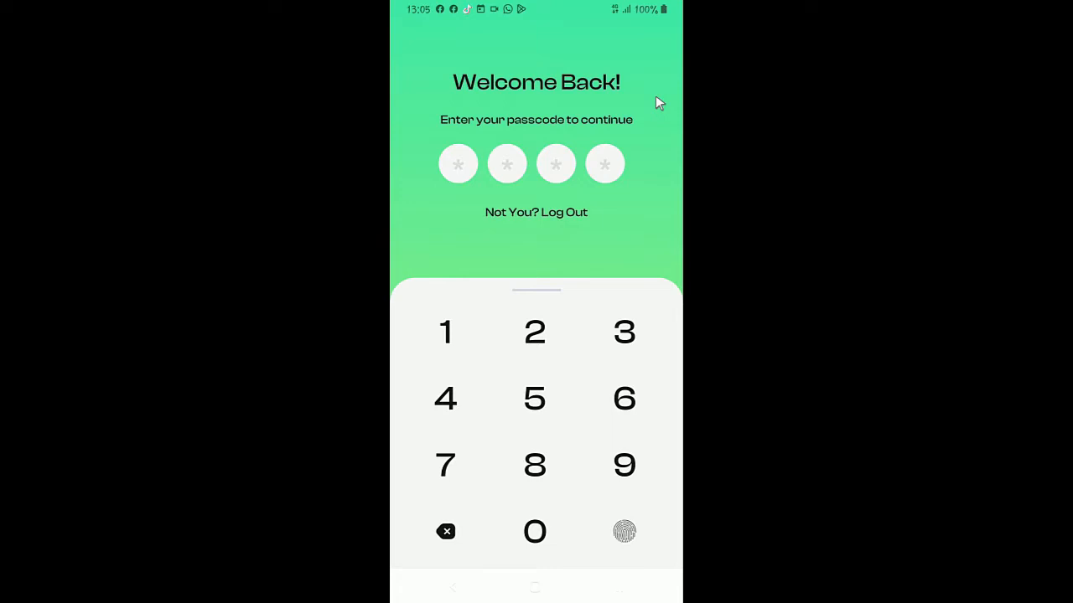
pyautogui.click(624, 531)
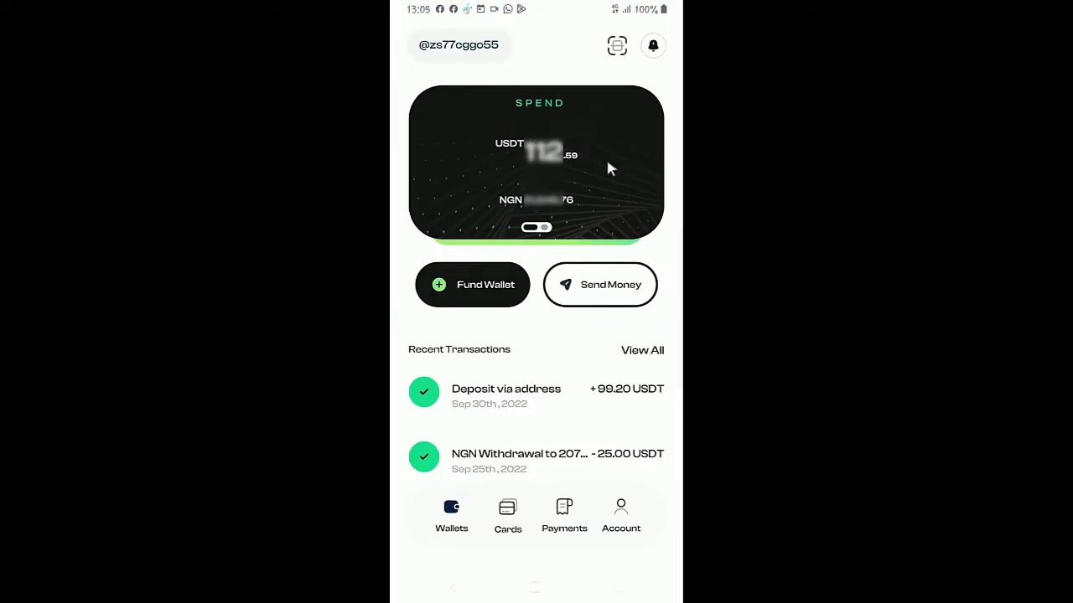
pyautogui.moveTo(624, 160)
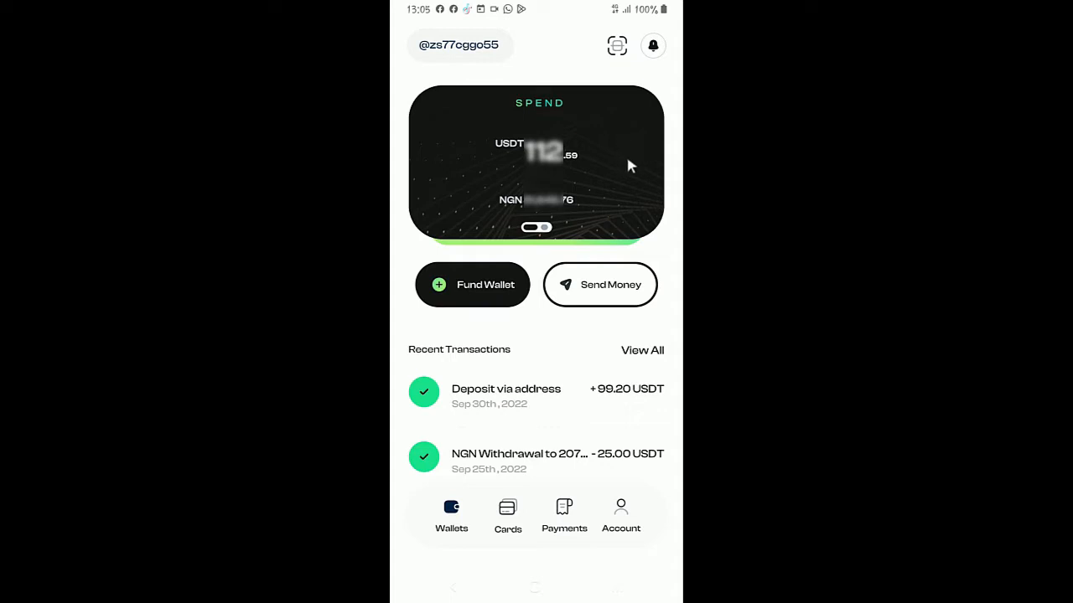
pyautogui.moveTo(637, 161)
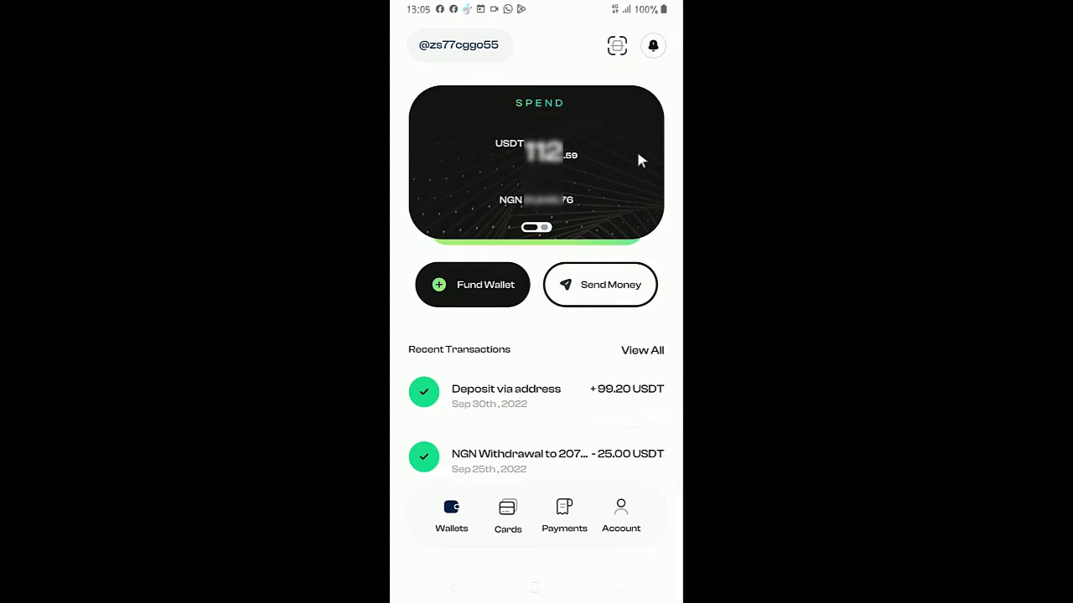
# Show the Account tab with Tier 2 status and profile, bank and security settings.
pyautogui.click(620, 515)
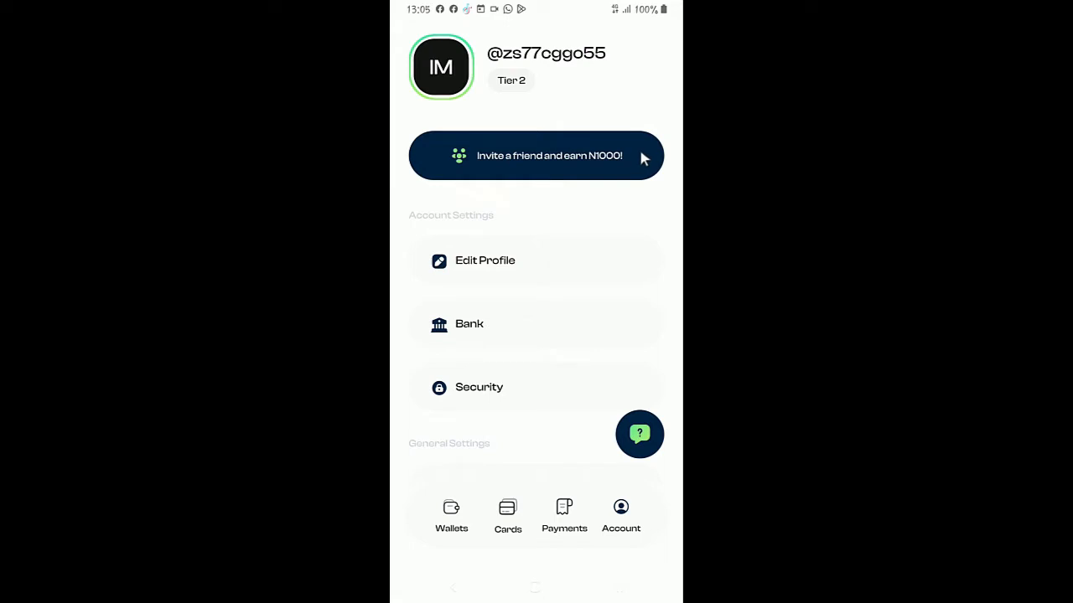
pyautogui.moveTo(647, 158)
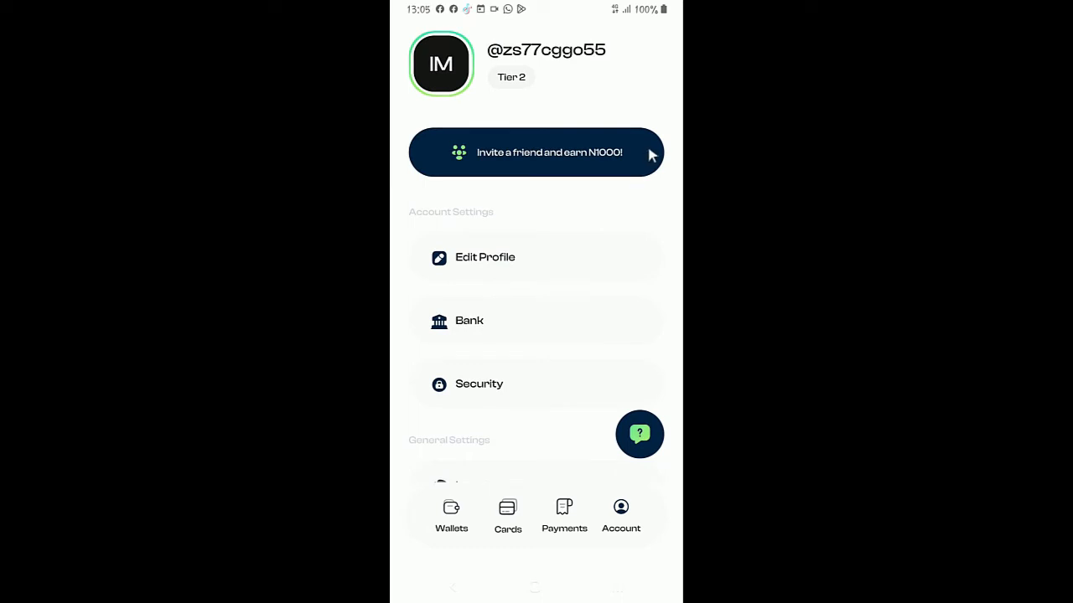
pyautogui.moveTo(663, 155)
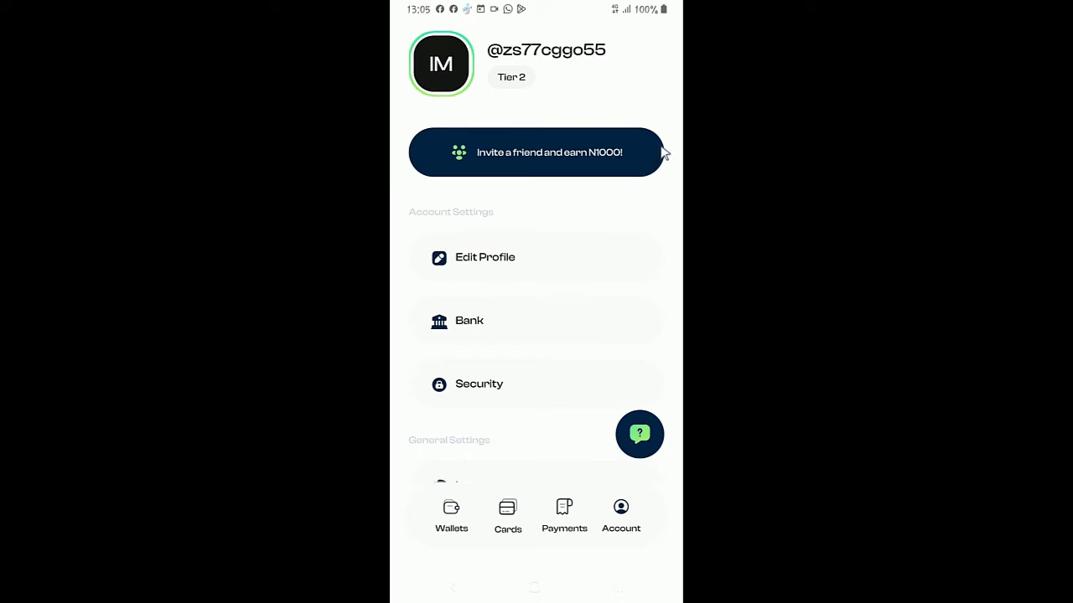
pyautogui.moveTo(677, 147)
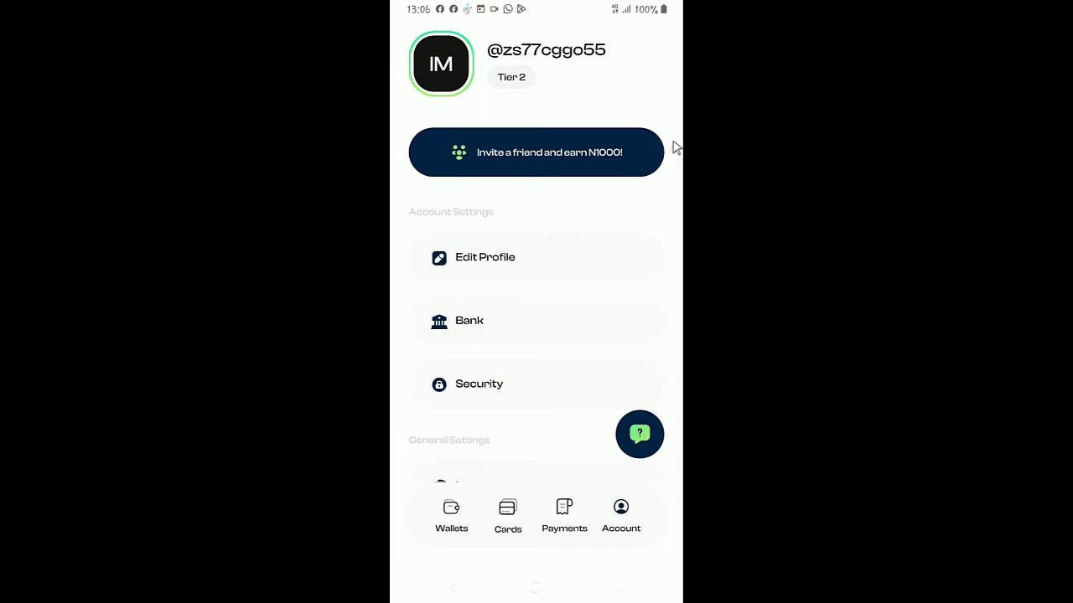
pyautogui.moveTo(513, 86)
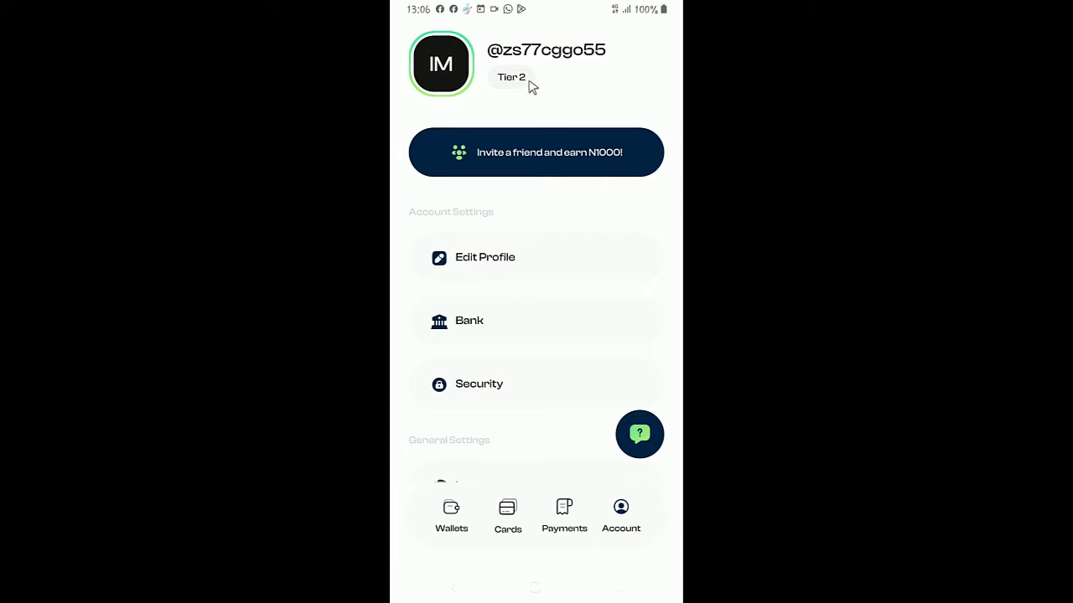
pyautogui.moveTo(524, 86)
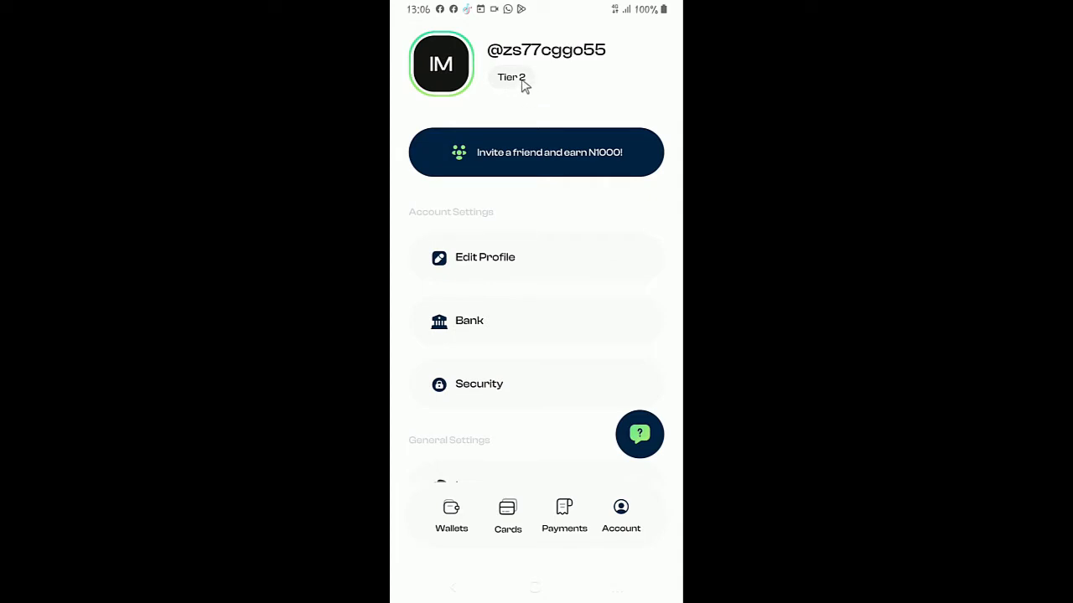
# Review Transaction Limits for both verified tiers, then return to the Wallets home.
pyautogui.click(510, 77)
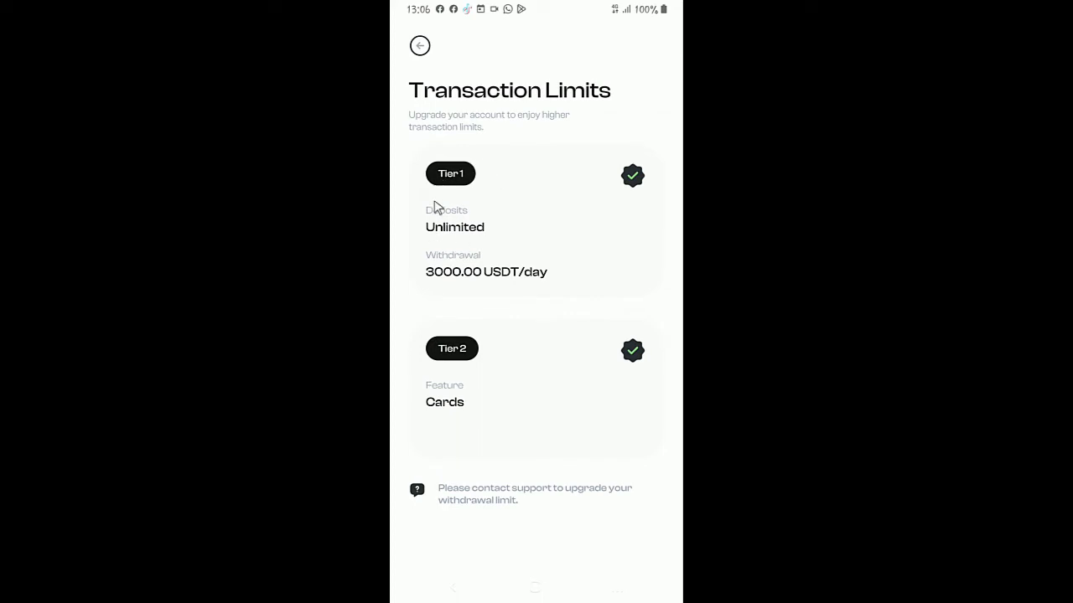
pyautogui.moveTo(467, 364)
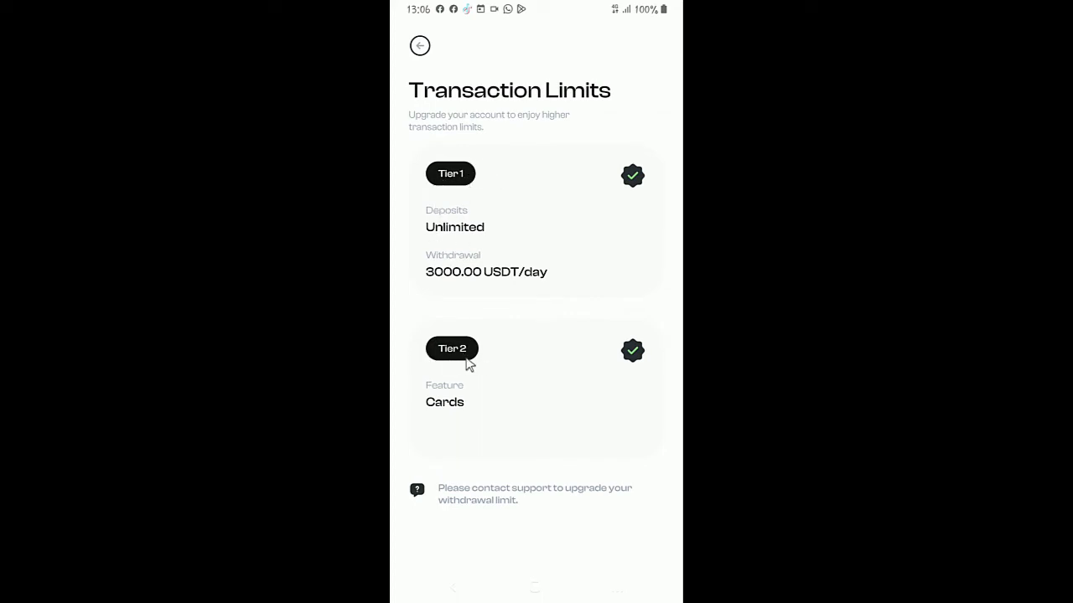
pyautogui.moveTo(447, 205)
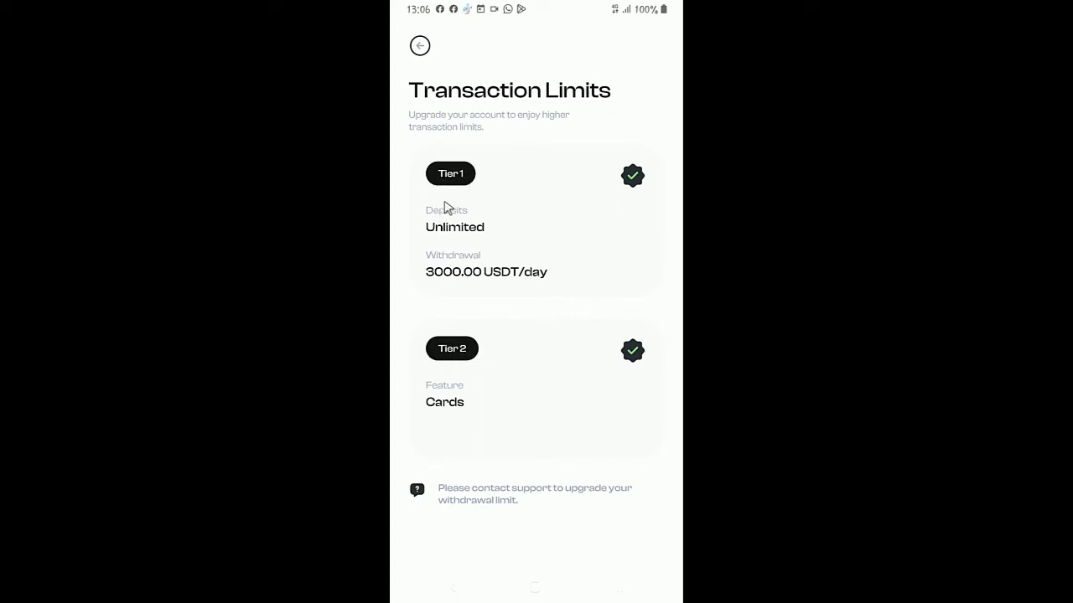
pyautogui.moveTo(639, 287)
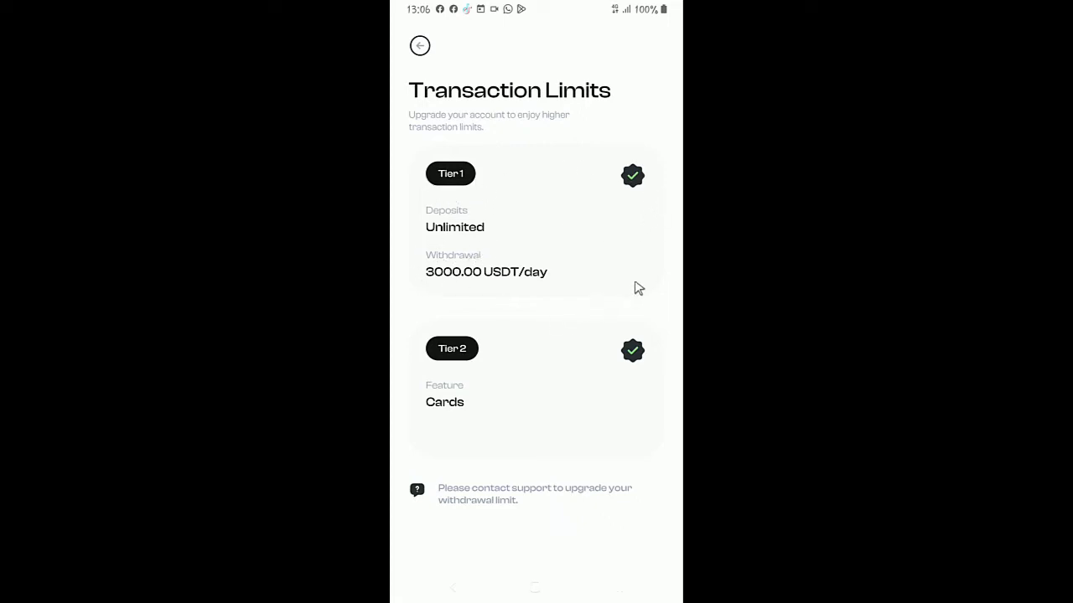
pyautogui.moveTo(654, 303)
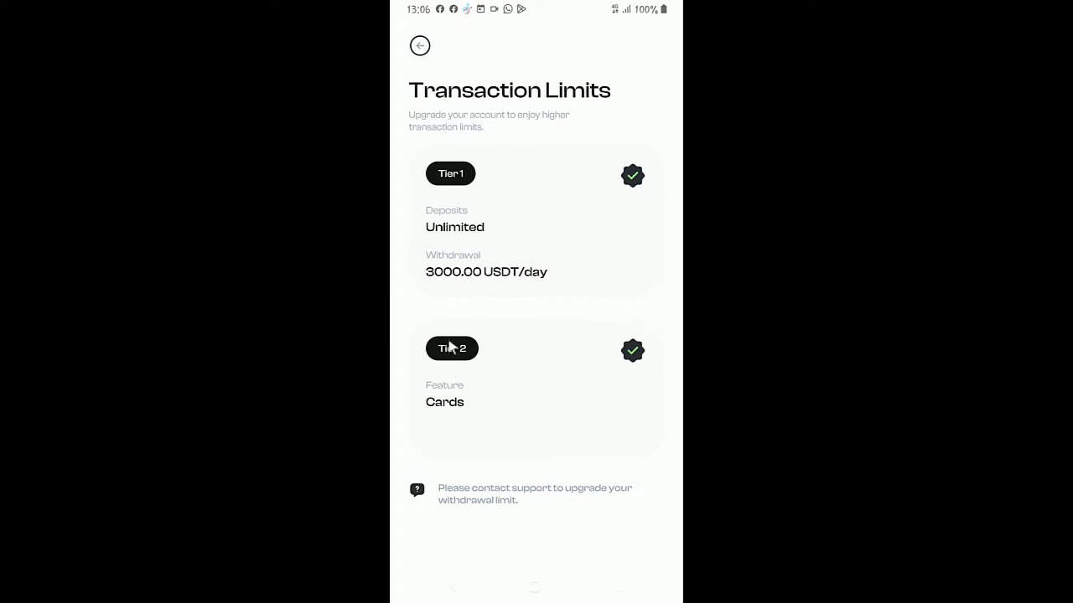
pyautogui.moveTo(679, 234)
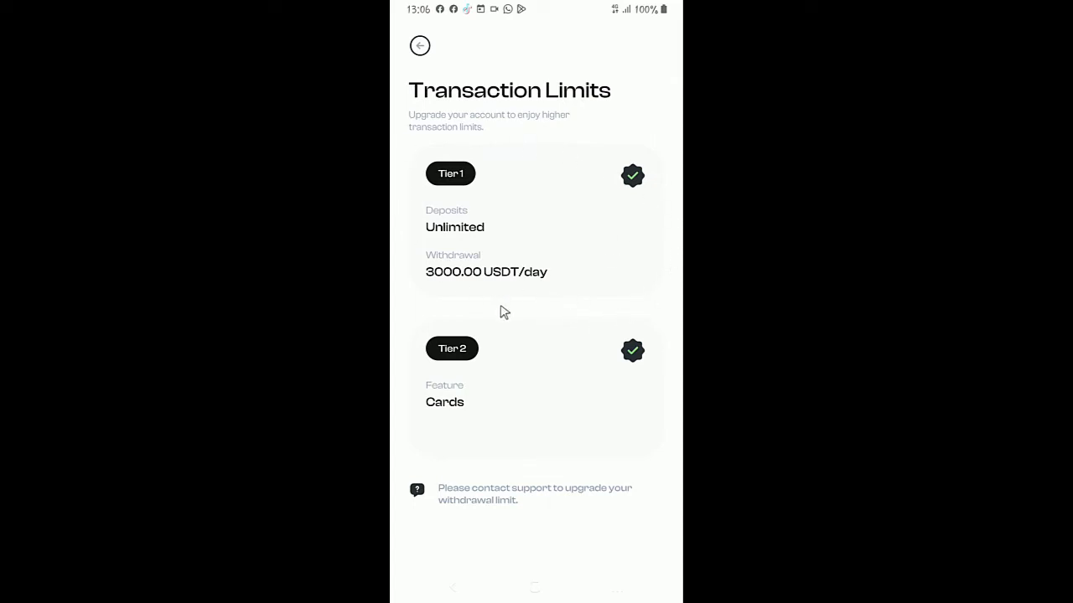
pyautogui.moveTo(560, 169)
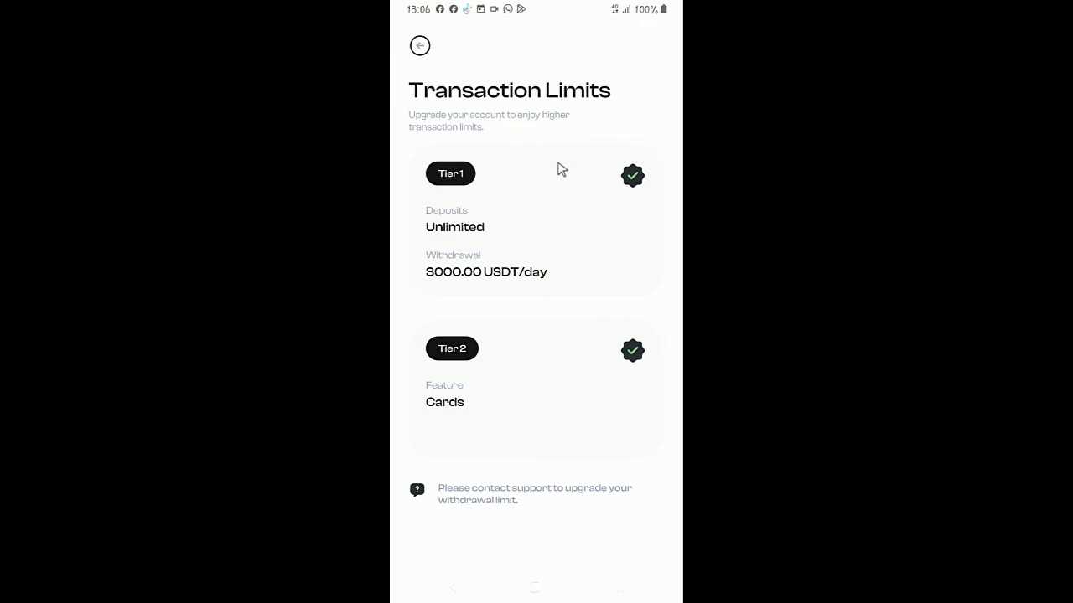
pyautogui.moveTo(543, 334)
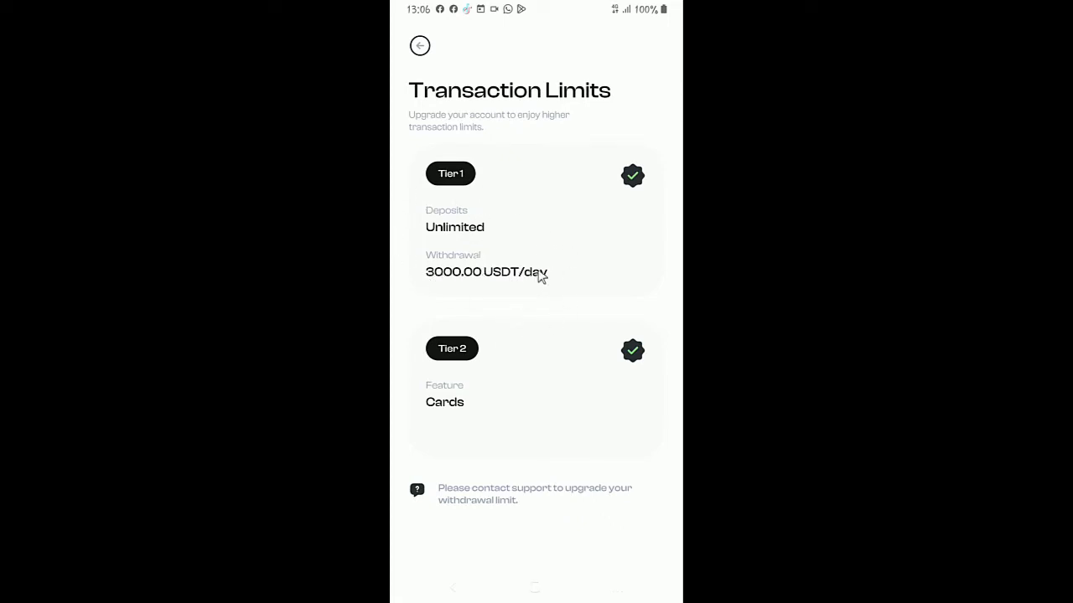
pyautogui.moveTo(607, 237)
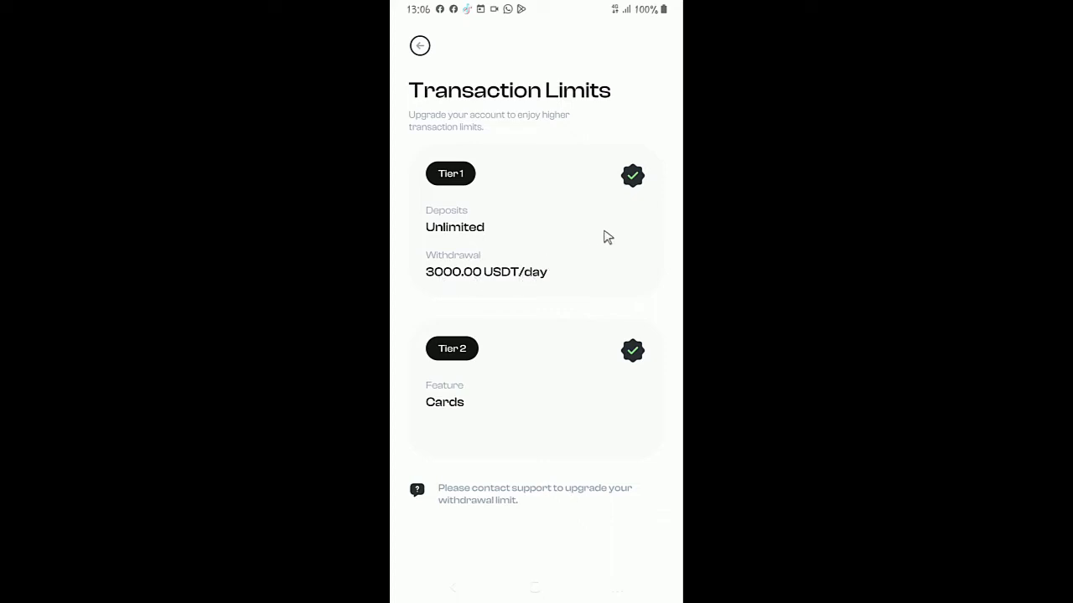
pyautogui.moveTo(484, 299)
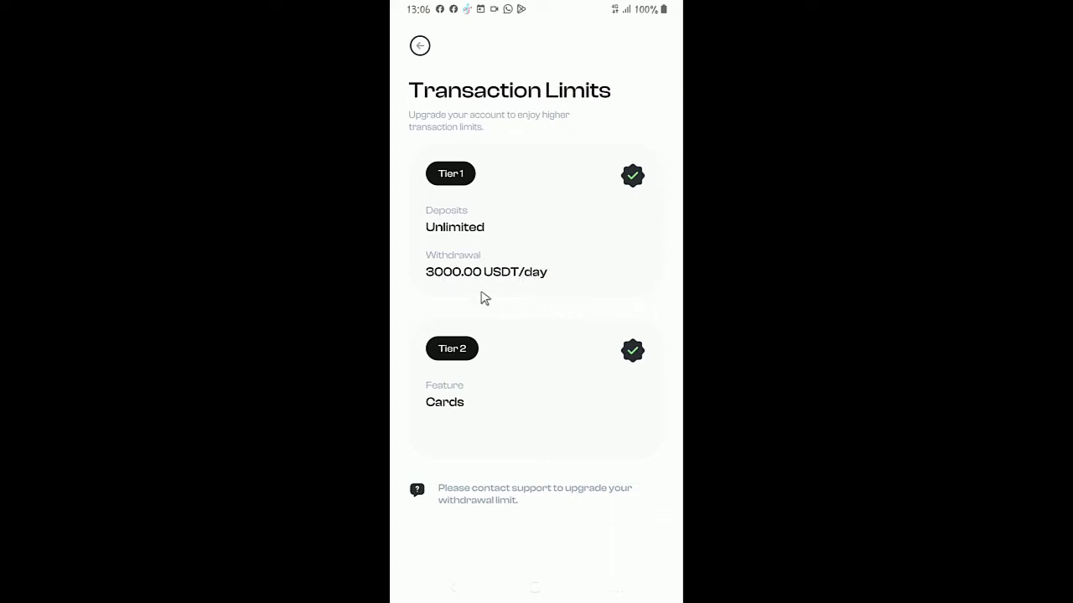
pyautogui.moveTo(658, 265)
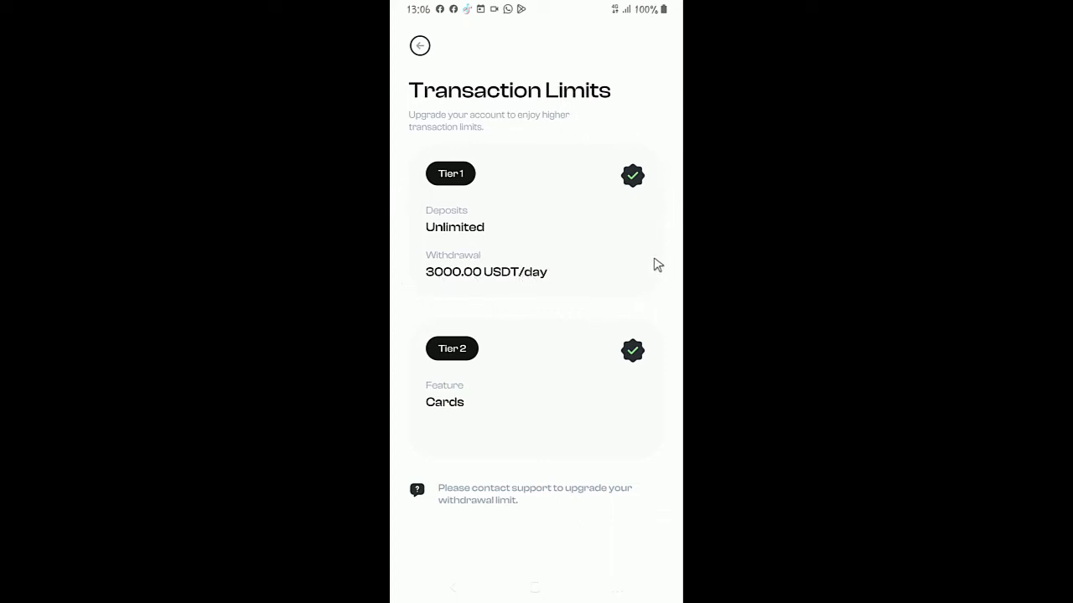
pyautogui.moveTo(401, 385)
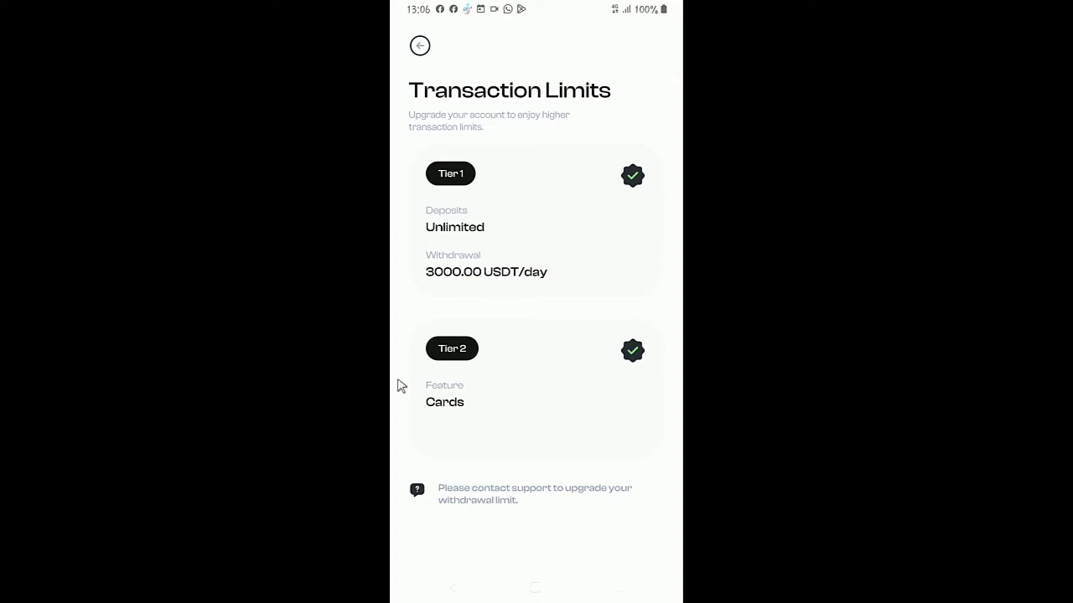
pyautogui.moveTo(566, 349)
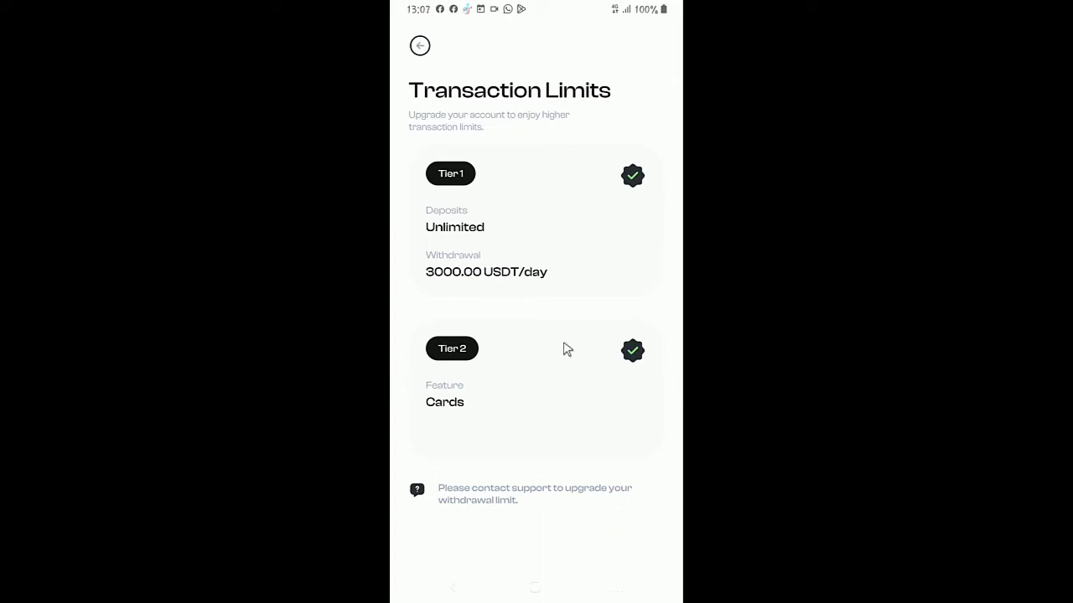
pyautogui.moveTo(577, 388)
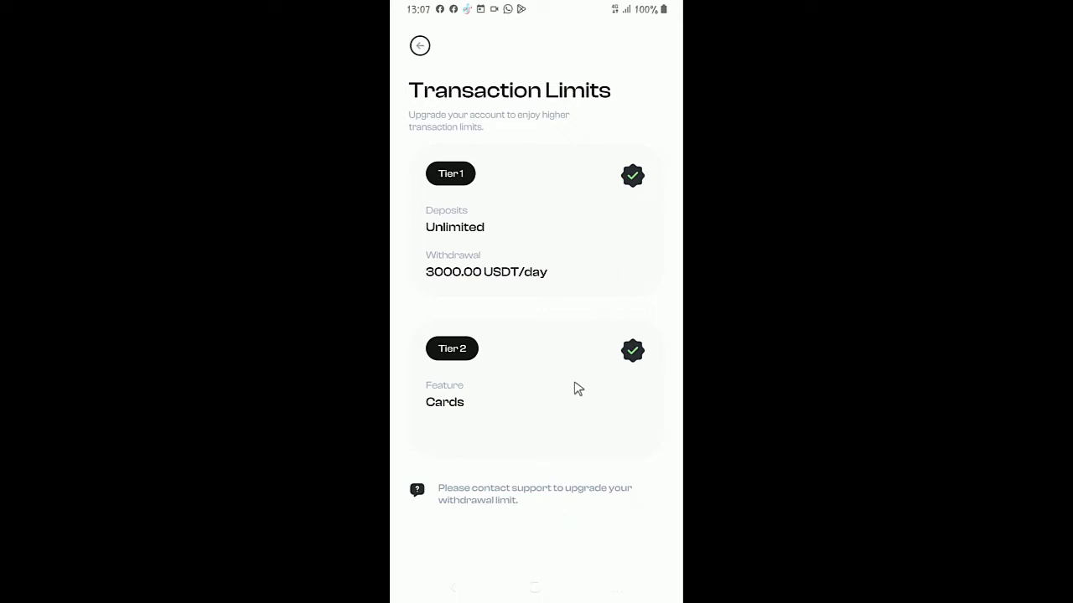
pyautogui.moveTo(453, 349)
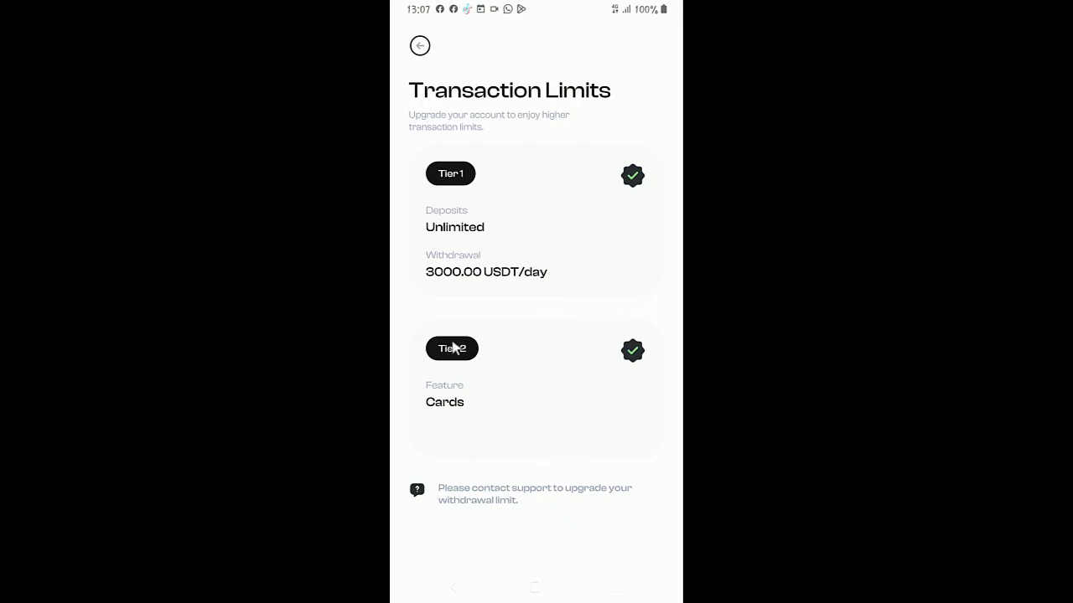
pyautogui.moveTo(457, 419)
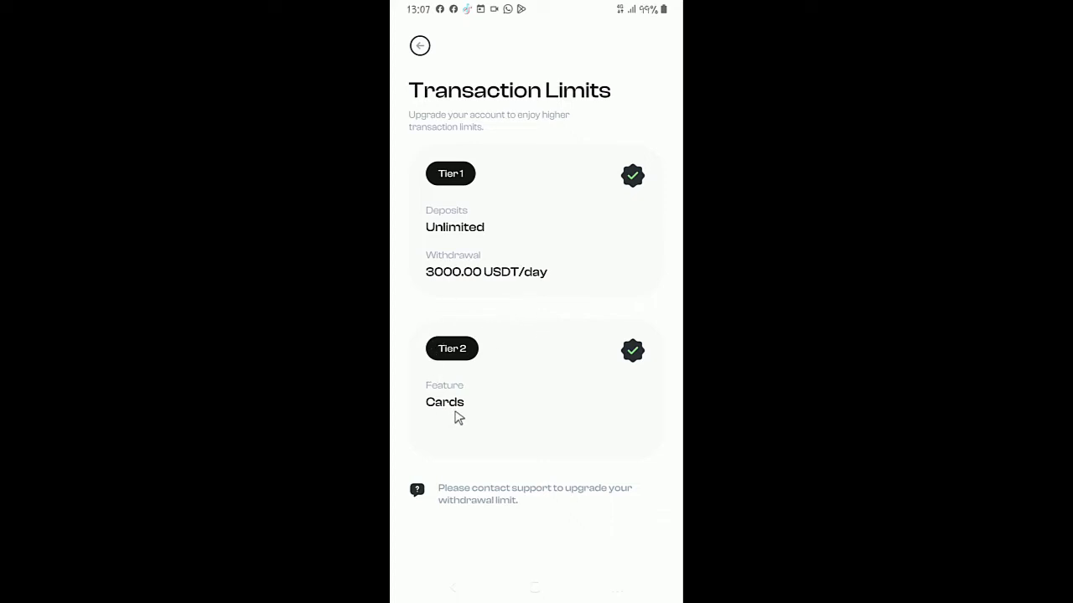
pyautogui.moveTo(470, 464)
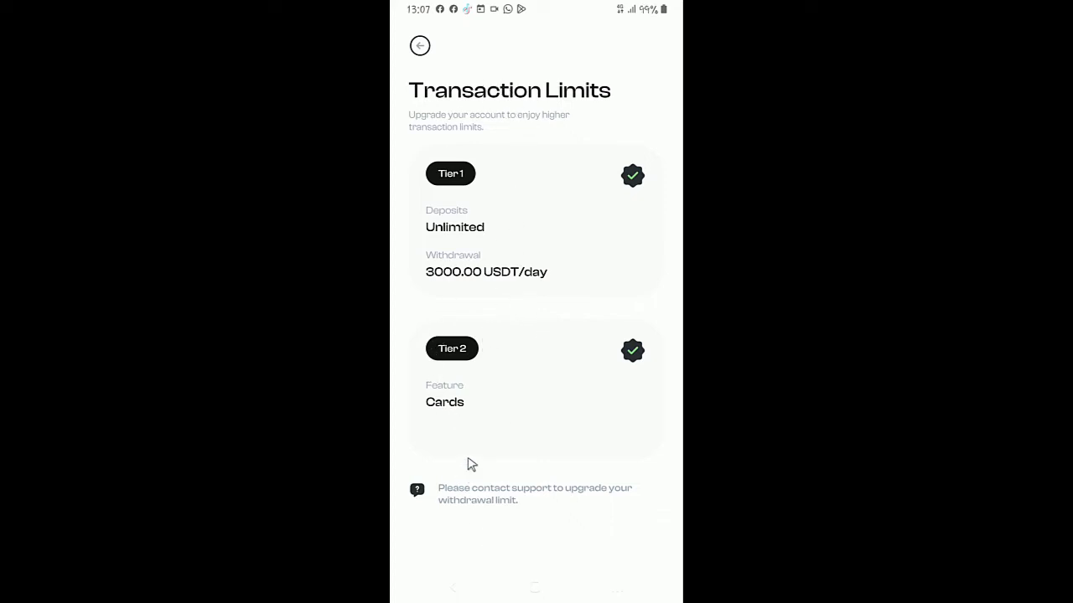
pyautogui.moveTo(442, 425)
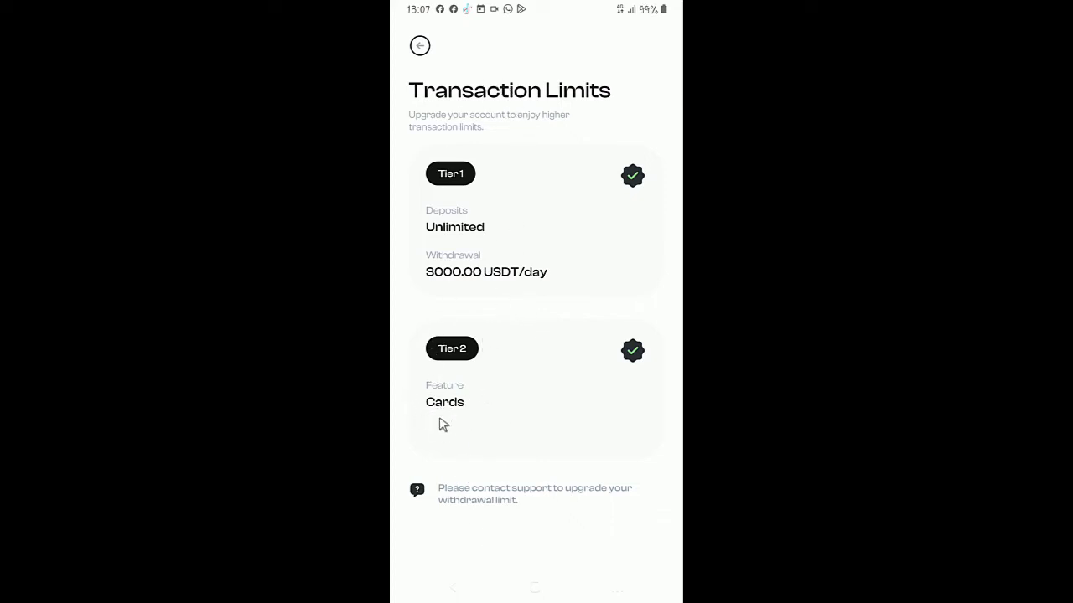
pyautogui.click(419, 45)
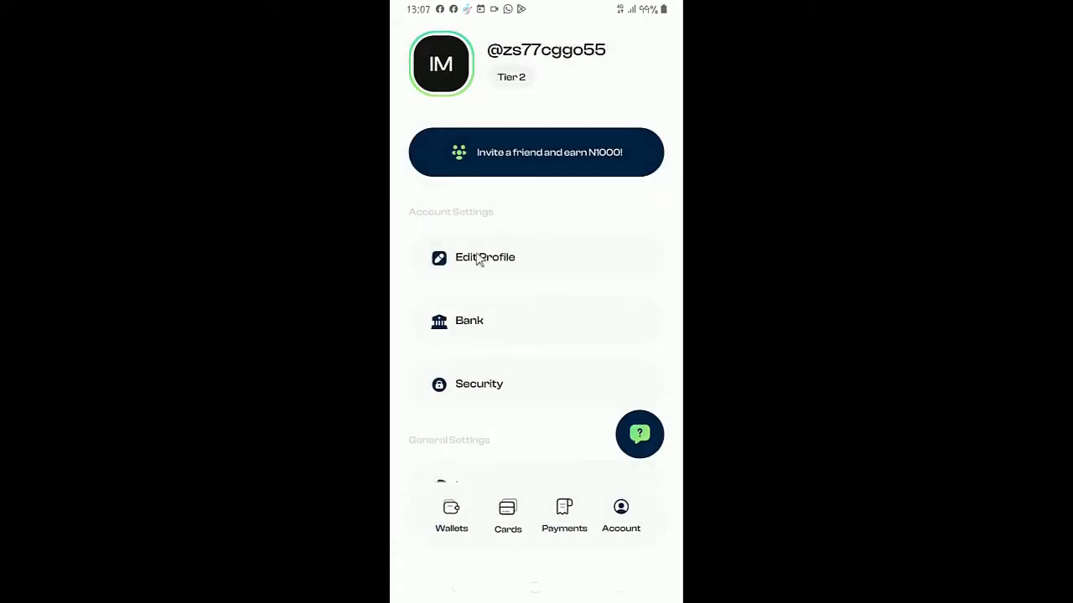
pyautogui.moveTo(500, 455)
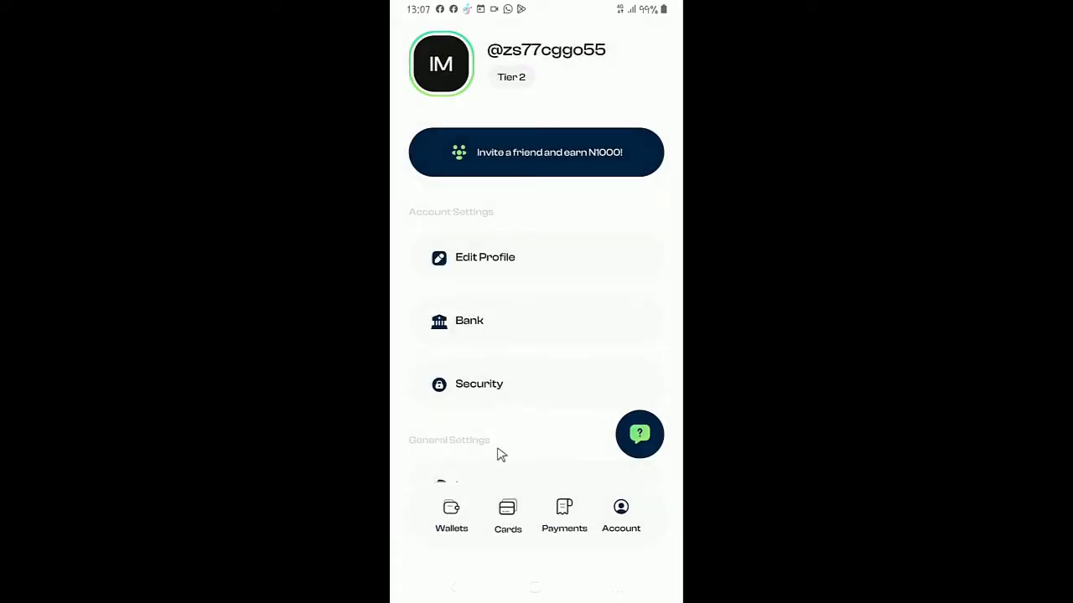
pyautogui.click(451, 515)
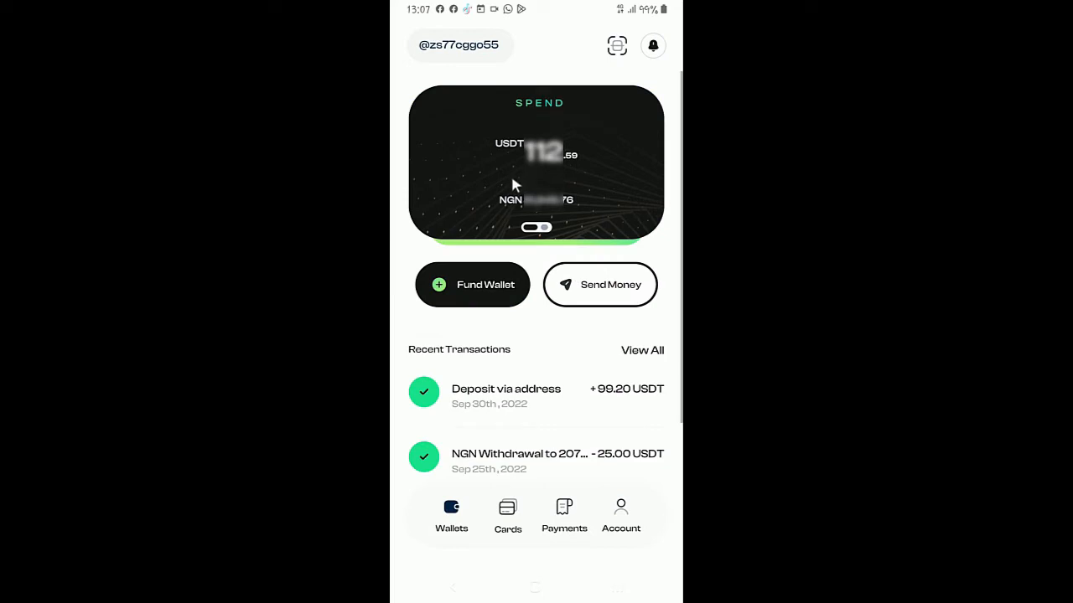
pyautogui.moveTo(509, 515)
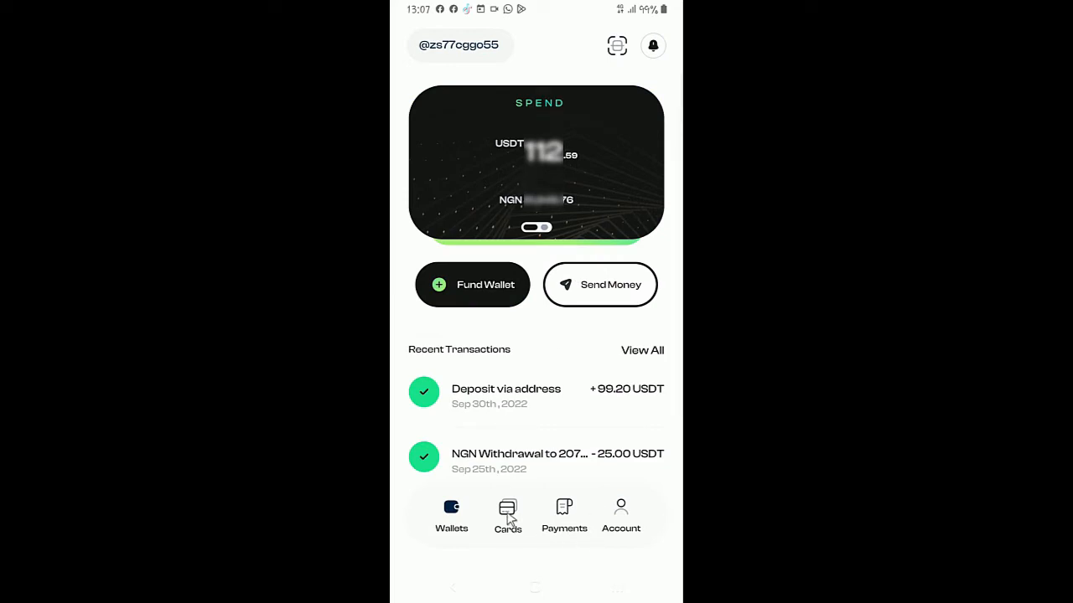
# Show Fund Wallet options: crypto address, Fluidcoins, bank via Mono, Thepeer, USD deposit.
pyautogui.click(472, 284)
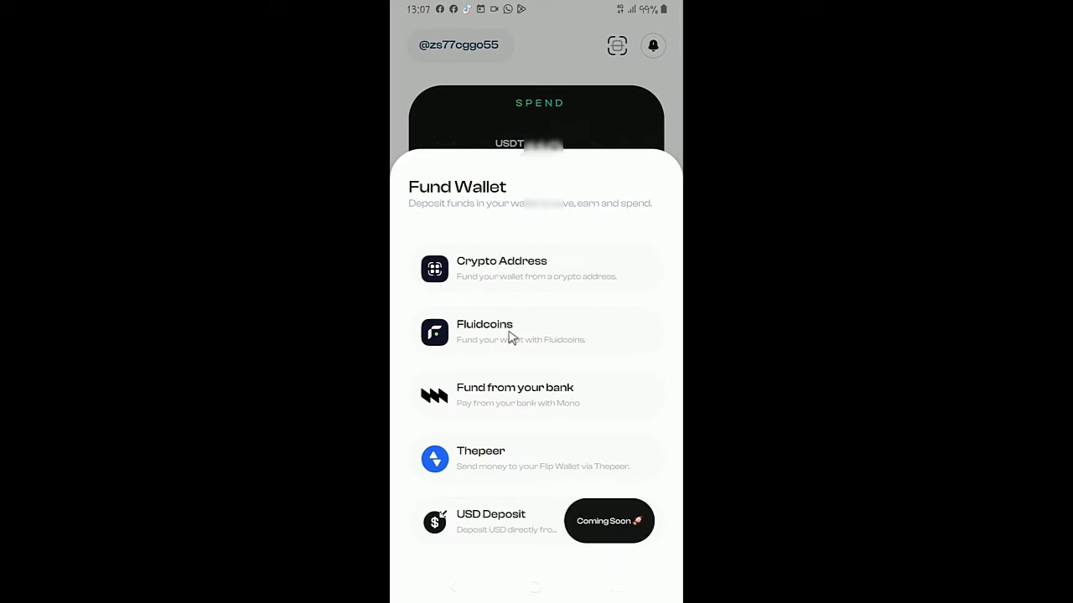
pyautogui.moveTo(471, 403)
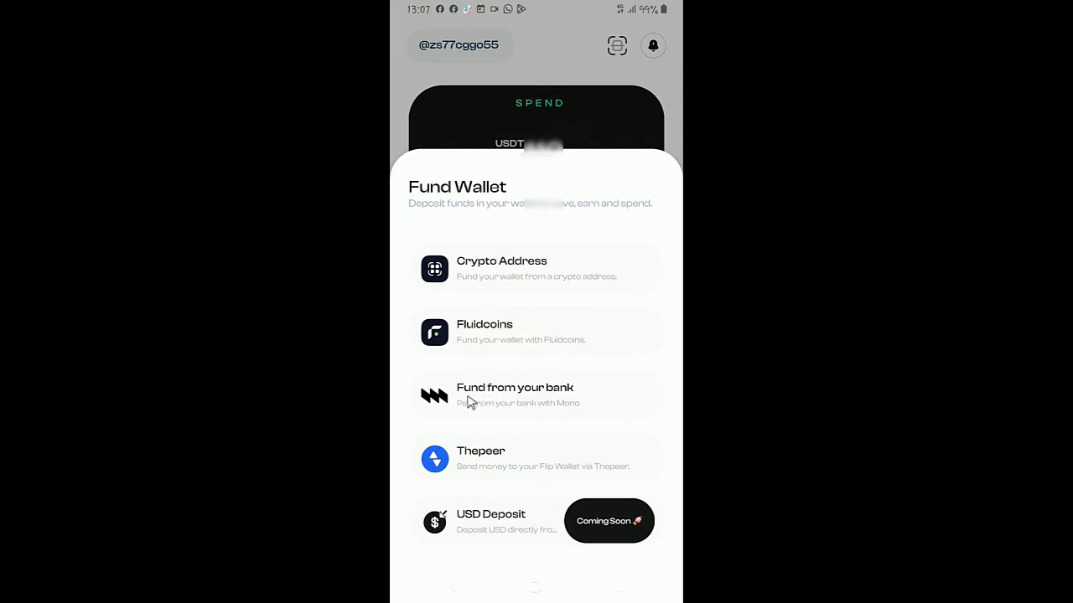
pyautogui.moveTo(566, 407)
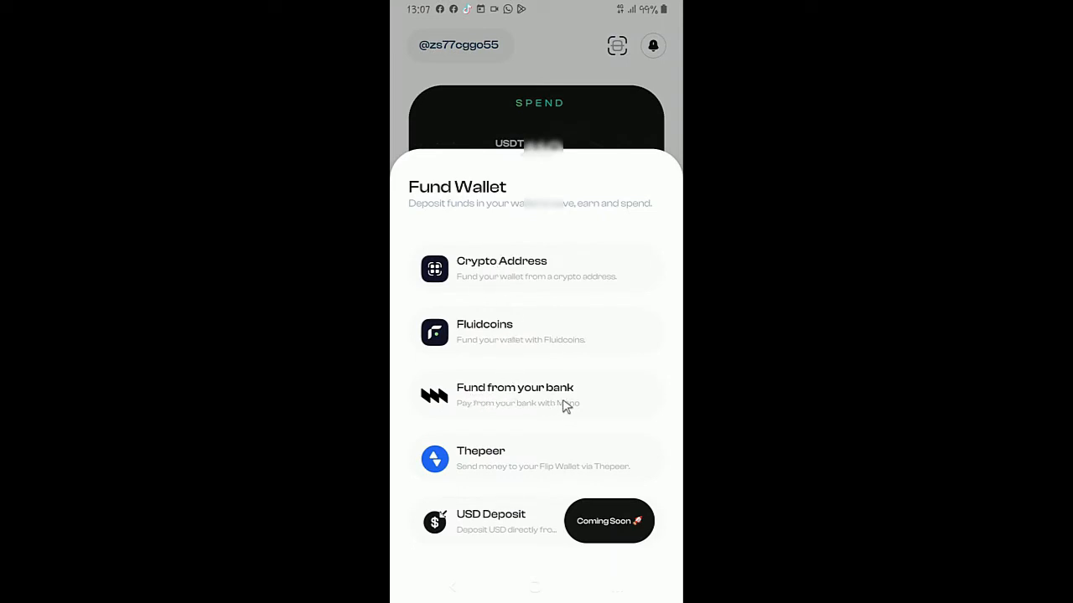
pyautogui.moveTo(503, 440)
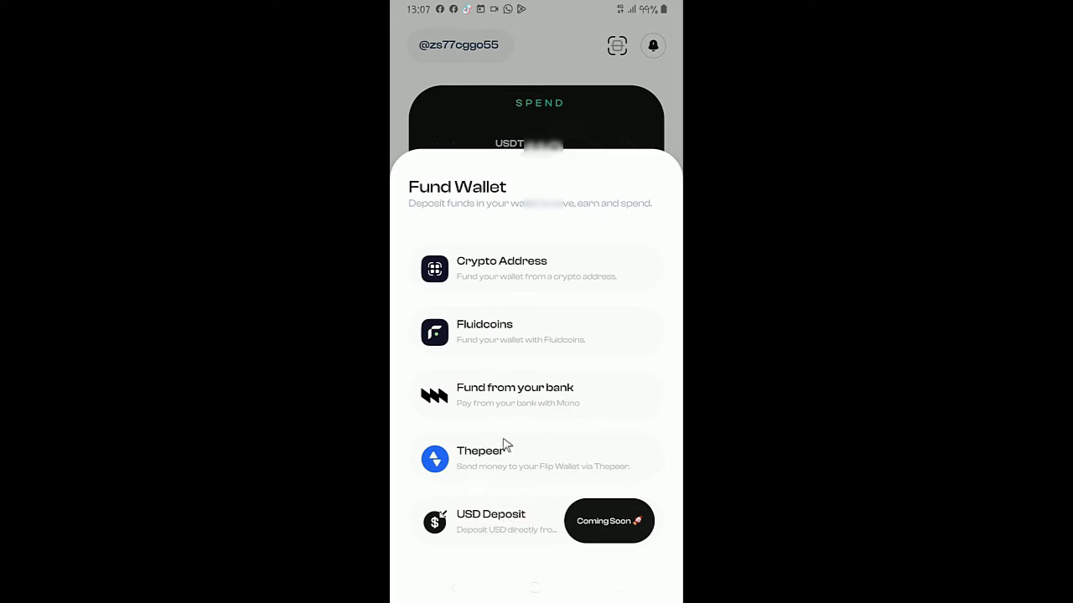
pyautogui.moveTo(612, 533)
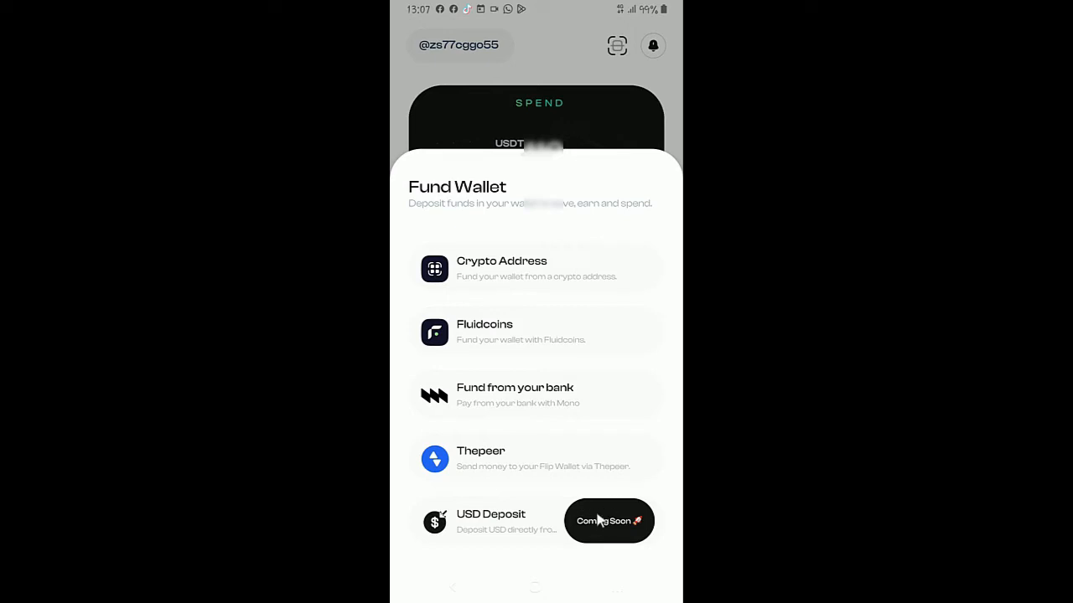
pyautogui.moveTo(517, 406)
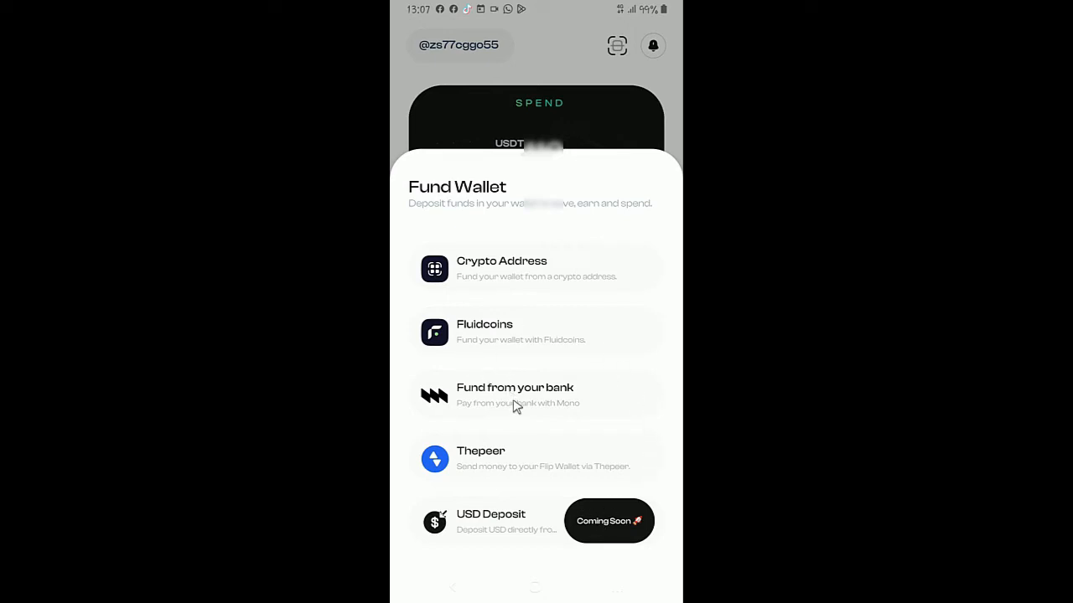
pyautogui.moveTo(504, 400)
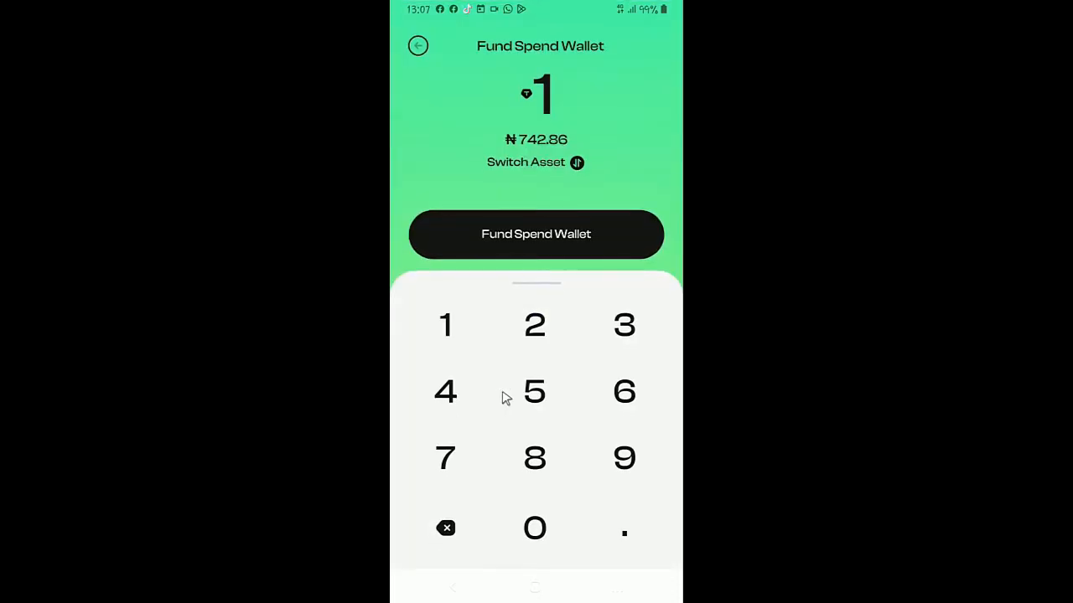
pyautogui.moveTo(547, 145)
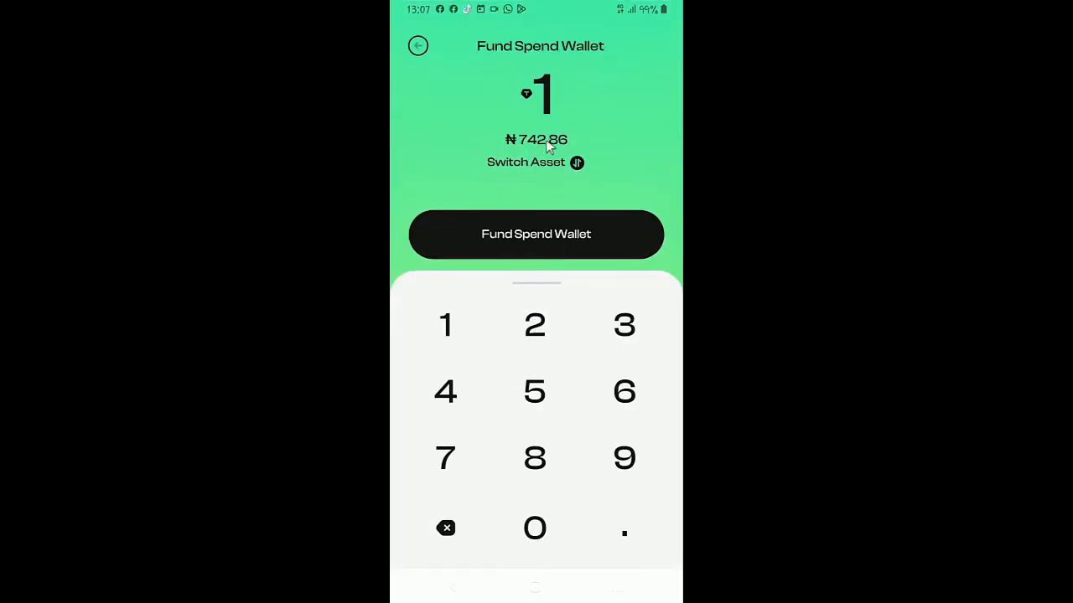
pyautogui.moveTo(569, 144)
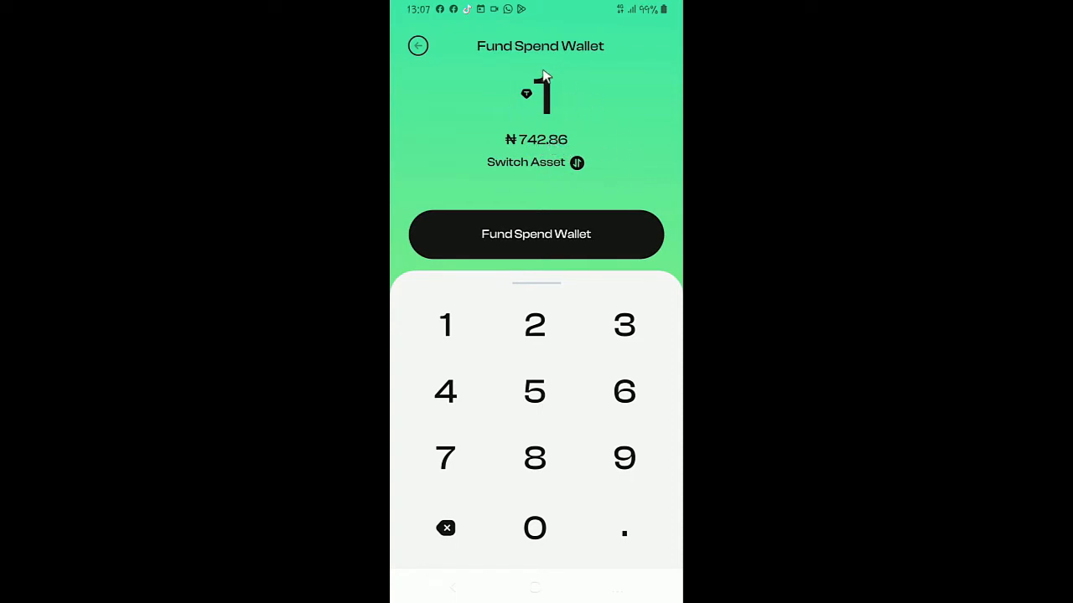
pyautogui.moveTo(478, 90)
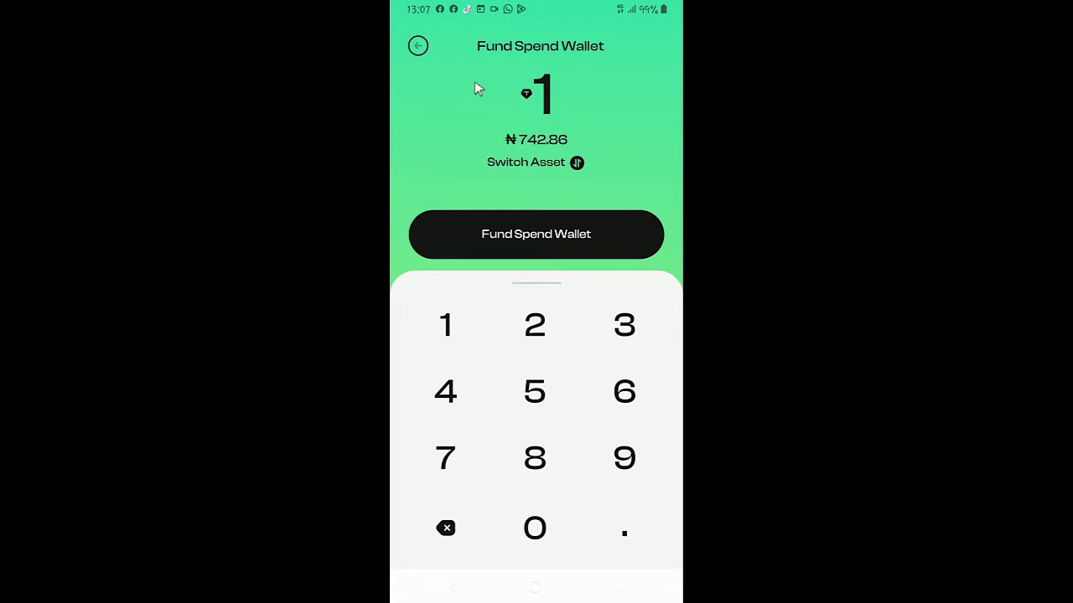
pyautogui.moveTo(536, 73)
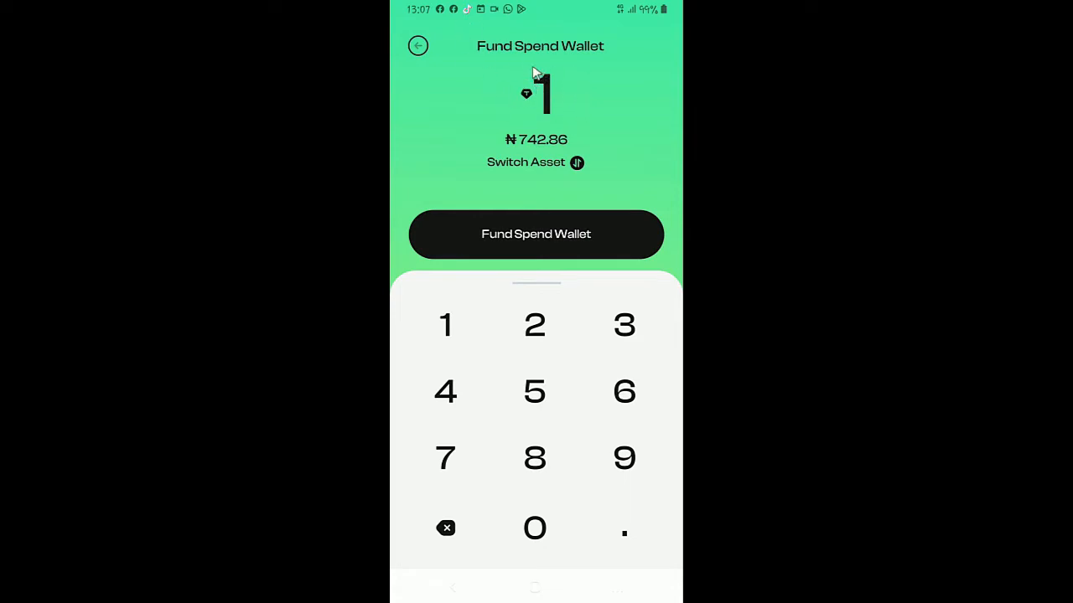
pyautogui.moveTo(544, 84)
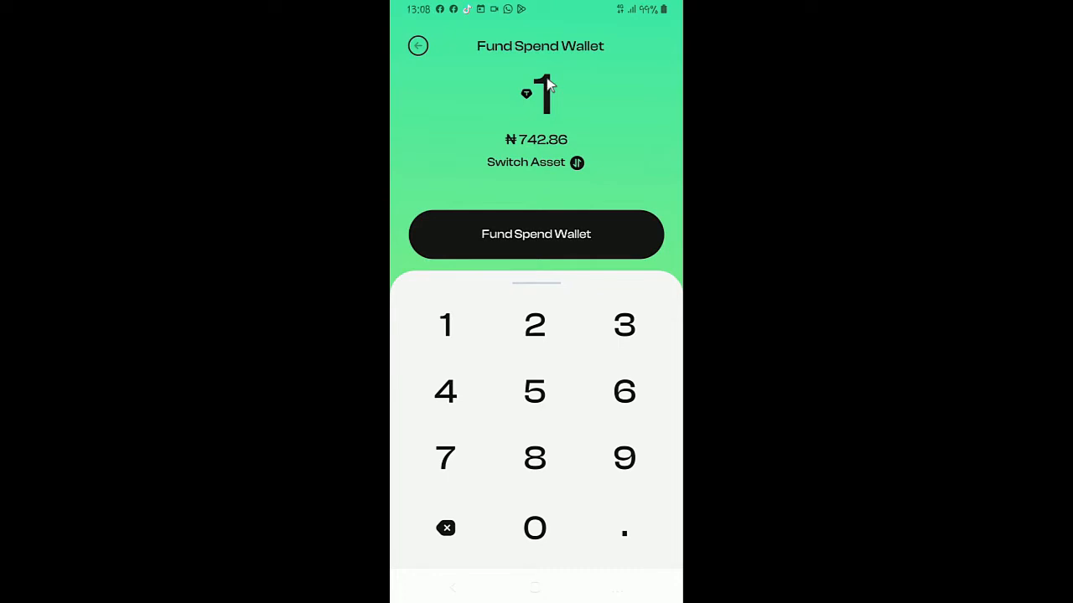
pyautogui.moveTo(574, 153)
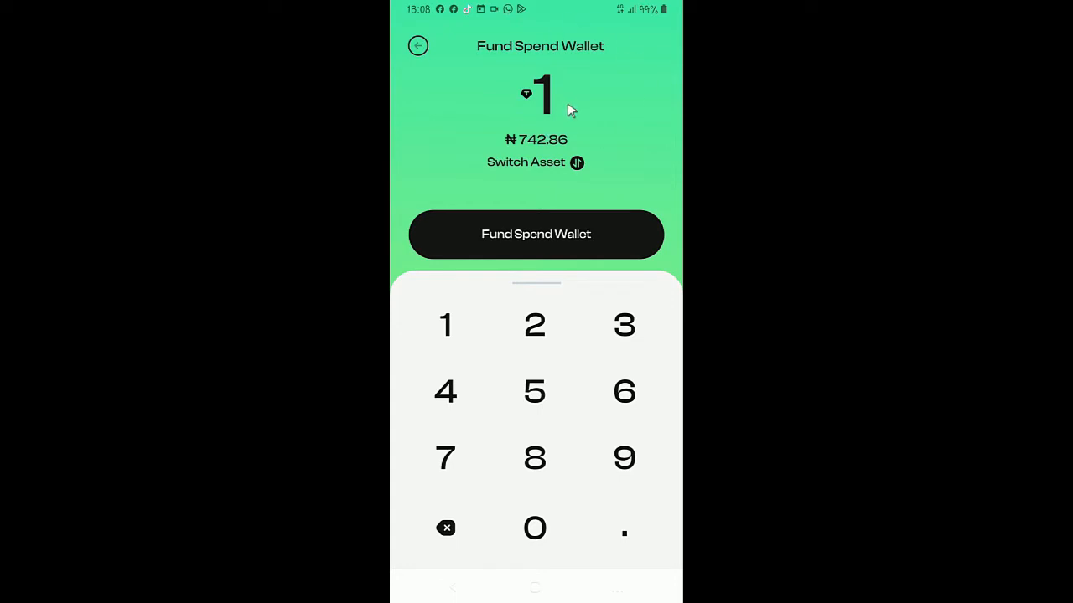
pyautogui.moveTo(559, 106)
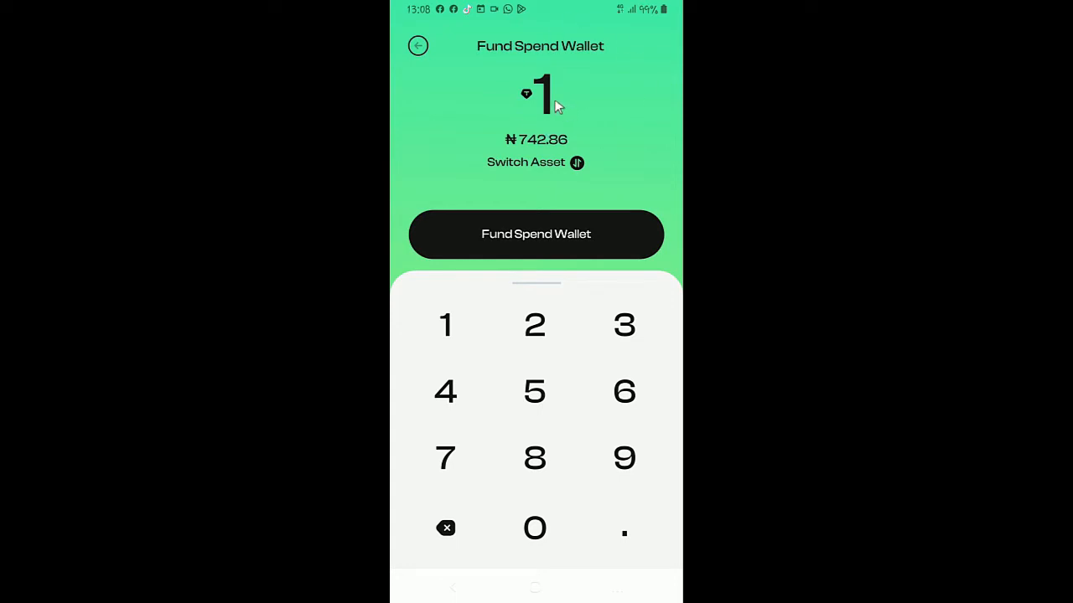
pyautogui.moveTo(565, 115)
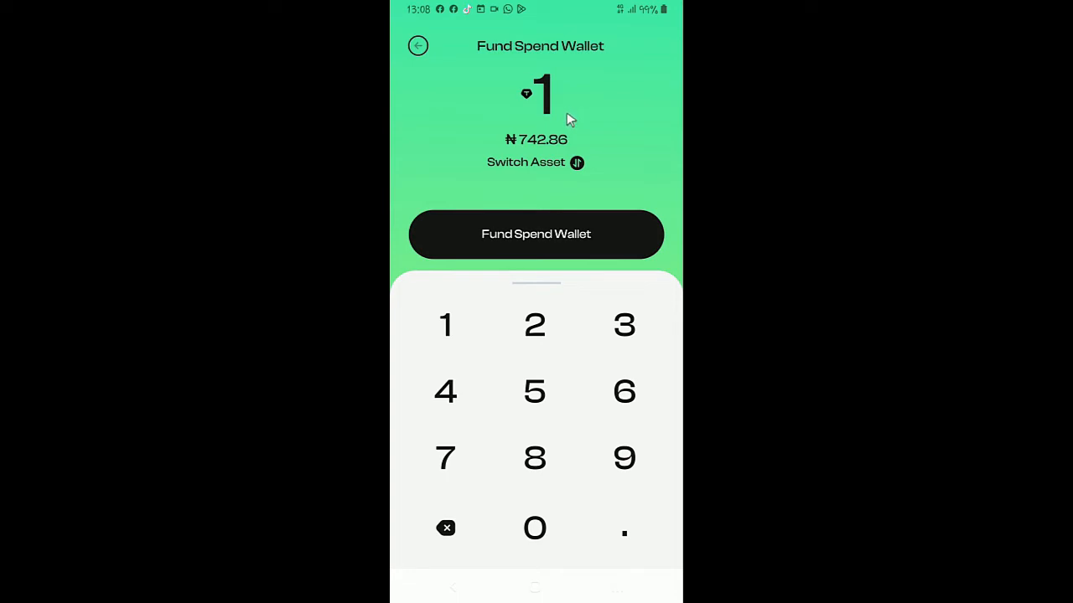
pyautogui.moveTo(532, 243)
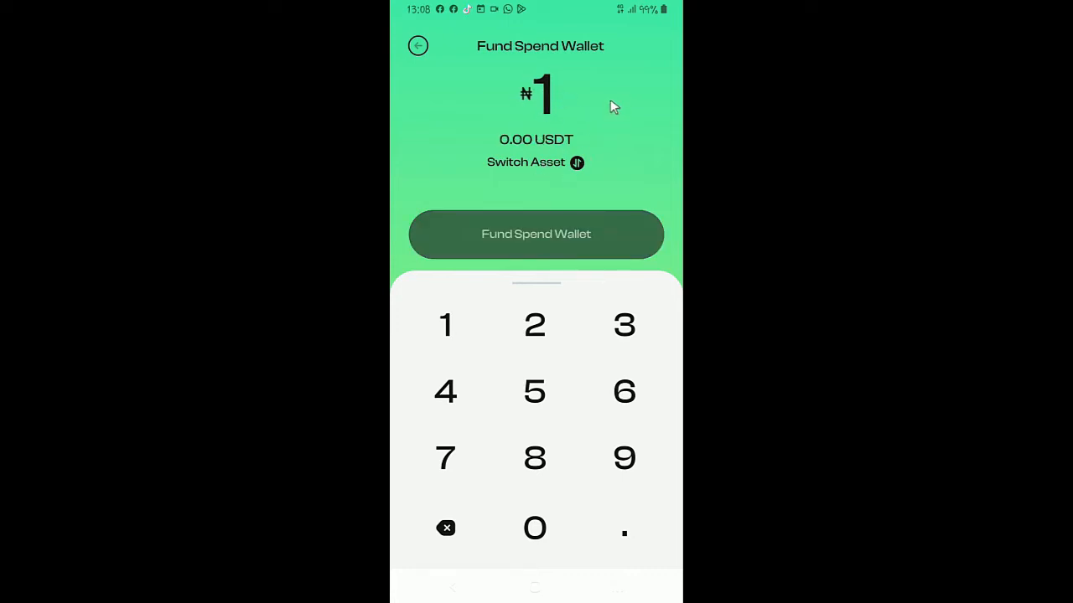
pyautogui.moveTo(594, 113)
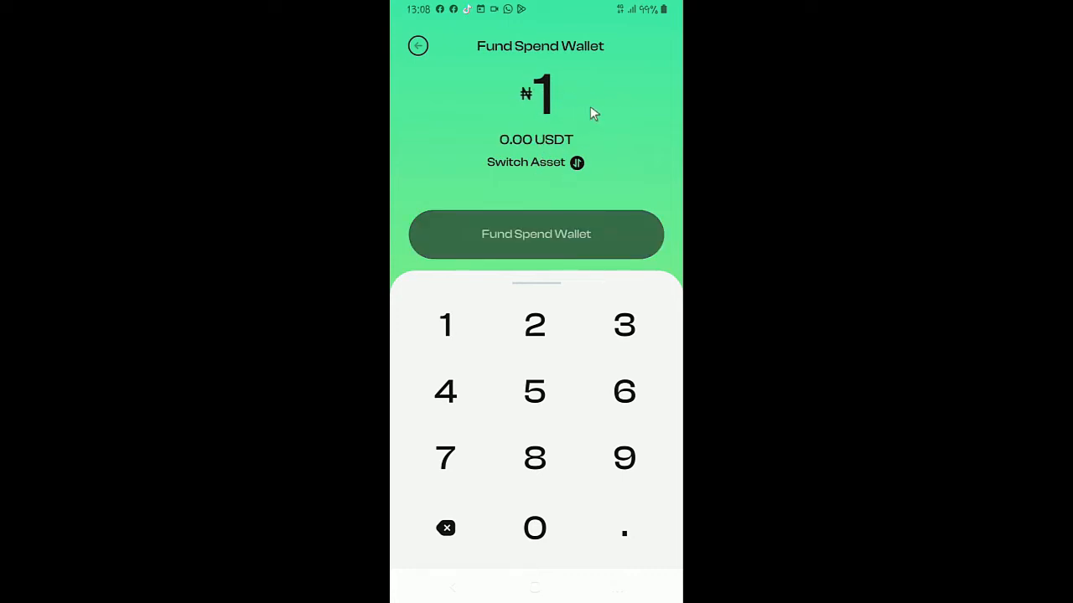
# Enter ₦50,000 (about 67.31 USDT) and submit Fund Spend Wallet to reach Mono.
pyautogui.click(535, 391)
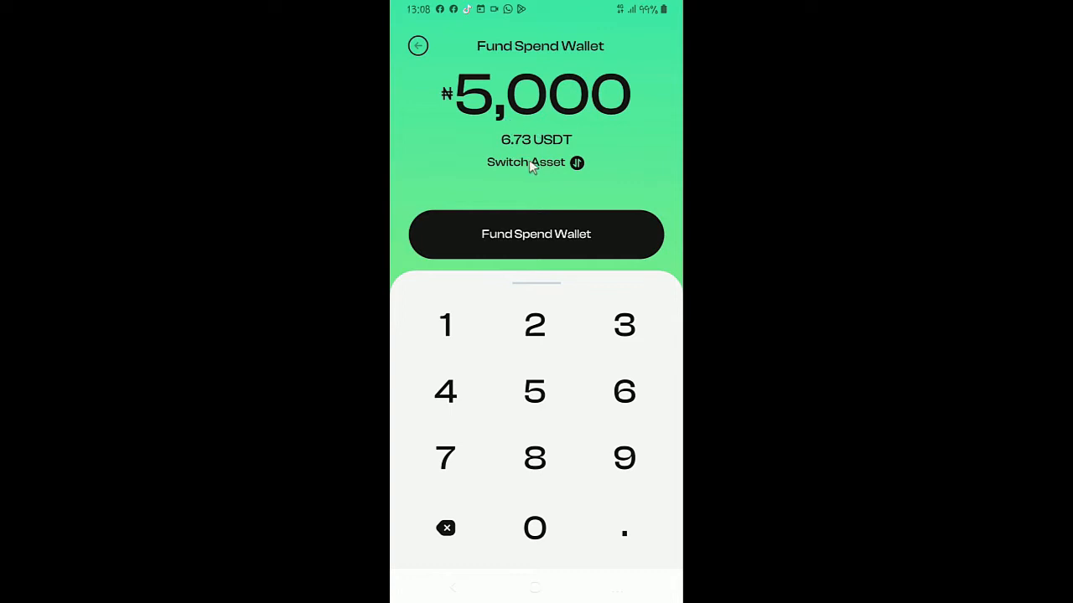
pyautogui.moveTo(536, 170)
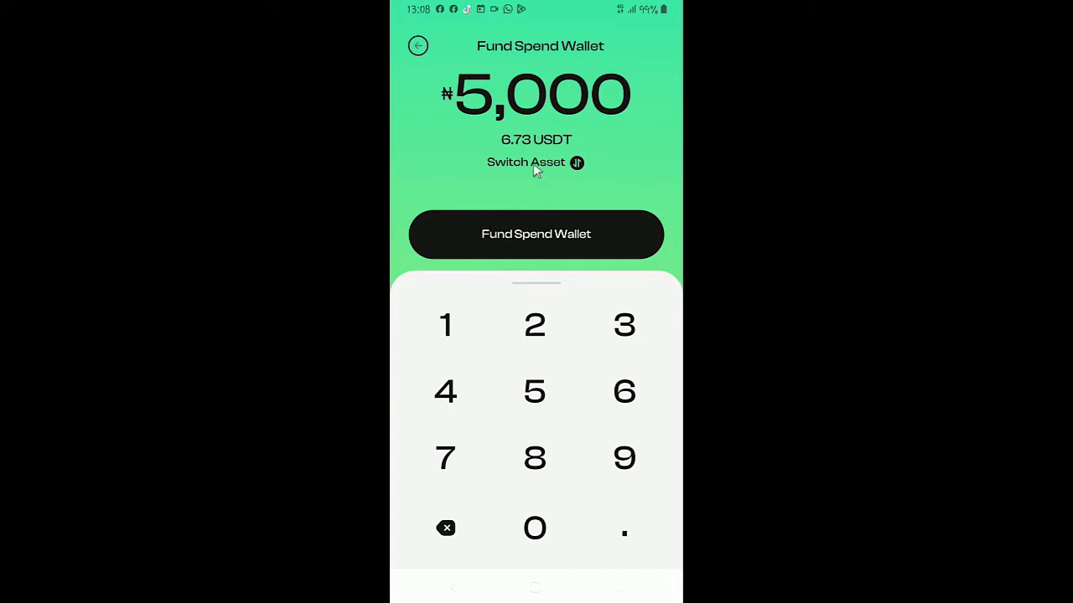
pyautogui.moveTo(461, 141)
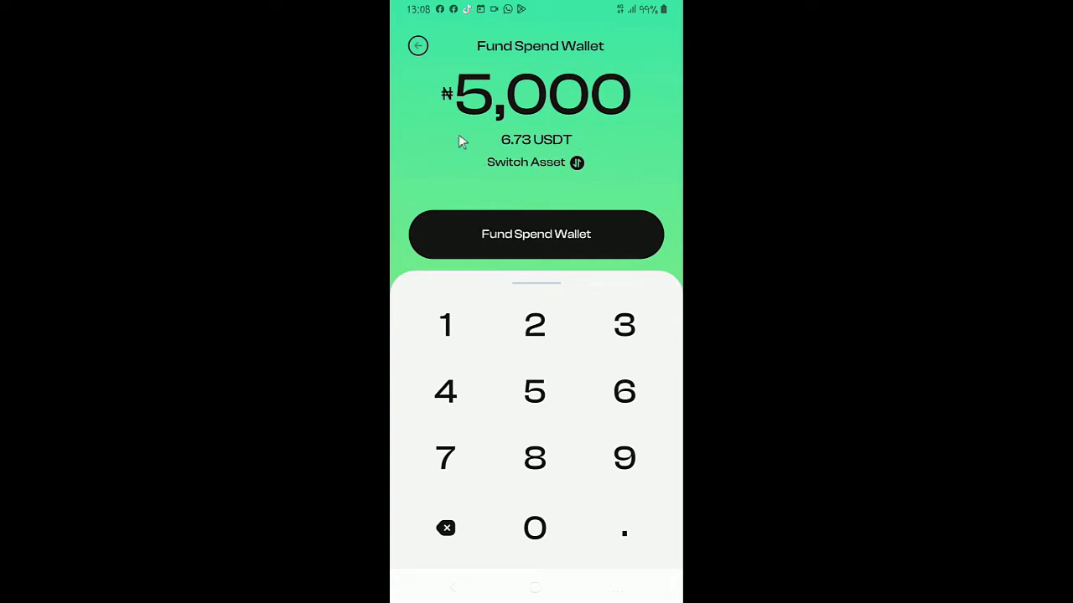
pyautogui.click(535, 527)
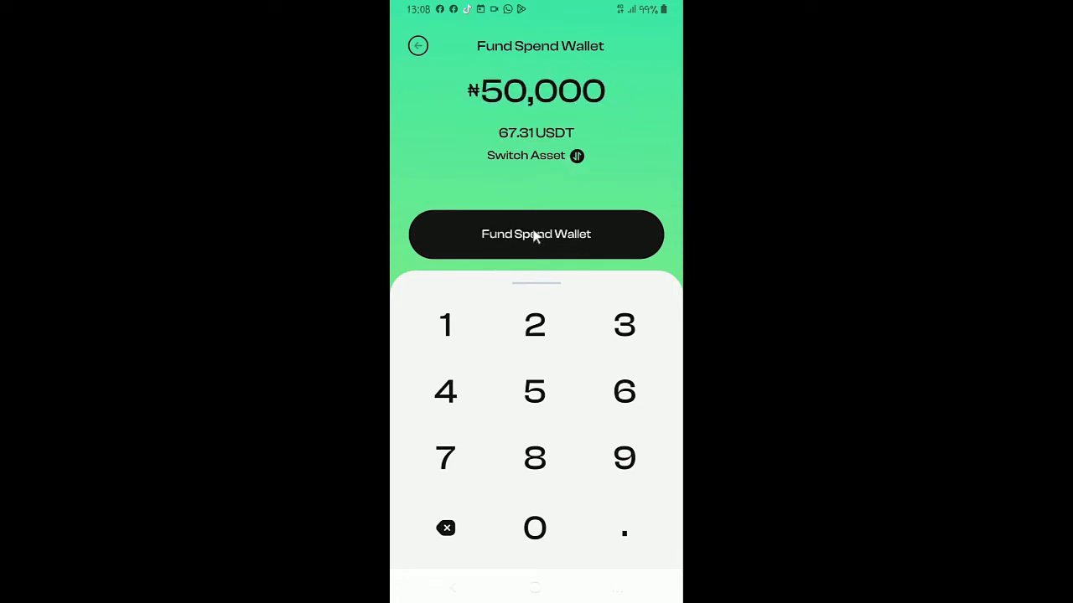
pyautogui.click(535, 233)
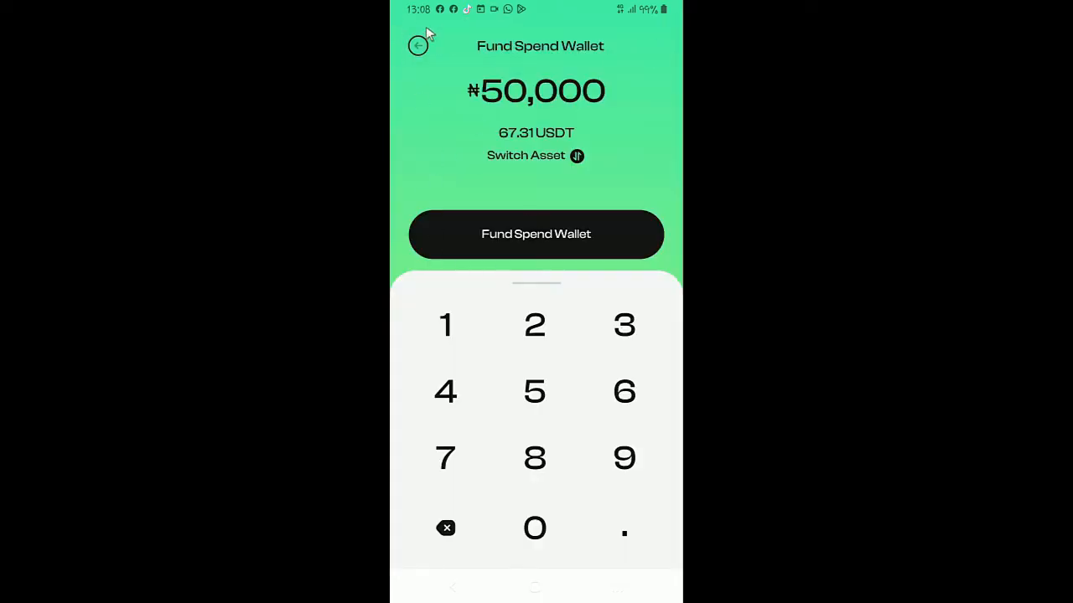
pyautogui.moveTo(524, 236)
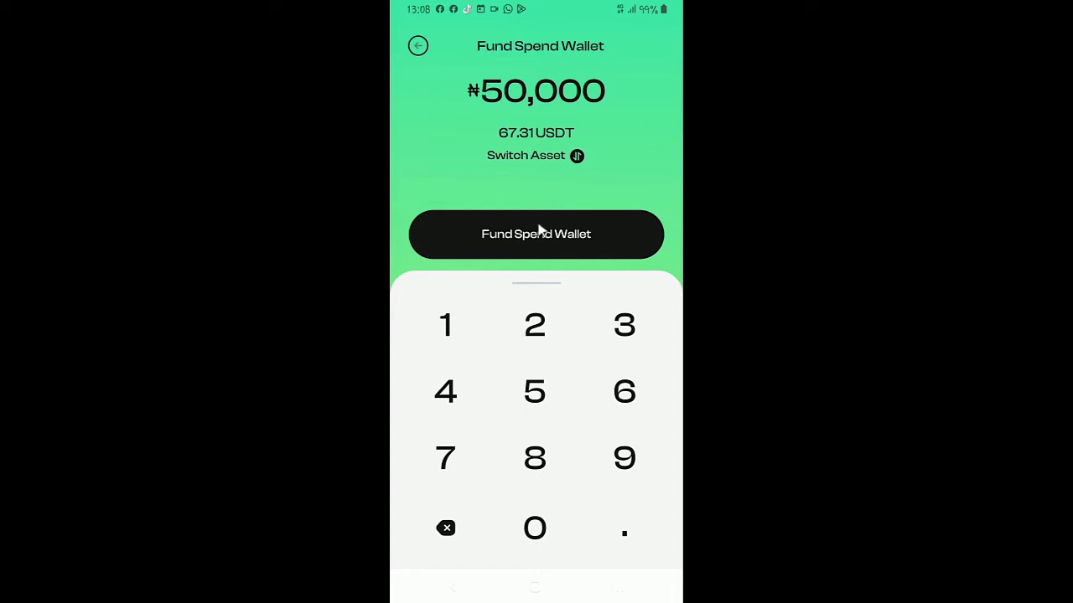
pyautogui.click(535, 233)
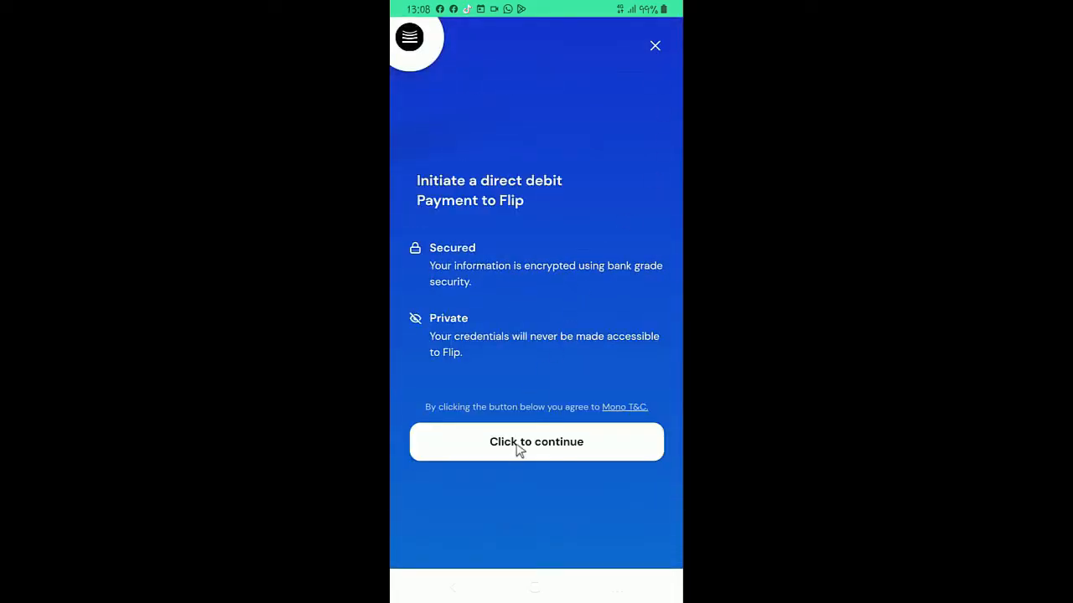
# Browse Mono's bank list under Pay with another account, then close the Mono flow.
pyautogui.click(536, 442)
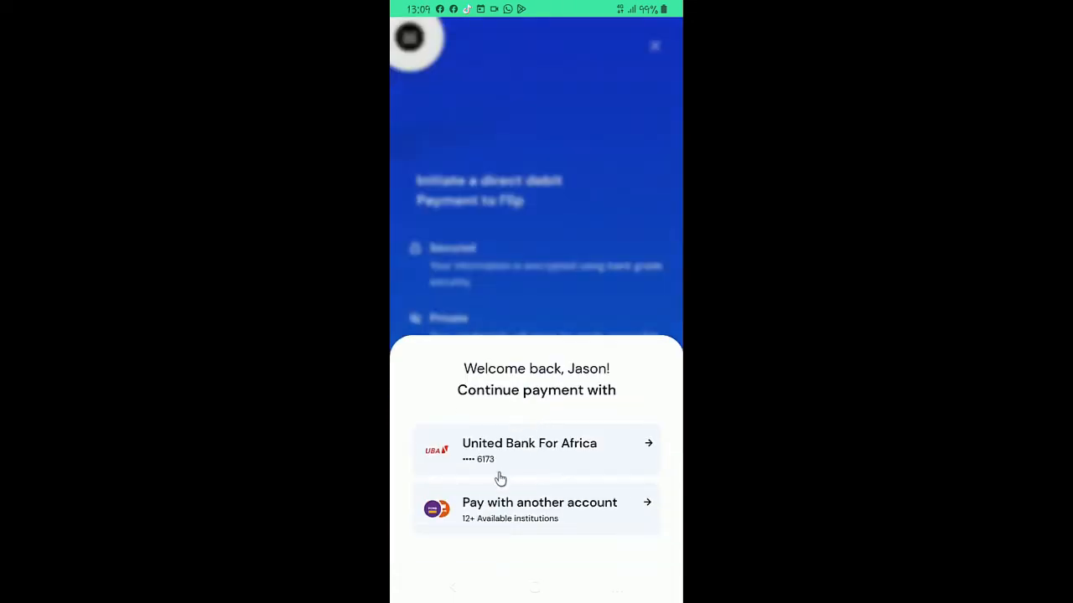
pyautogui.moveTo(525, 458)
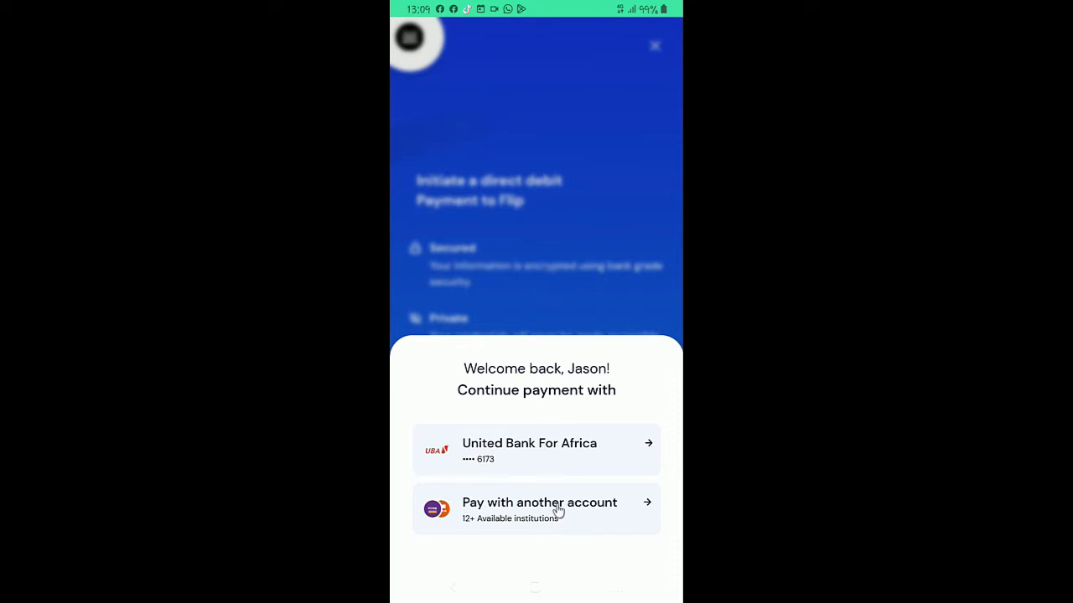
pyautogui.click(539, 503)
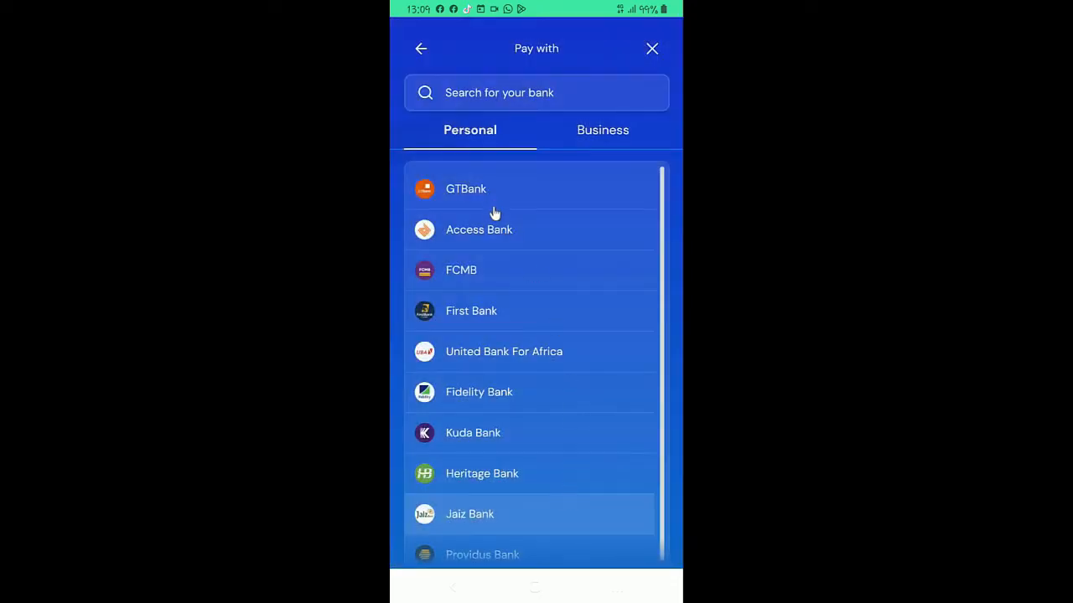
pyautogui.scroll(-3)
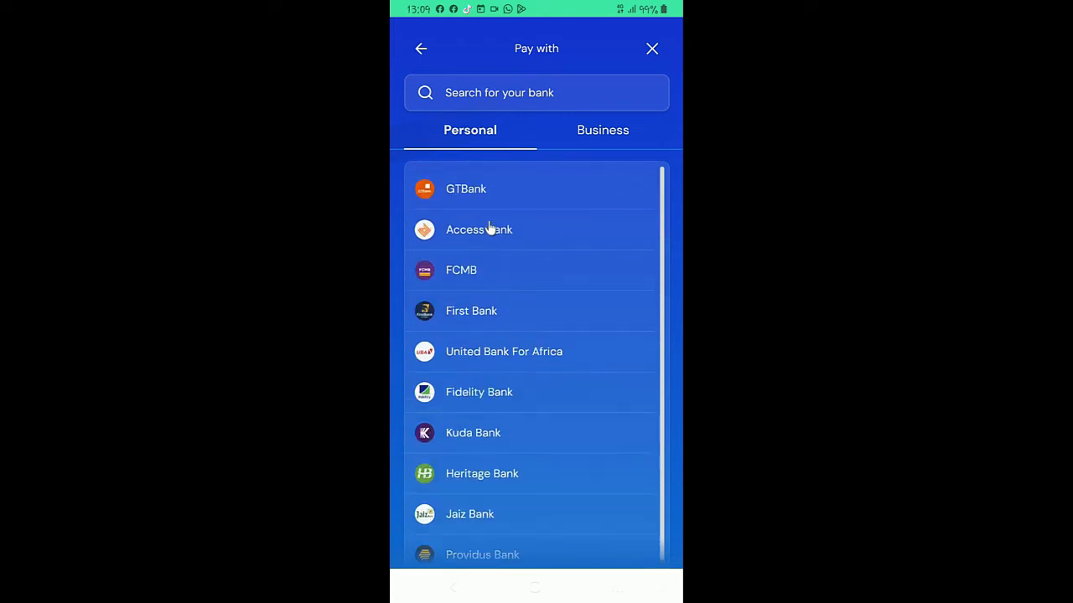
pyautogui.scroll(-3)
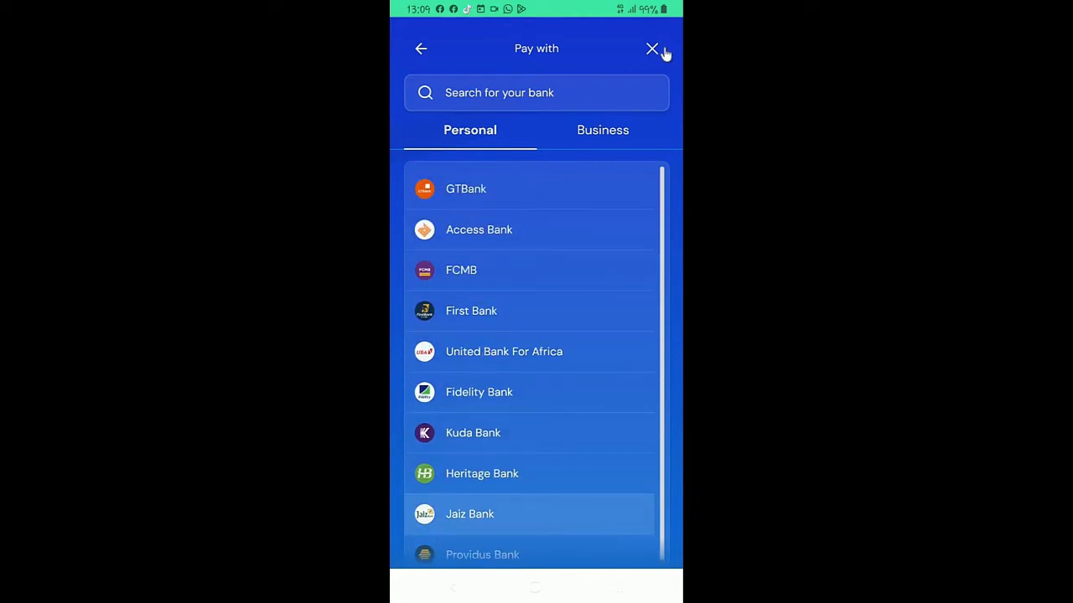
pyautogui.click(652, 48)
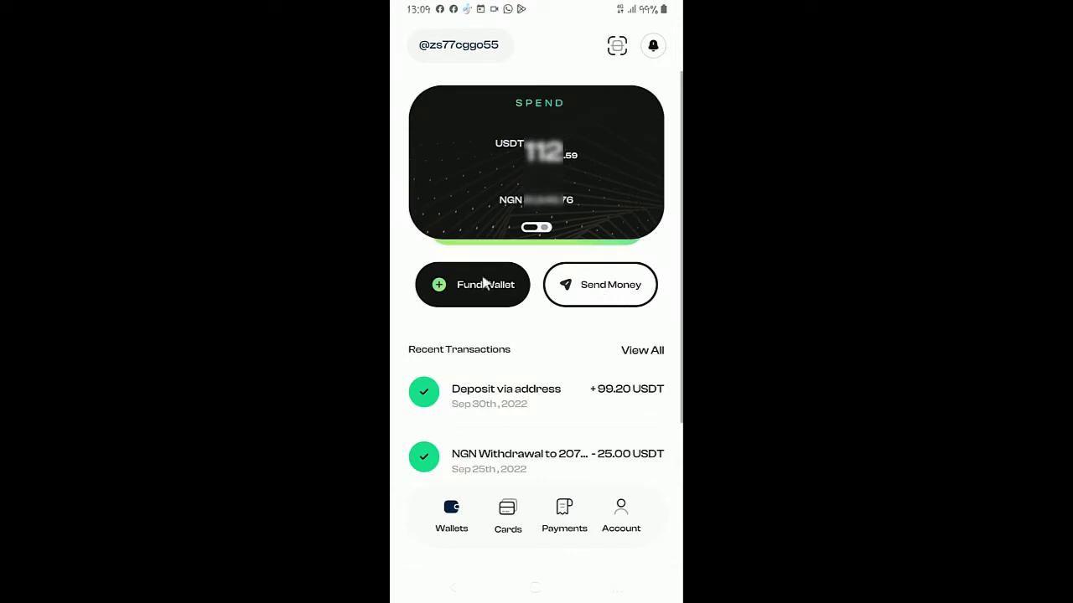
pyautogui.moveTo(586, 293)
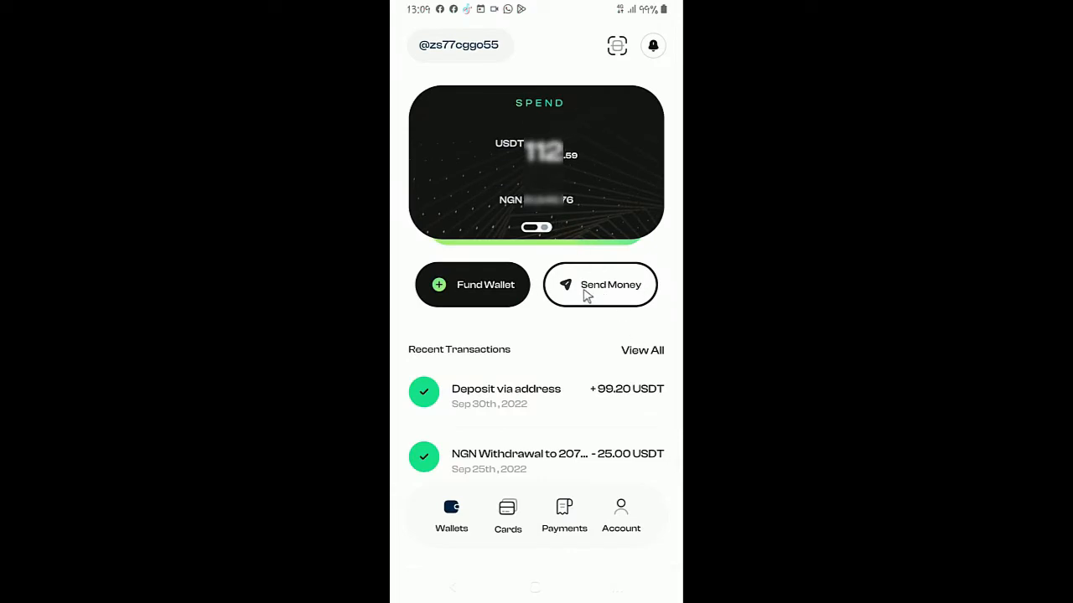
# Start Send Money and enter a 5 USDT withdrawal worth ₦3,639.30.
pyautogui.click(600, 284)
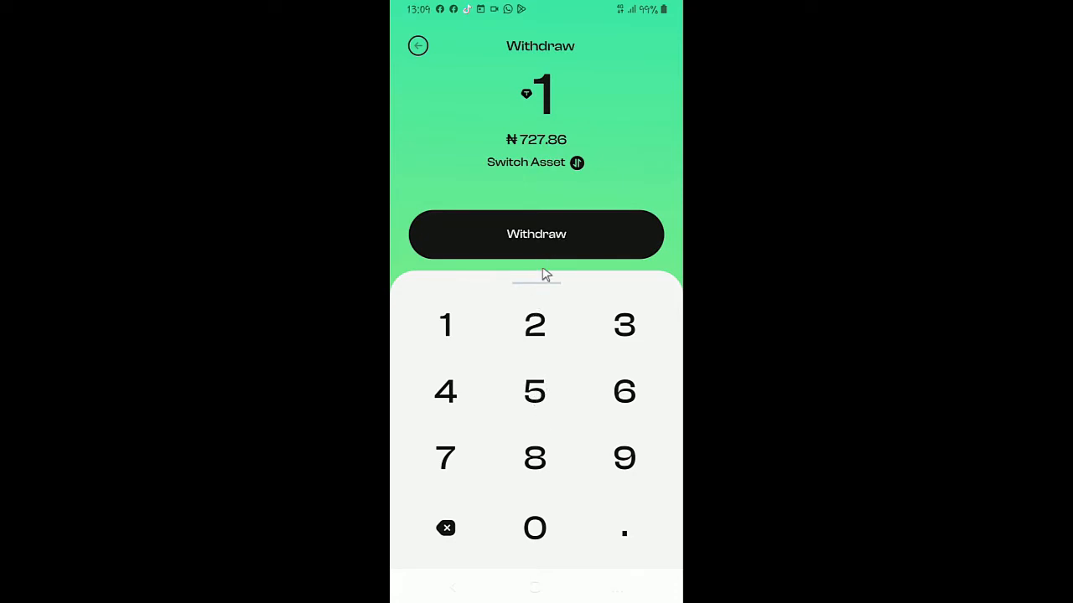
pyautogui.moveTo(555, 364)
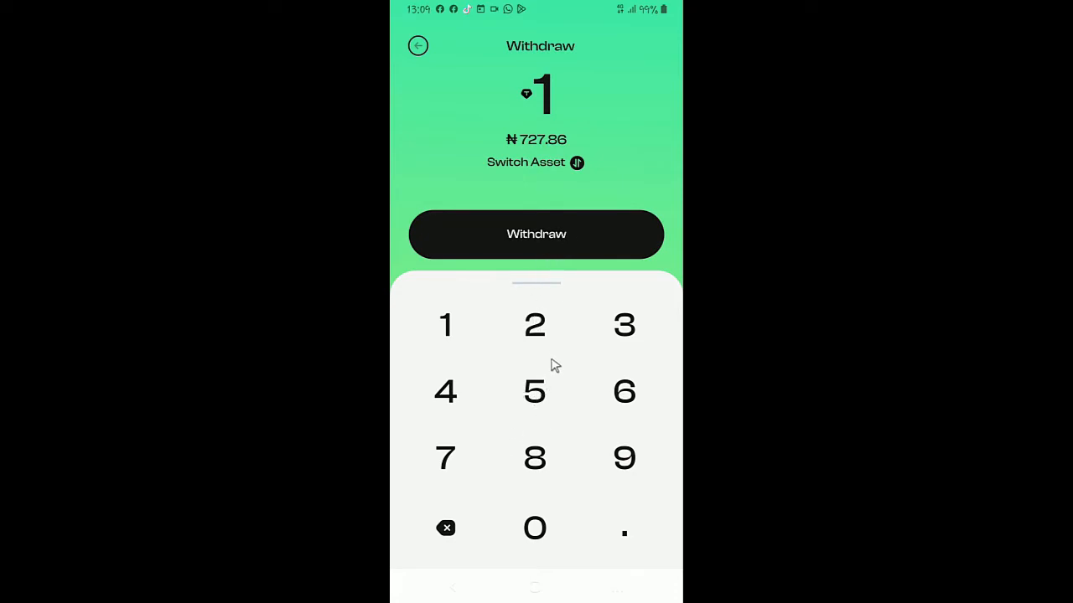
pyautogui.moveTo(536, 413)
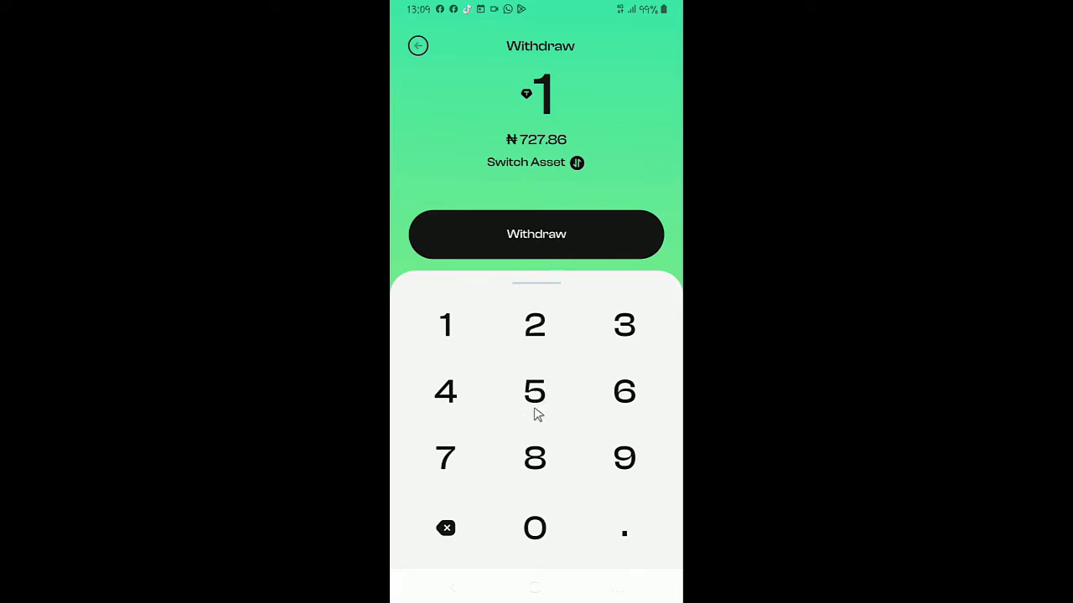
pyautogui.click(535, 391)
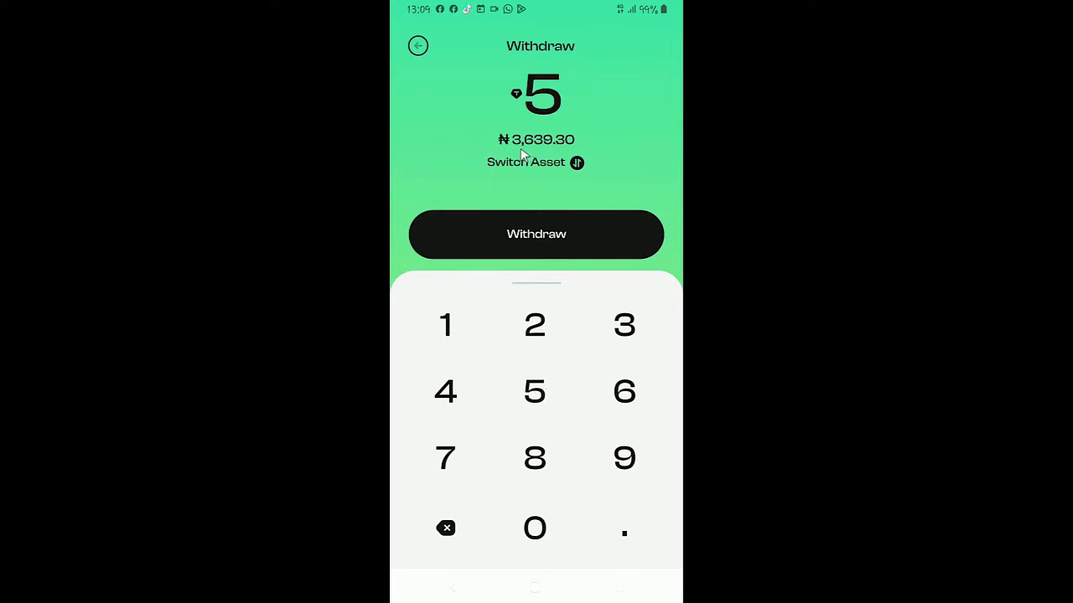
pyautogui.moveTo(548, 149)
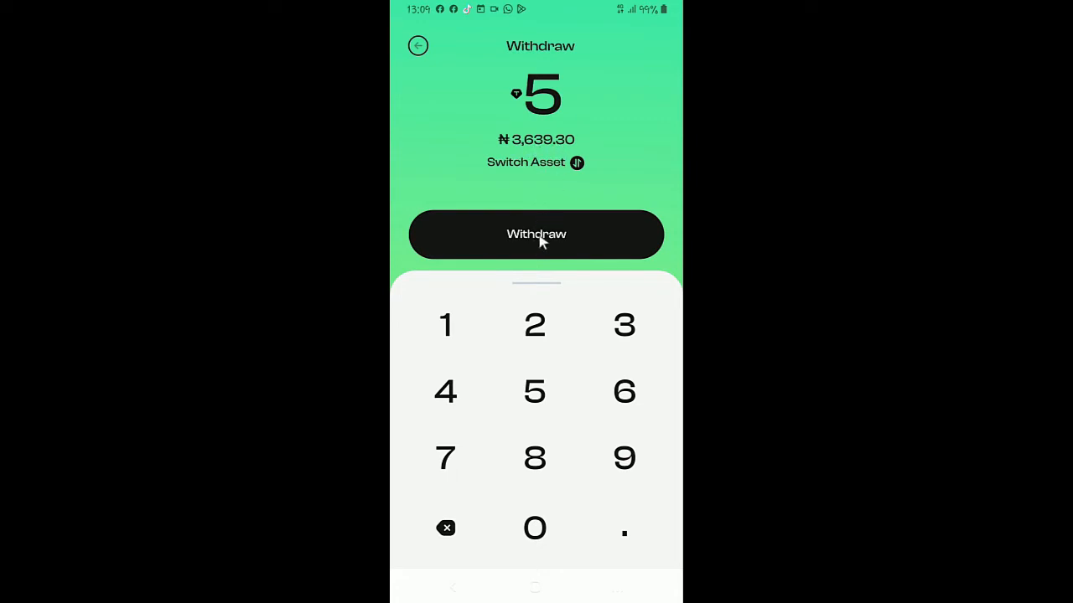
# List the withdrawal destinations: local bank, Flip user, and upcoming USD bank and crypto.
pyautogui.click(535, 233)
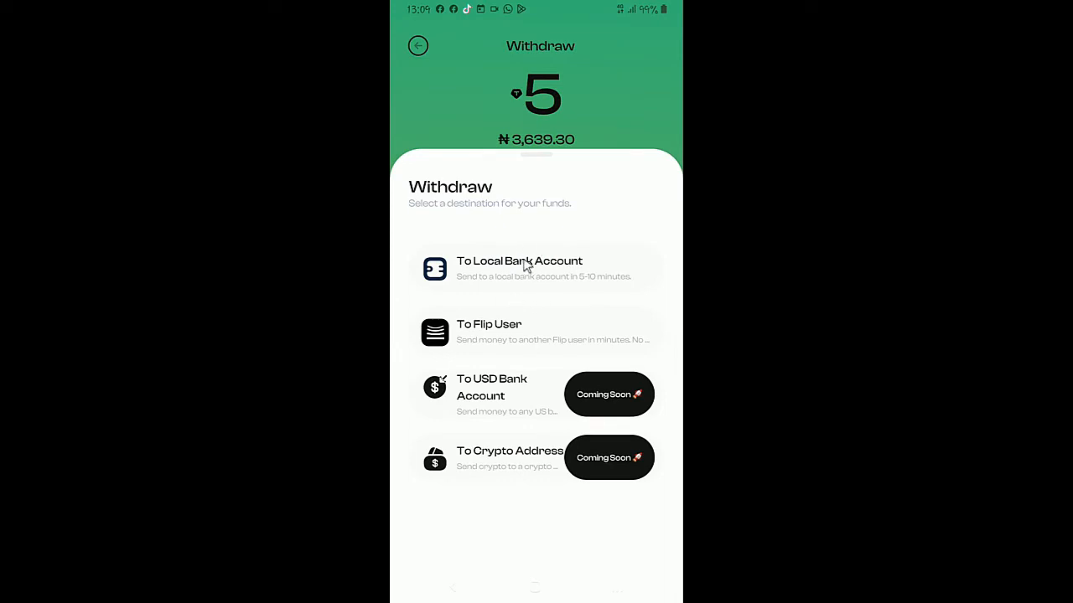
pyautogui.moveTo(490, 392)
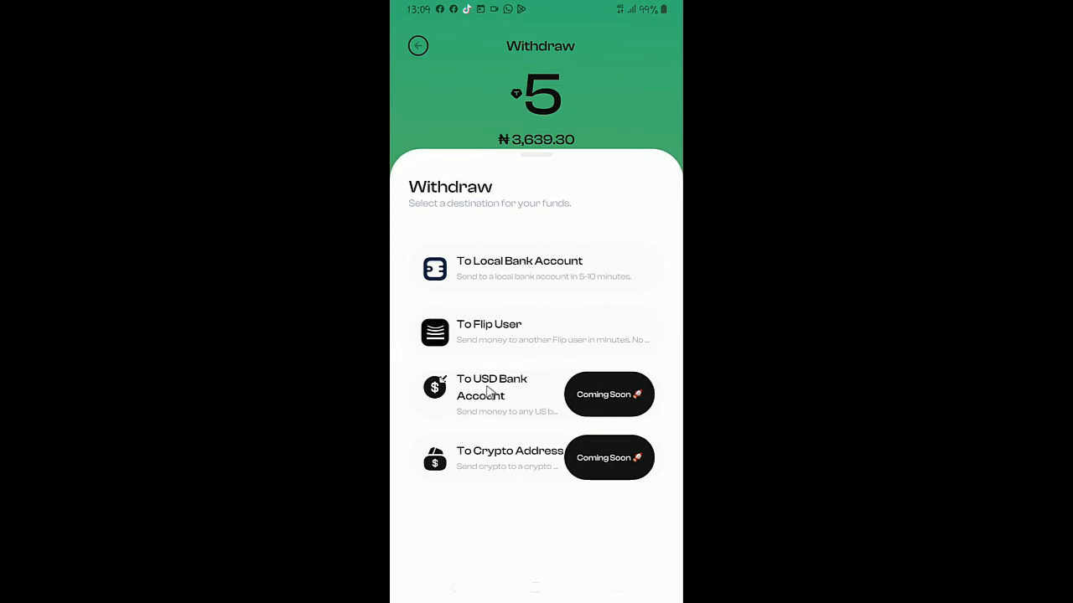
pyautogui.moveTo(501, 417)
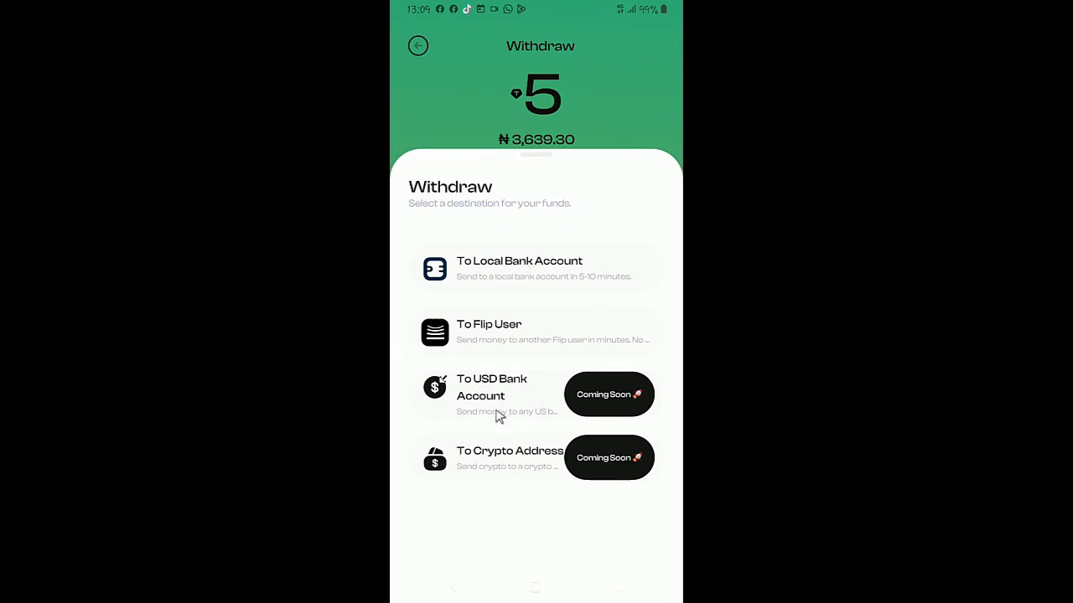
pyautogui.moveTo(632, 406)
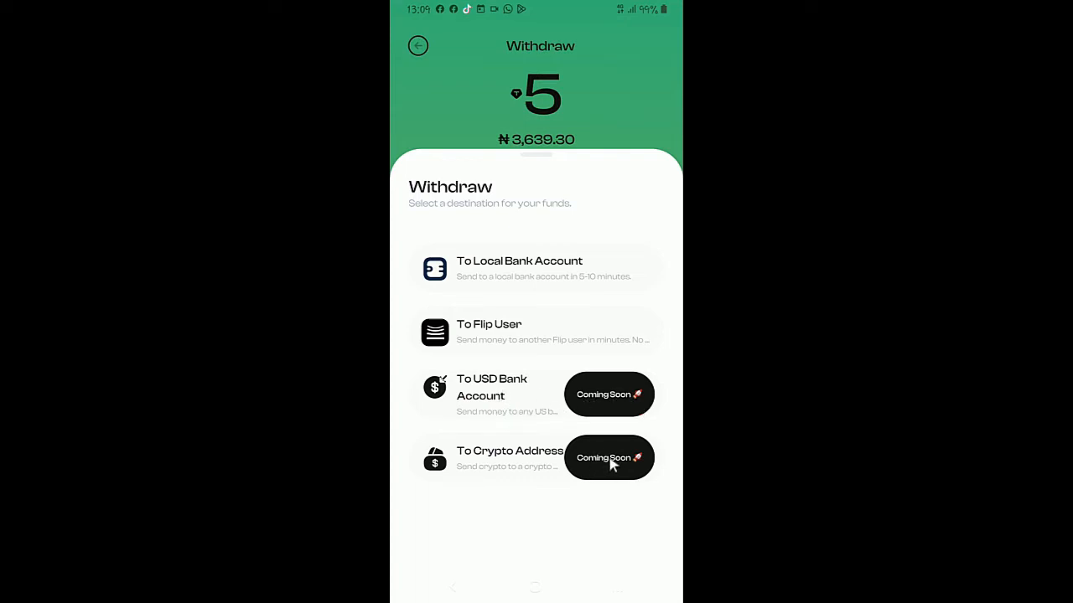
pyautogui.moveTo(539, 278)
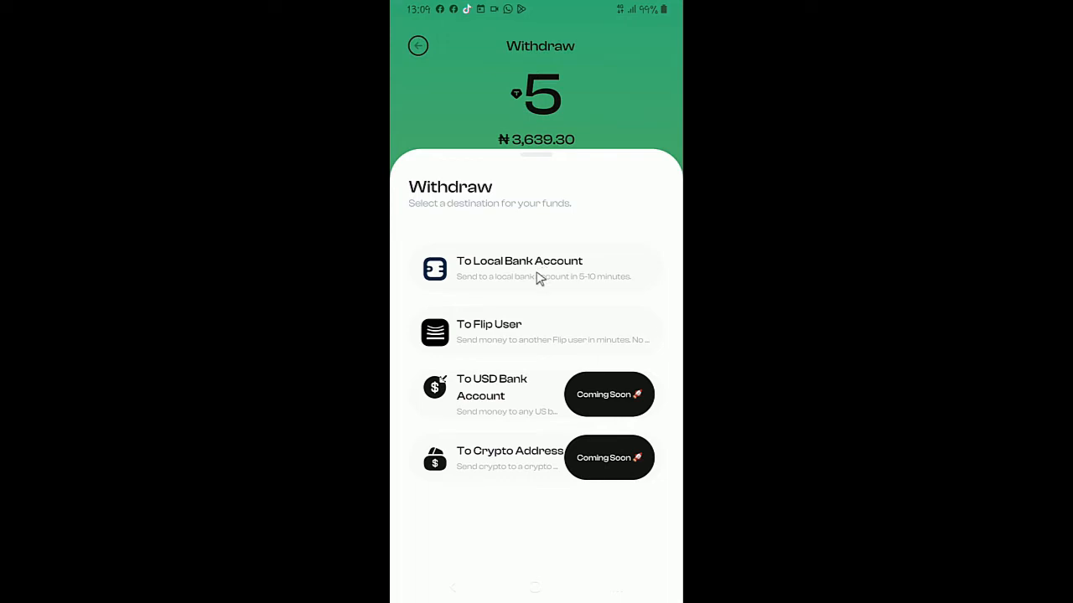
pyautogui.moveTo(557, 220)
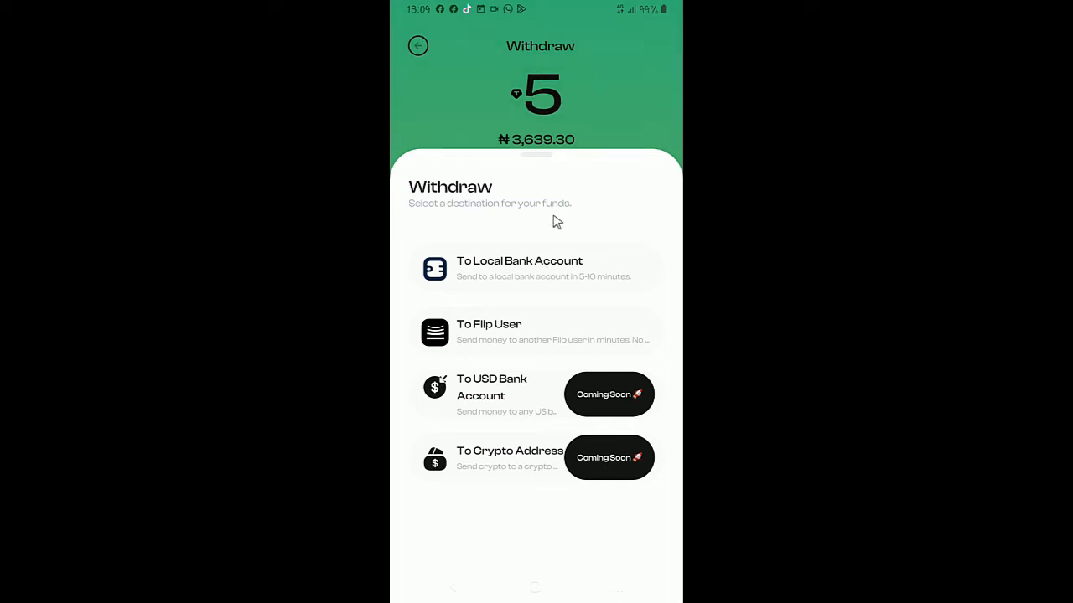
pyautogui.moveTo(595, 130)
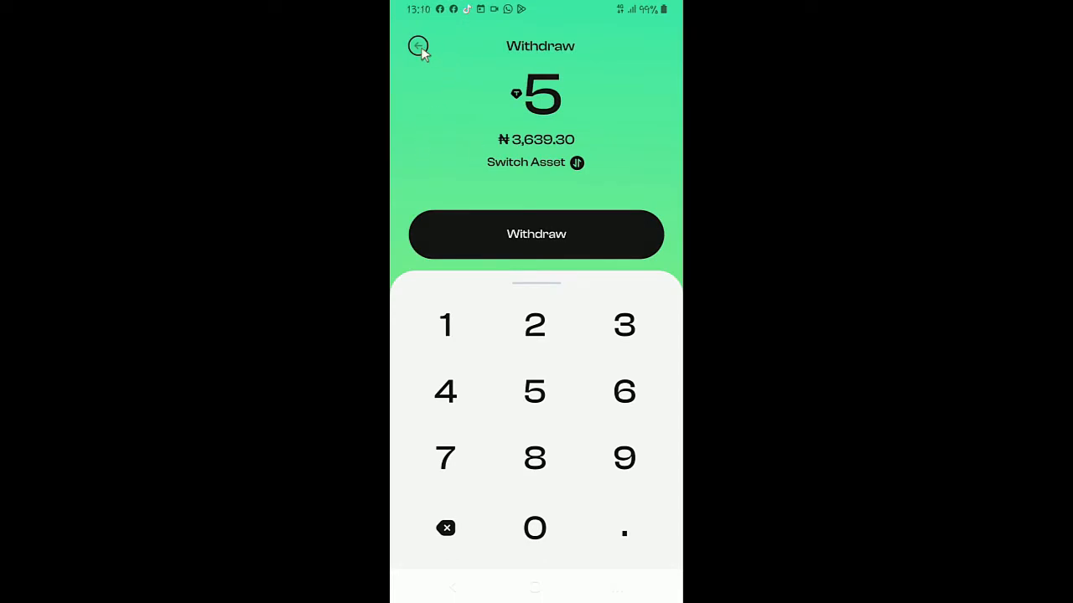
pyautogui.moveTo(468, 116)
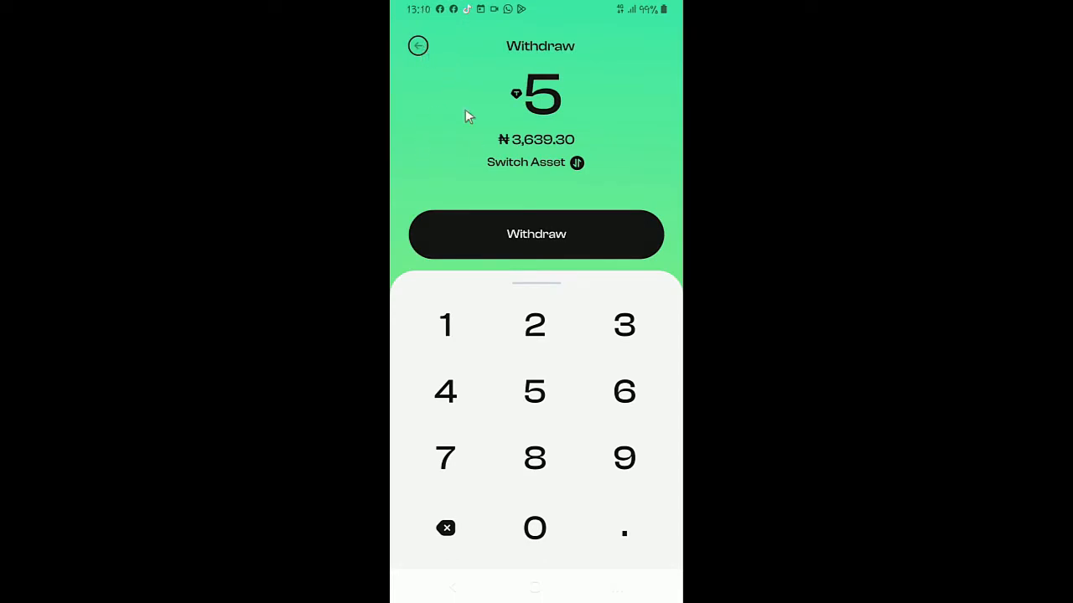
pyautogui.click(535, 234)
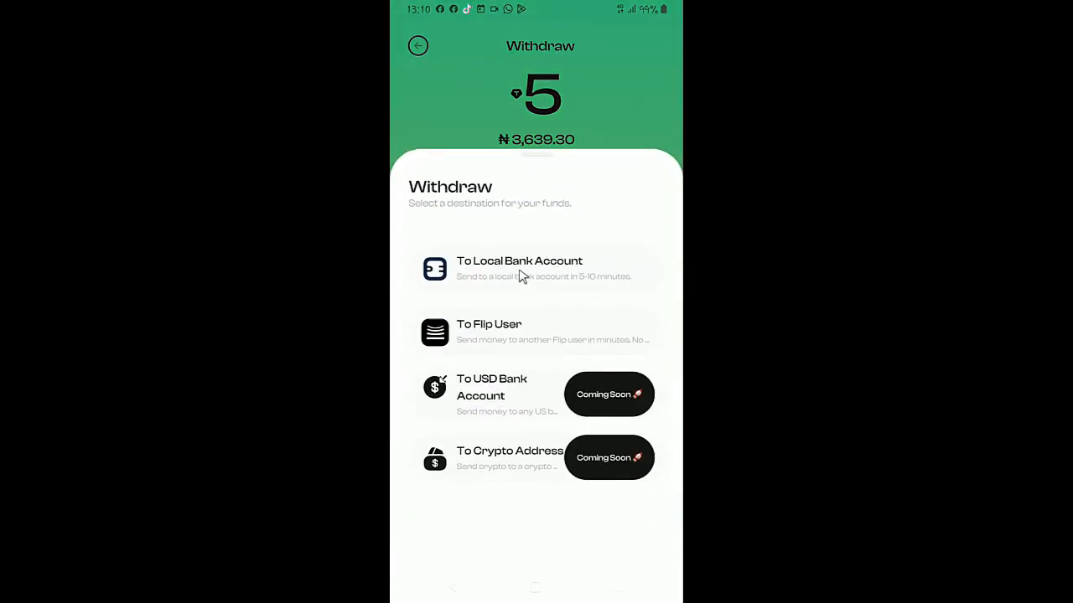
# Preview the saved UBA payout account and Add a New Bank form, then back out to wallet home.
pyautogui.click(518, 268)
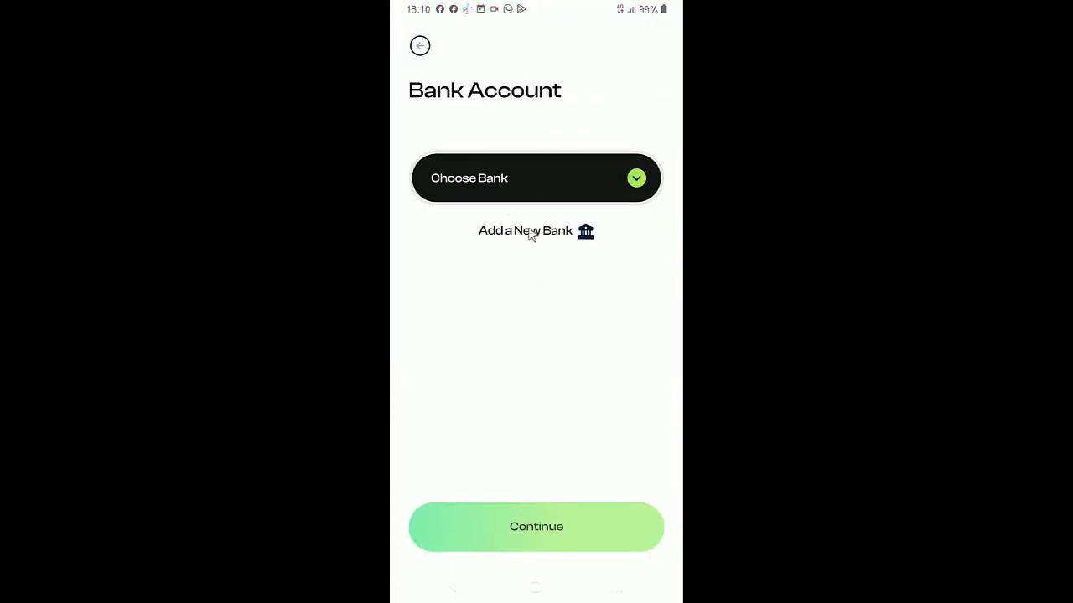
pyautogui.click(537, 177)
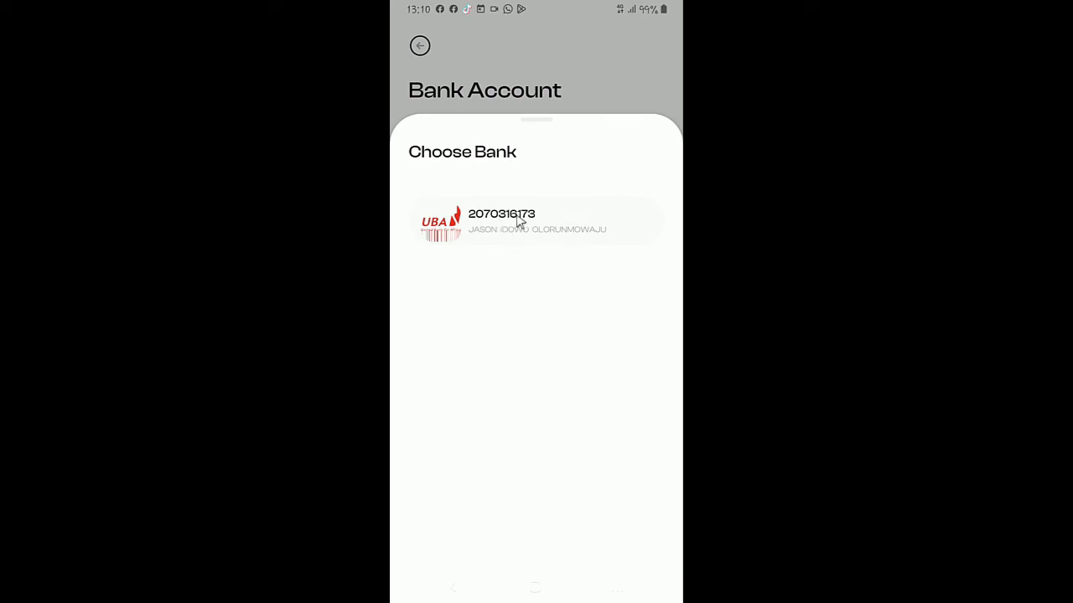
pyautogui.click(536, 222)
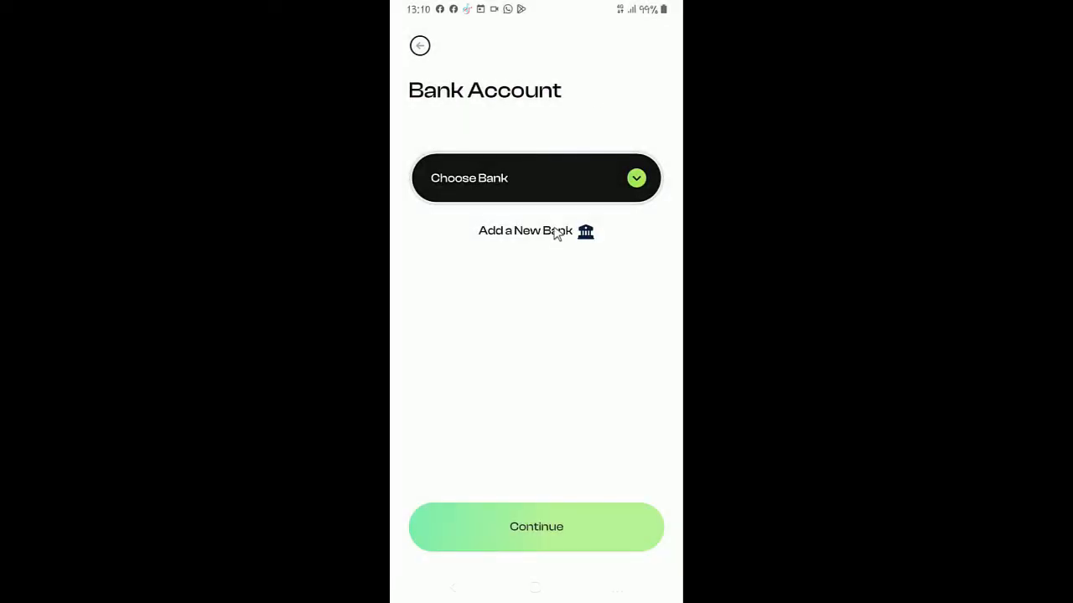
pyautogui.click(525, 230)
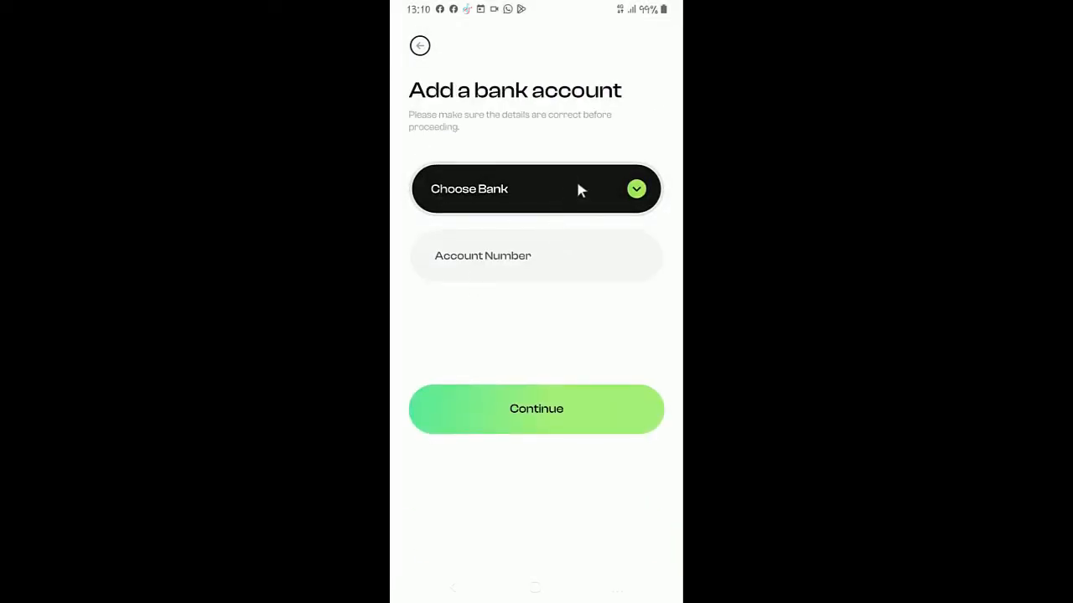
pyautogui.click(420, 45)
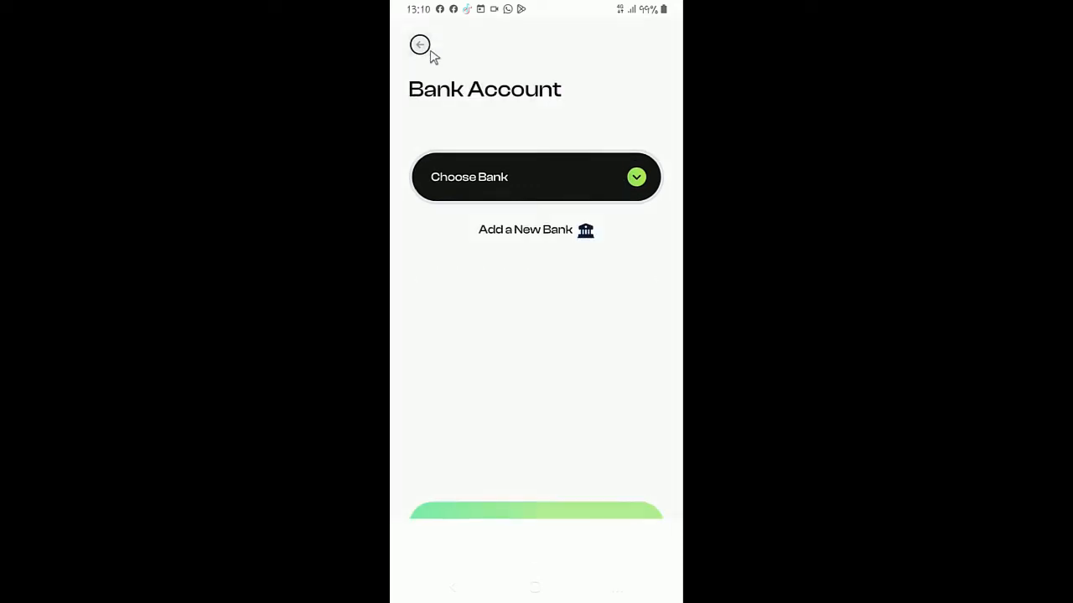
pyautogui.click(419, 45)
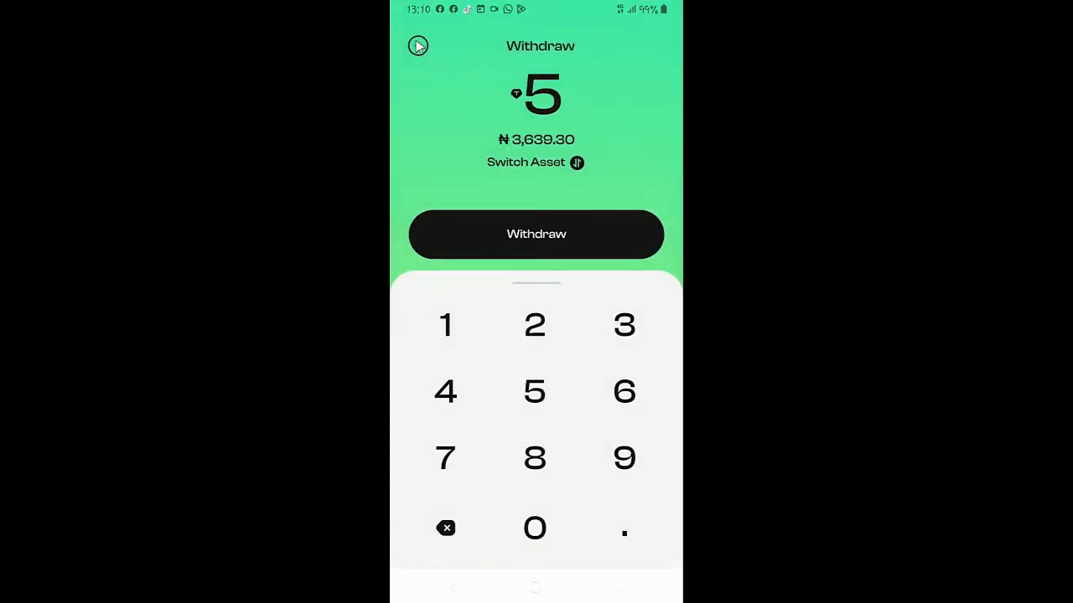
pyautogui.click(418, 46)
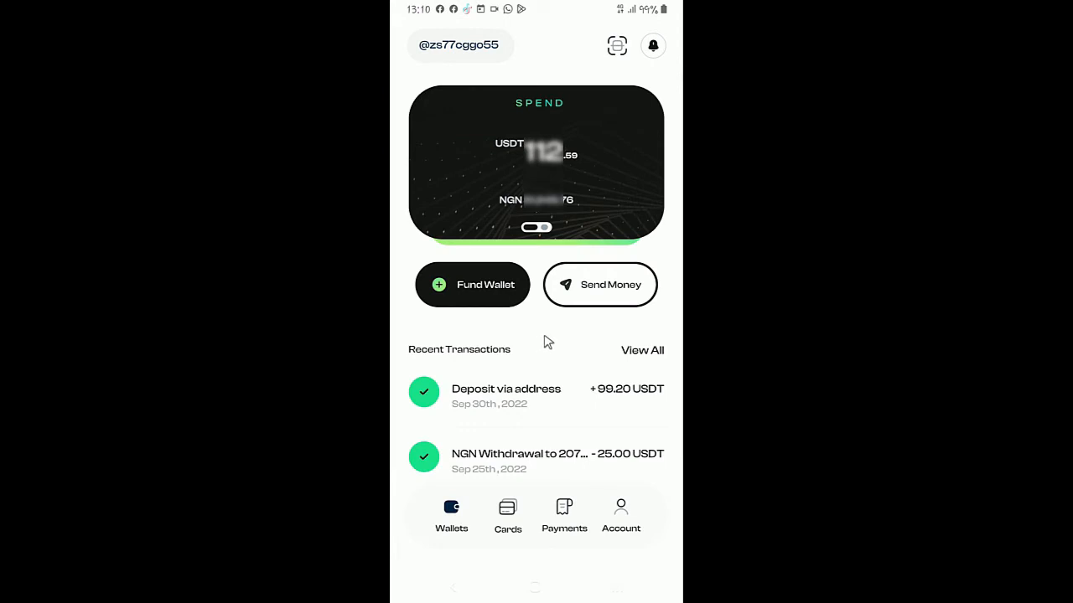
pyautogui.moveTo(563, 335)
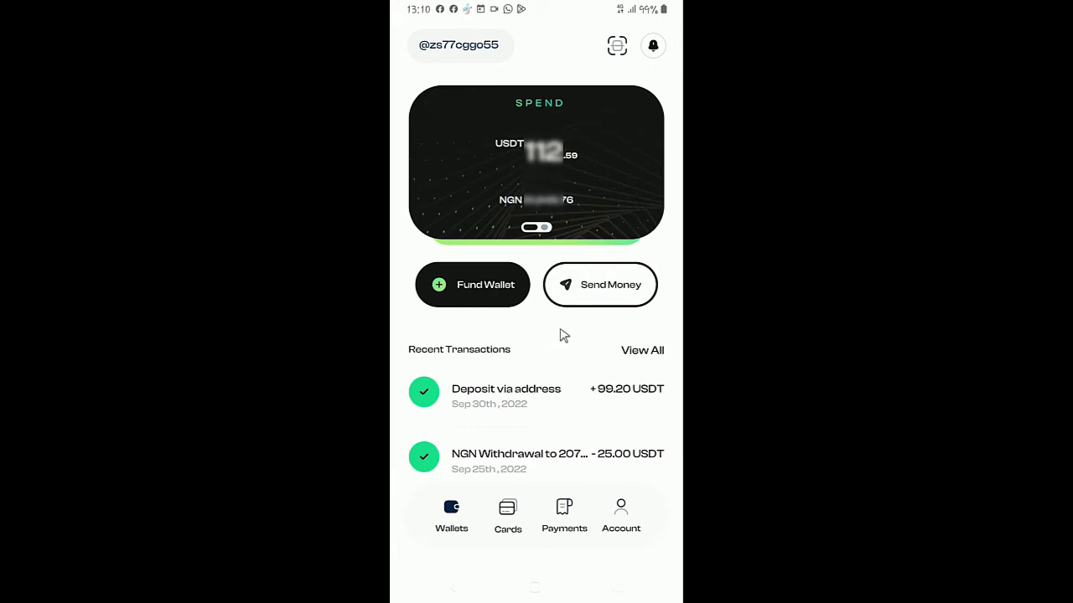
pyautogui.moveTo(592, 436)
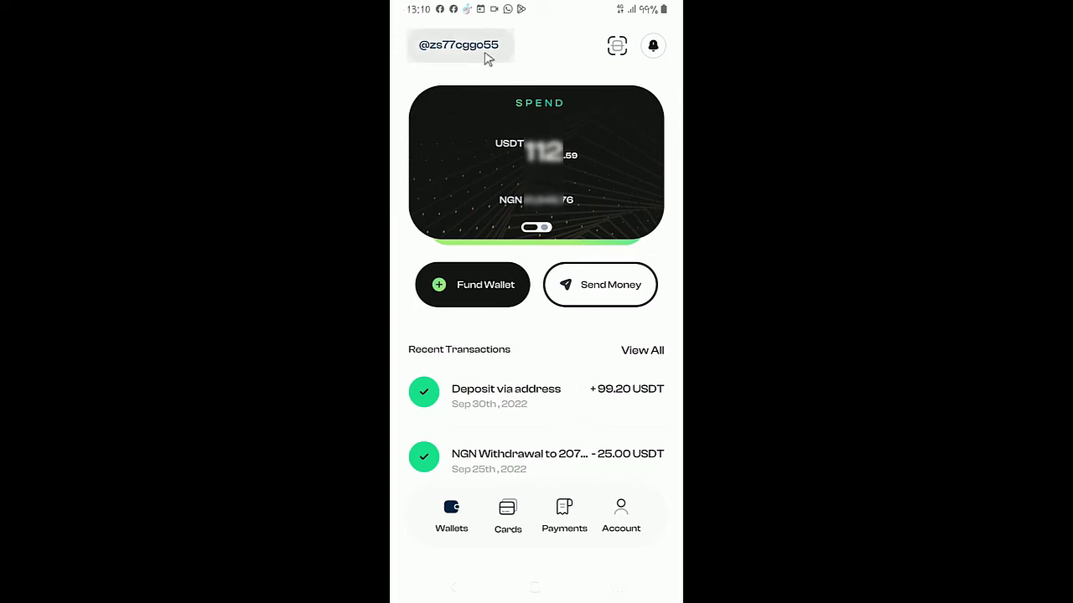
pyautogui.moveTo(488, 58)
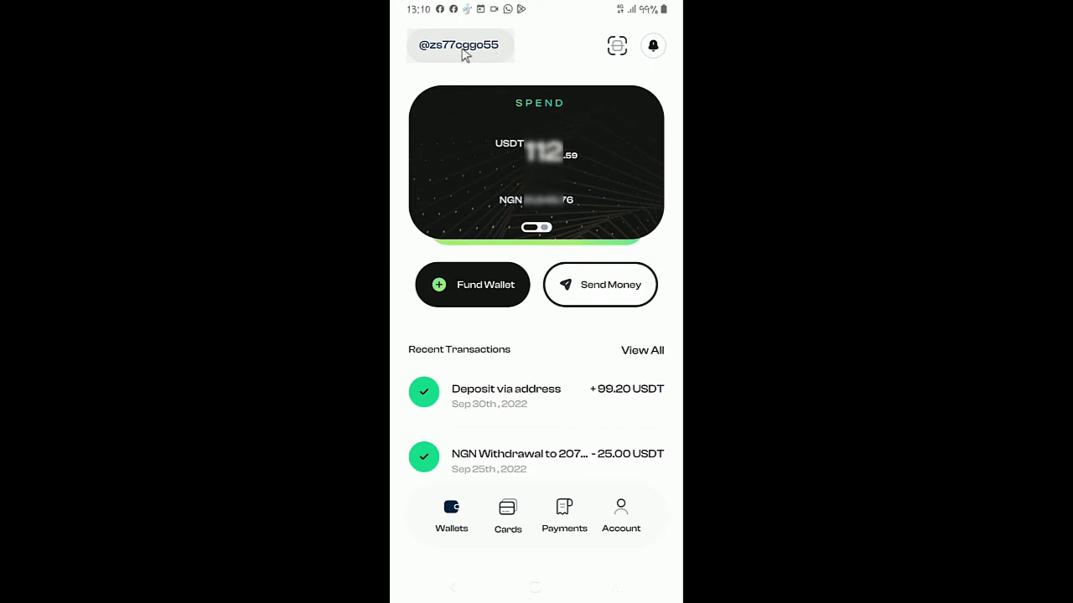
pyautogui.moveTo(475, 50)
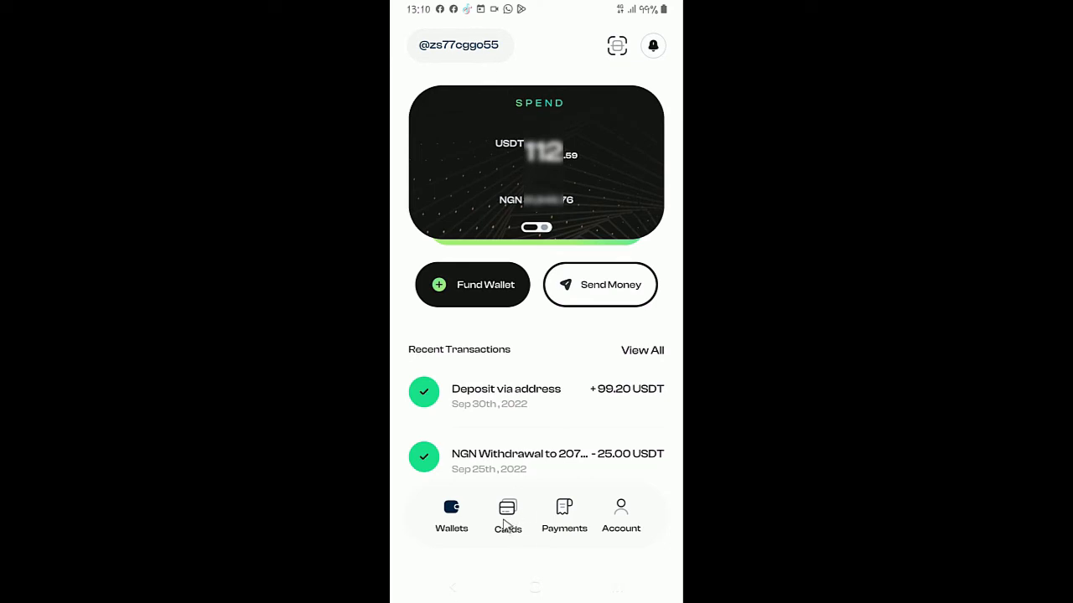
# Open Cards, try managing the $16.19 Visa card, and dismiss the Coming Soon notice.
pyautogui.click(507, 516)
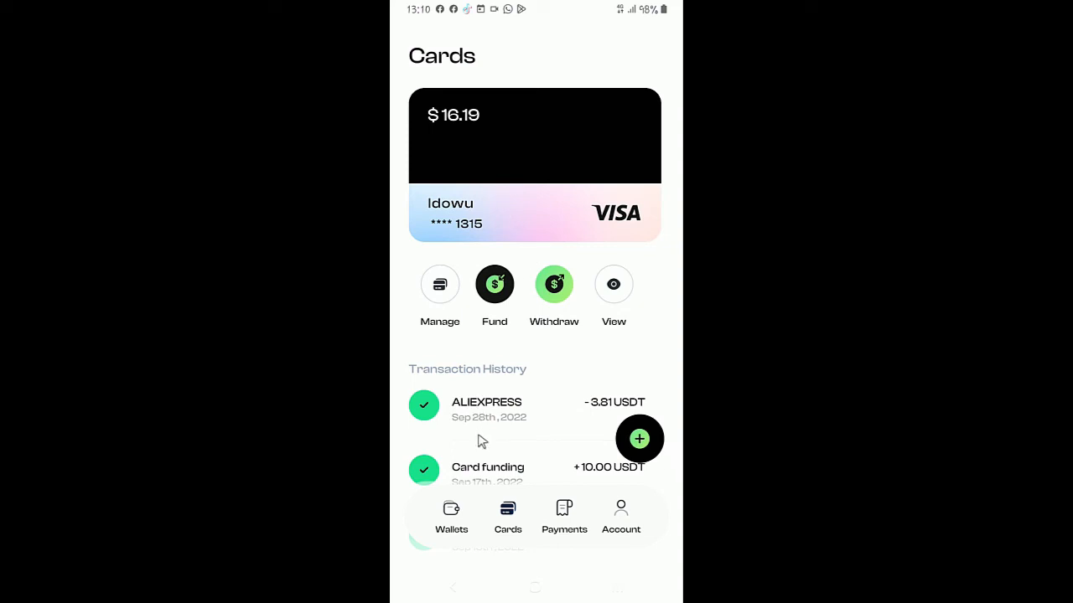
pyautogui.moveTo(536, 268)
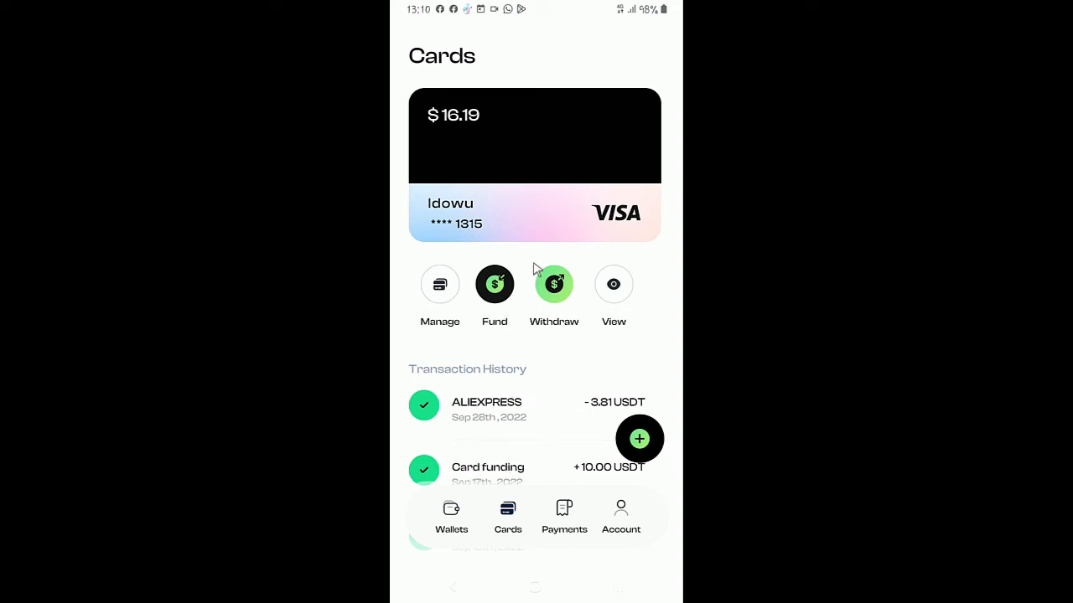
pyautogui.click(439, 284)
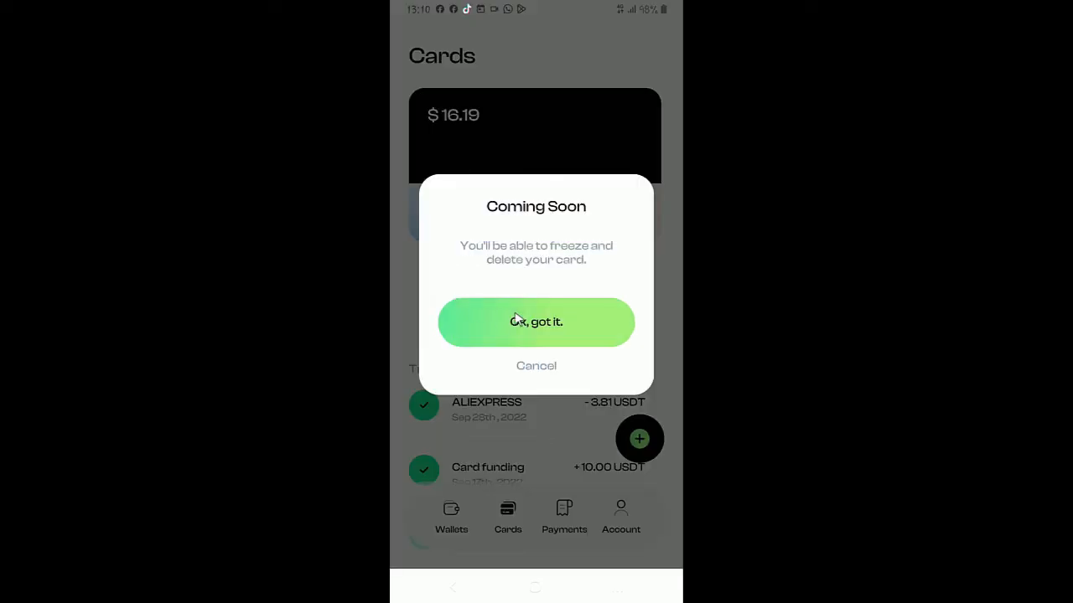
pyautogui.moveTo(543, 379)
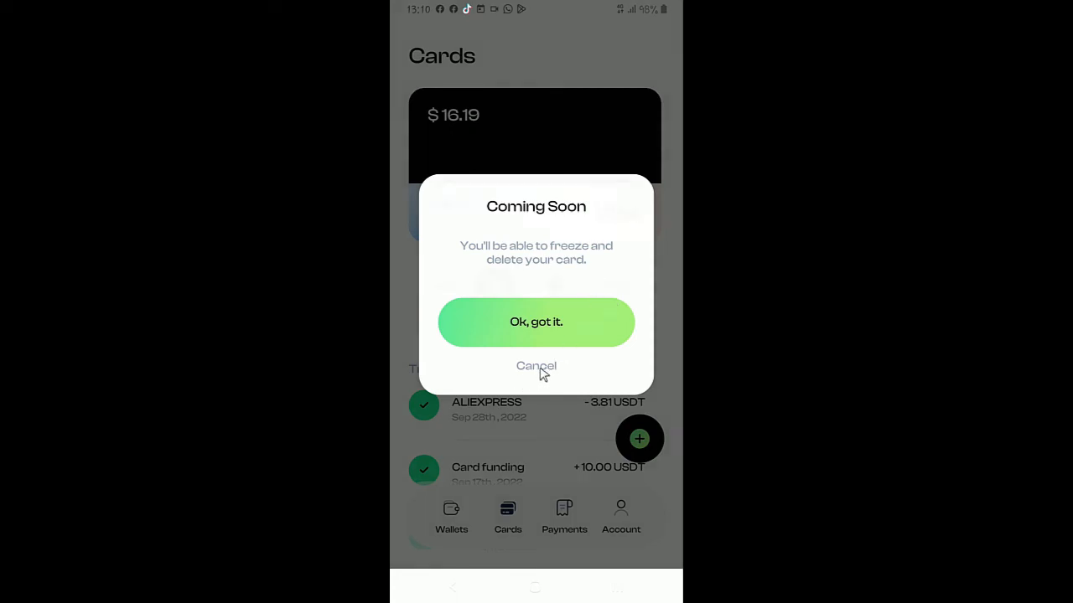
pyautogui.click(535, 366)
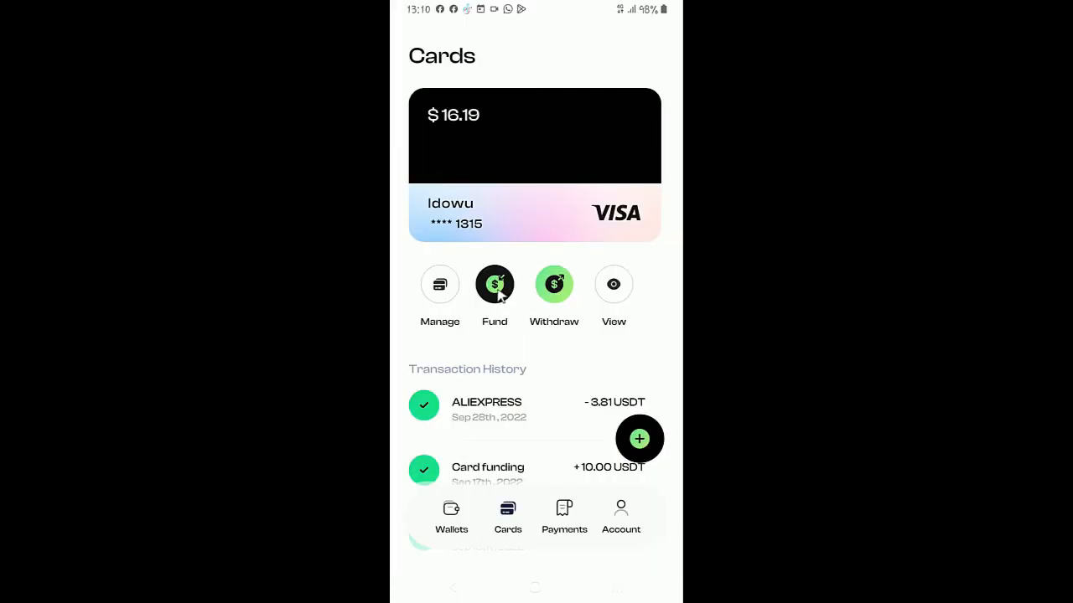
# Start funding the card, agree to the Terms and Conditions, and acknowledge the fee note.
pyautogui.click(494, 284)
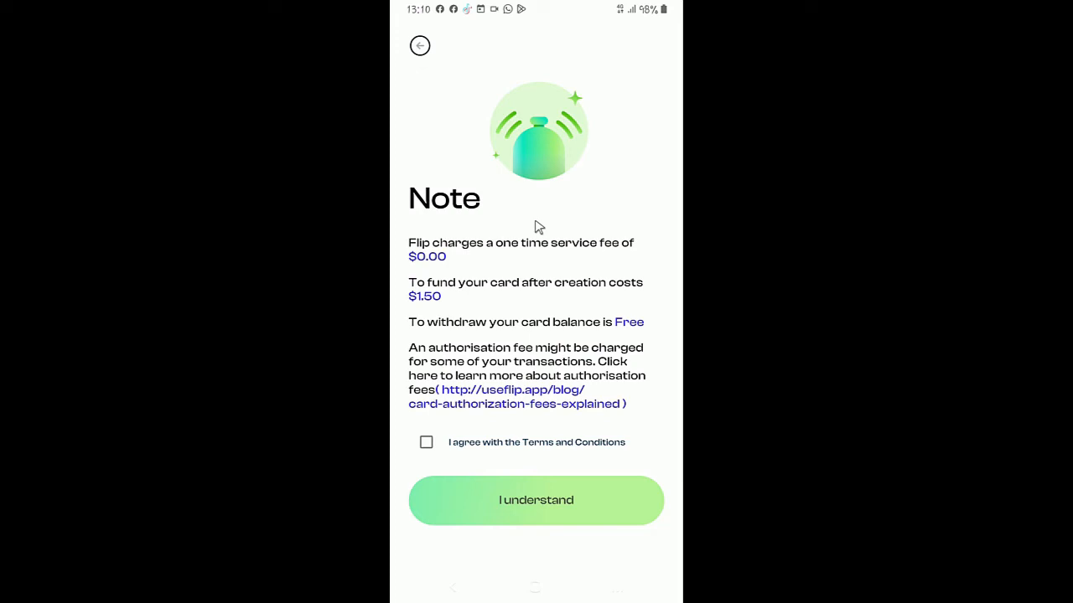
pyautogui.moveTo(448, 273)
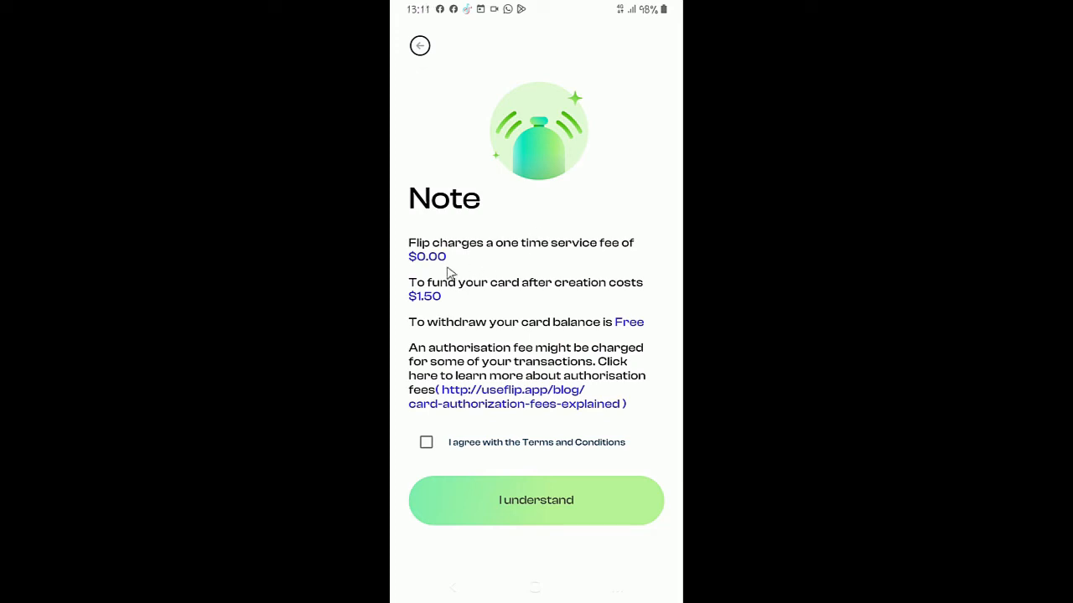
pyautogui.moveTo(436, 301)
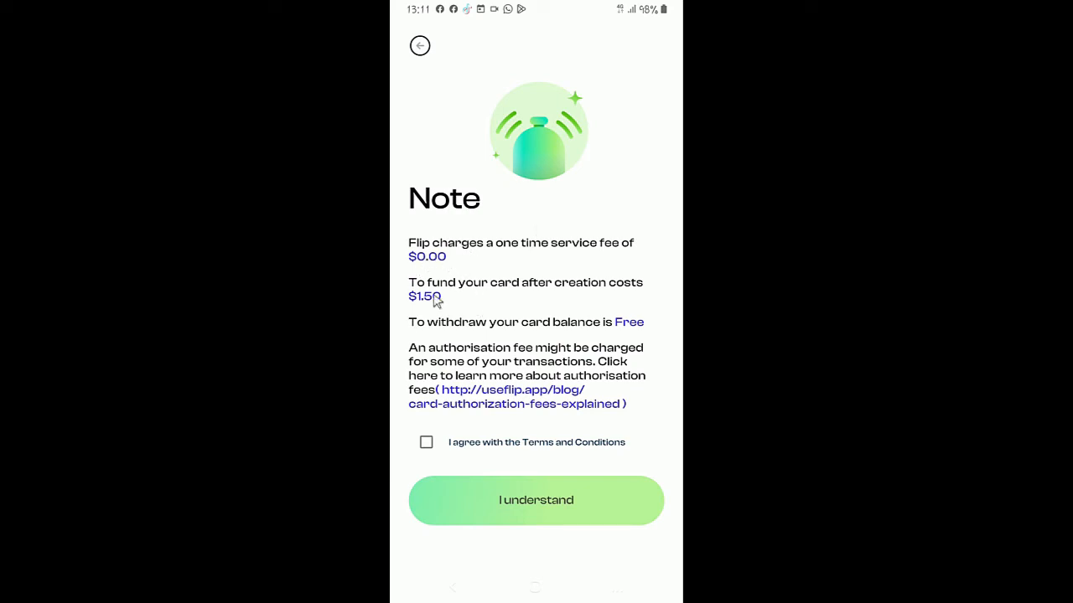
pyautogui.moveTo(633, 289)
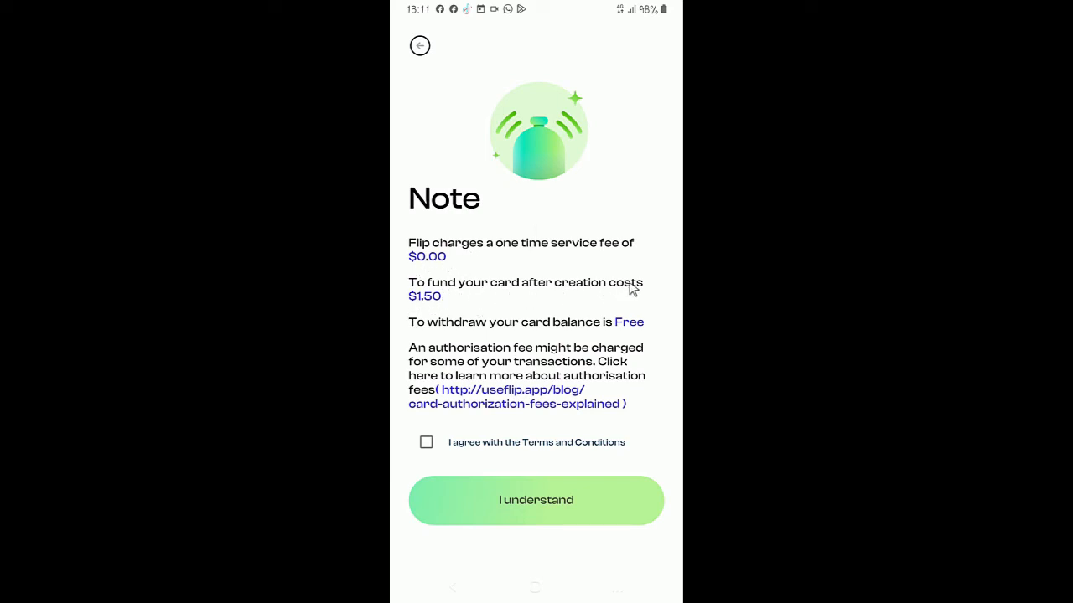
pyautogui.moveTo(429, 307)
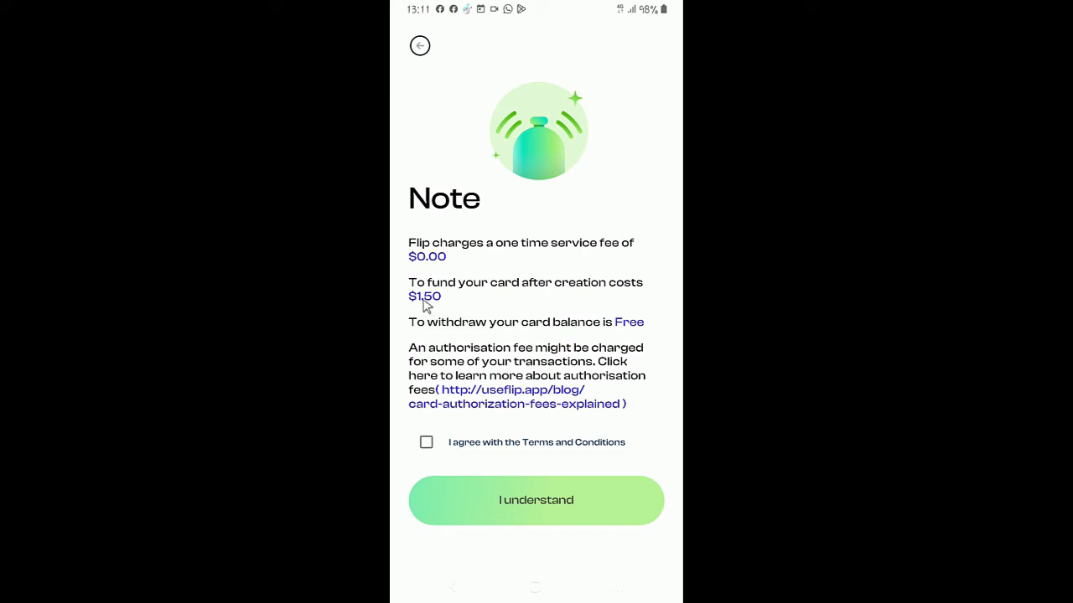
pyautogui.moveTo(568, 327)
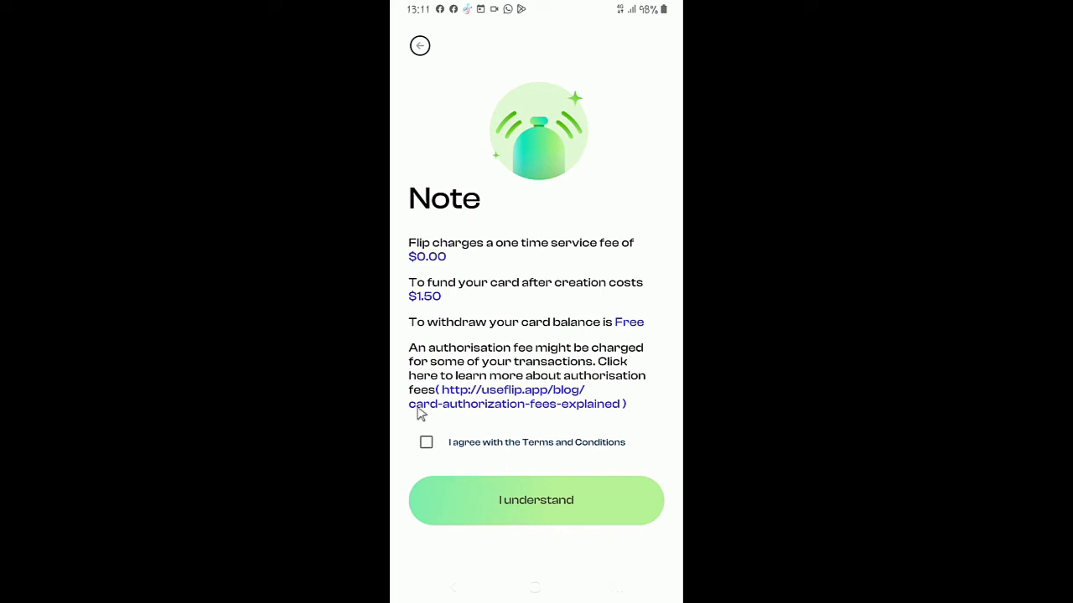
pyautogui.click(426, 442)
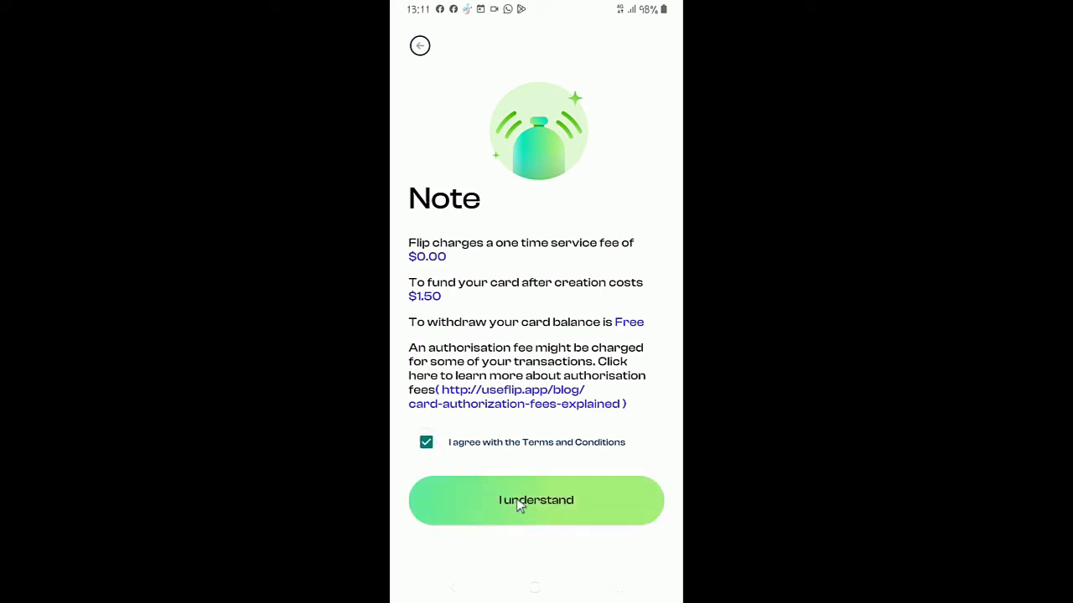
pyautogui.click(426, 441)
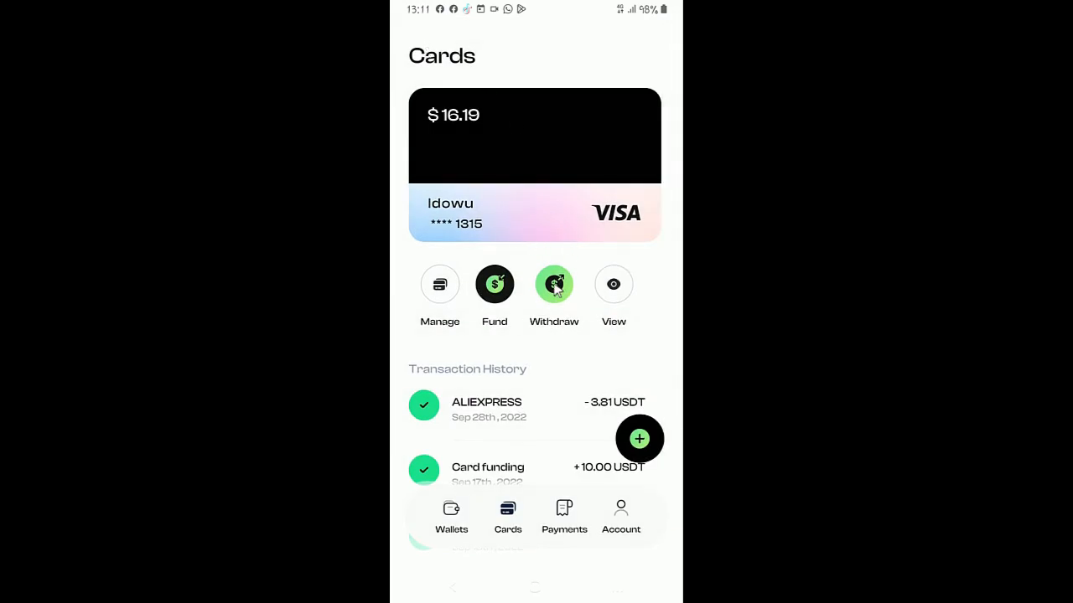
pyautogui.click(553, 284)
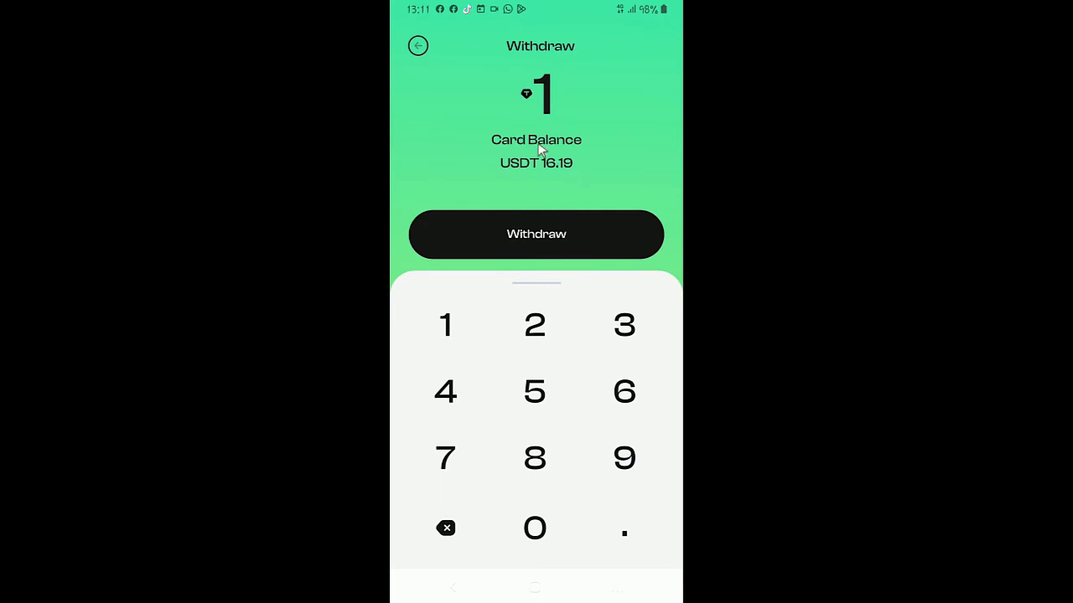
pyautogui.moveTo(419, 60)
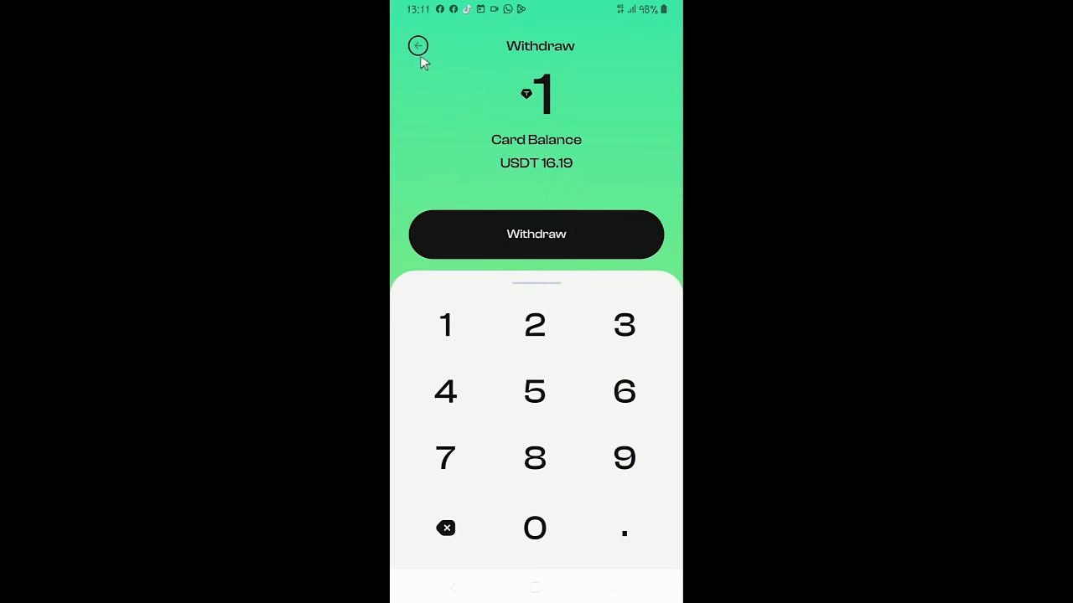
pyautogui.click(417, 46)
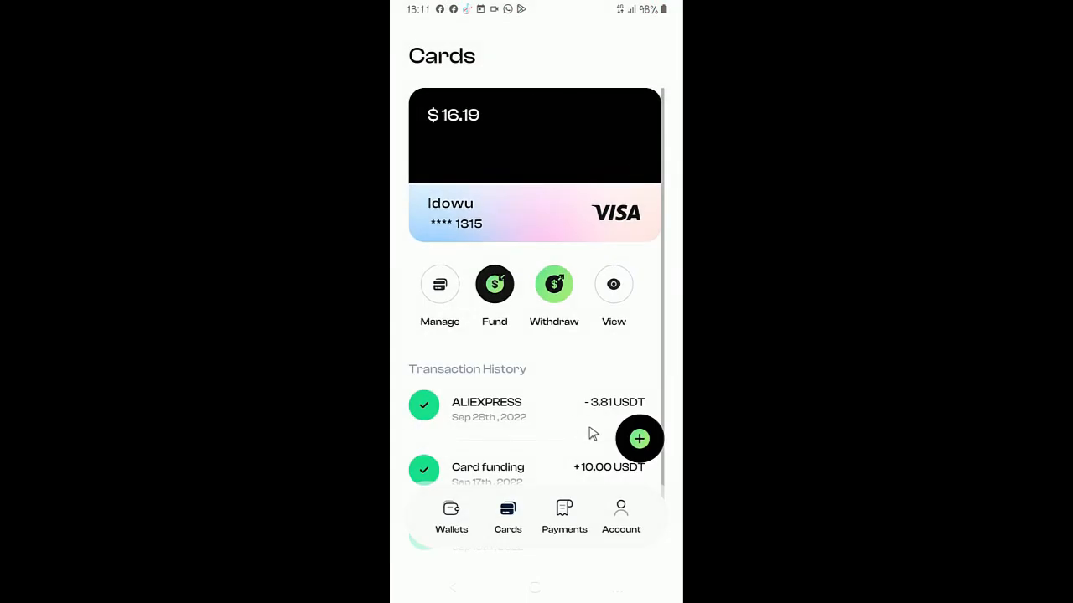
pyautogui.moveTo(620, 270)
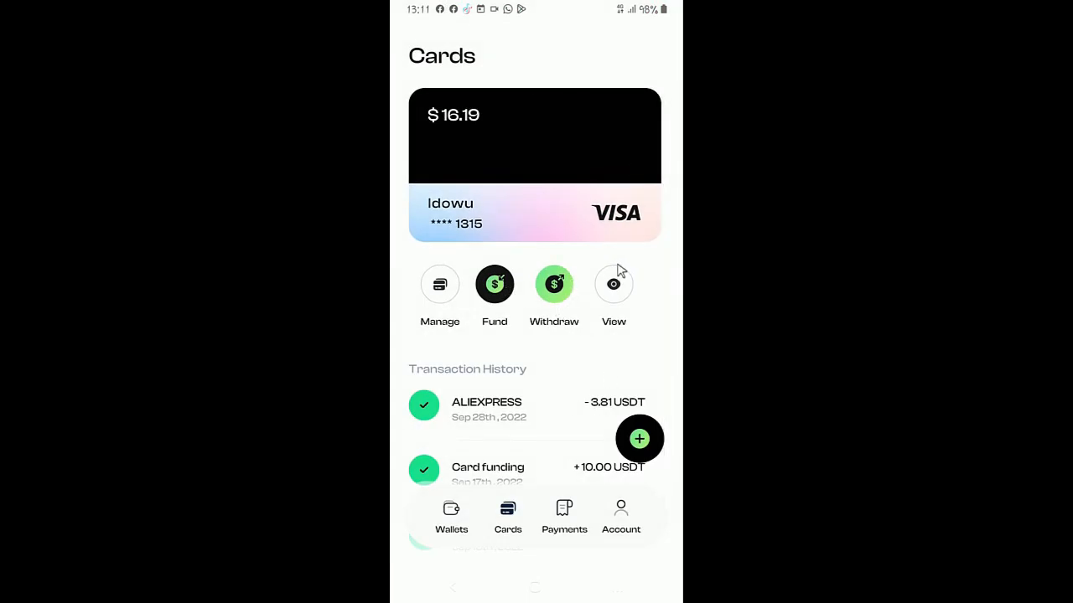
pyautogui.moveTo(614, 320)
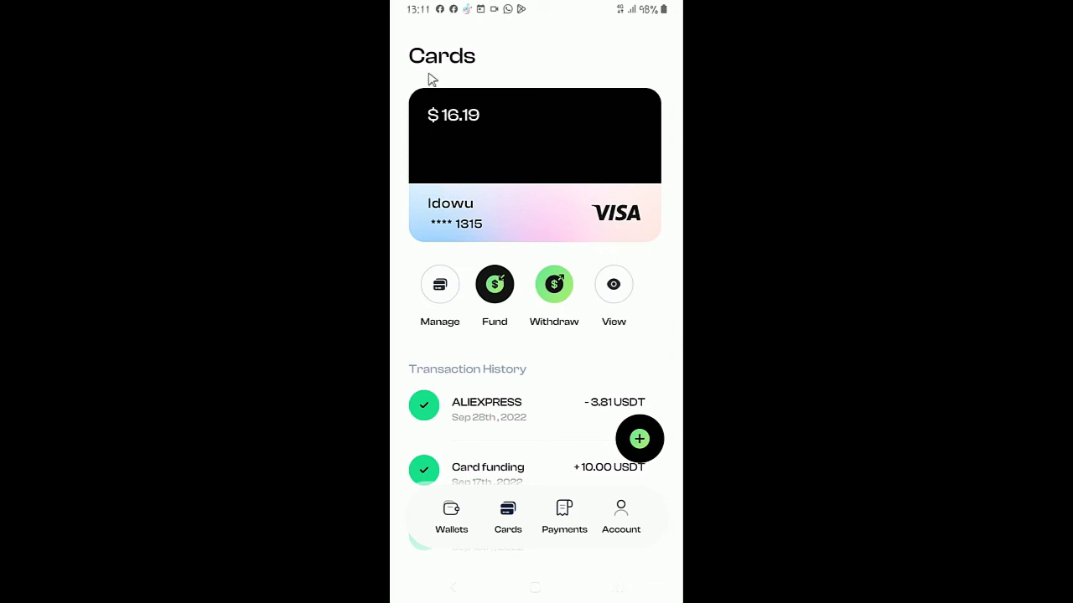
pyautogui.moveTo(585, 260)
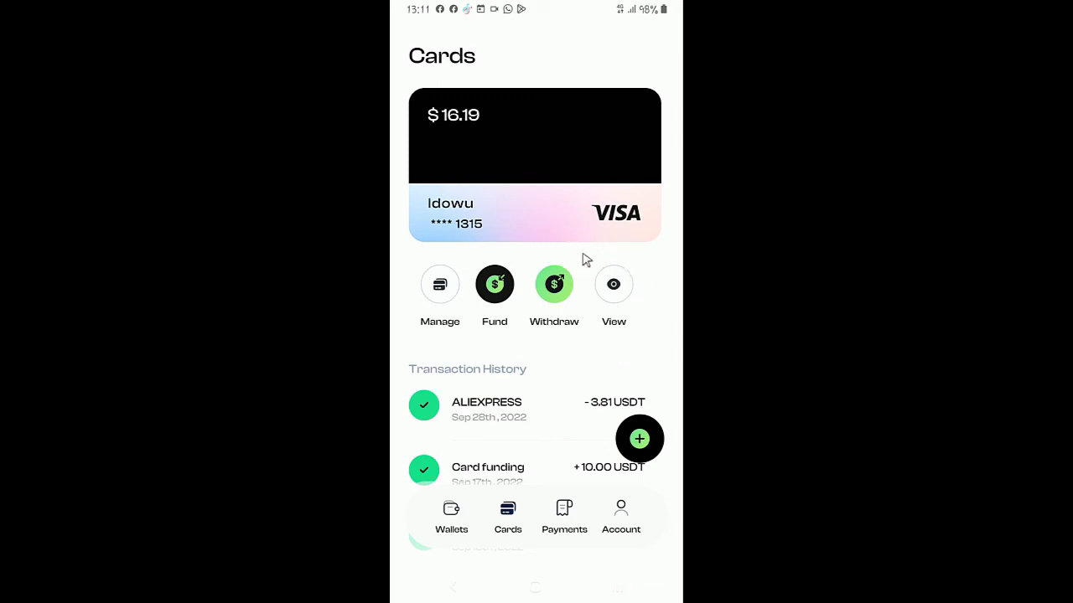
pyautogui.moveTo(620, 253)
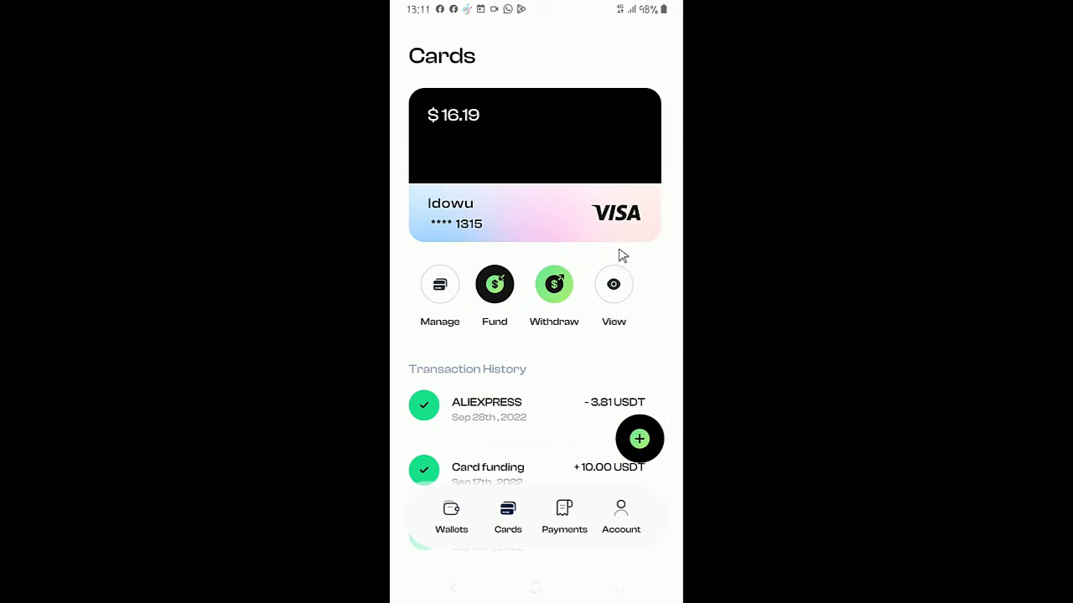
pyautogui.moveTo(545, 262)
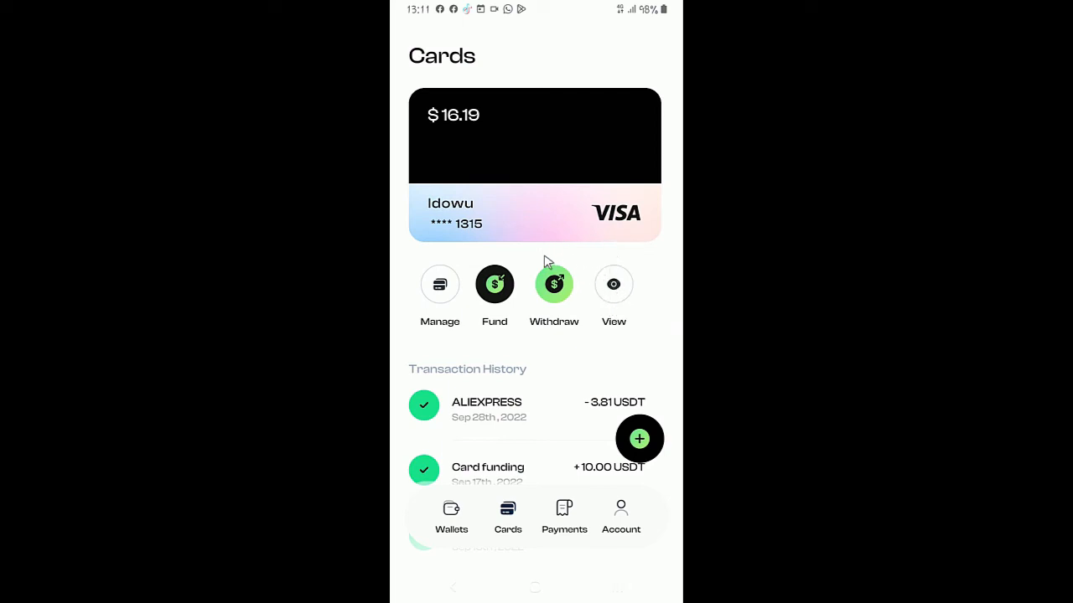
pyautogui.moveTo(398, 202)
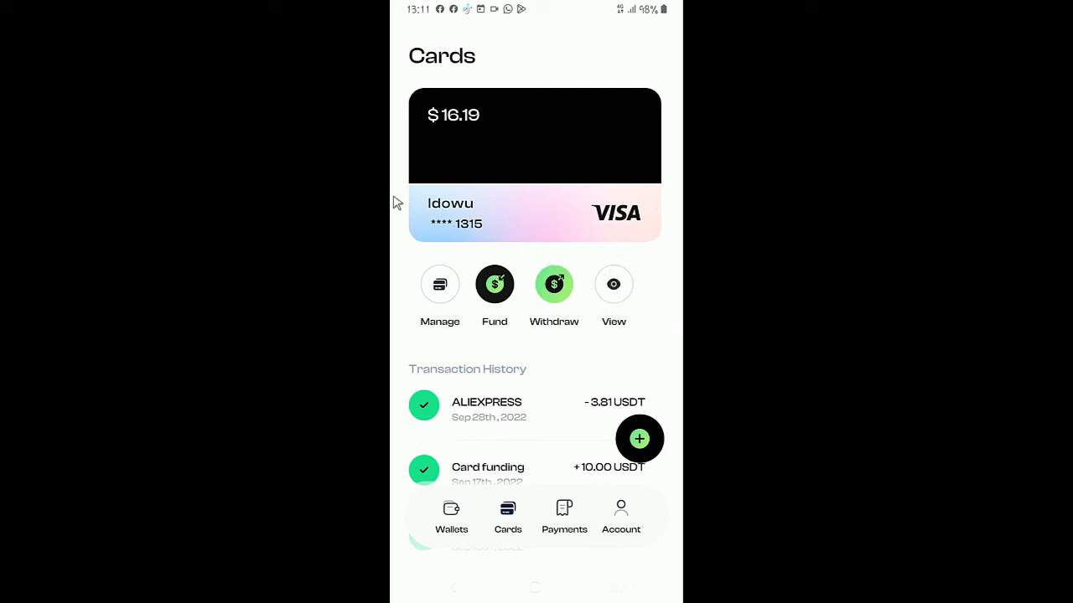
pyautogui.moveTo(541, 198)
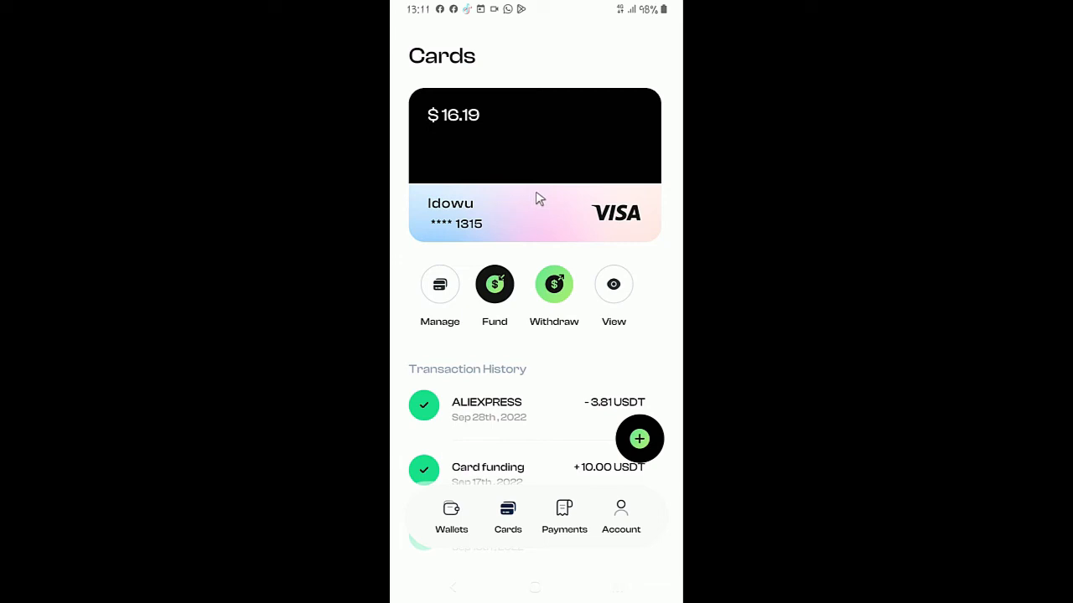
pyautogui.moveTo(518, 210)
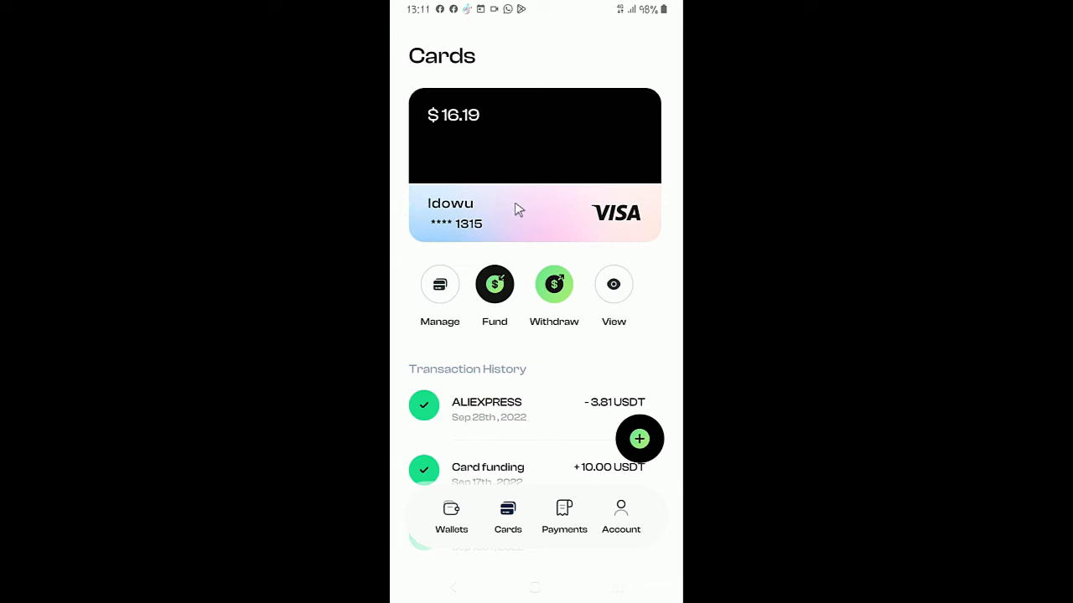
pyautogui.moveTo(581, 376)
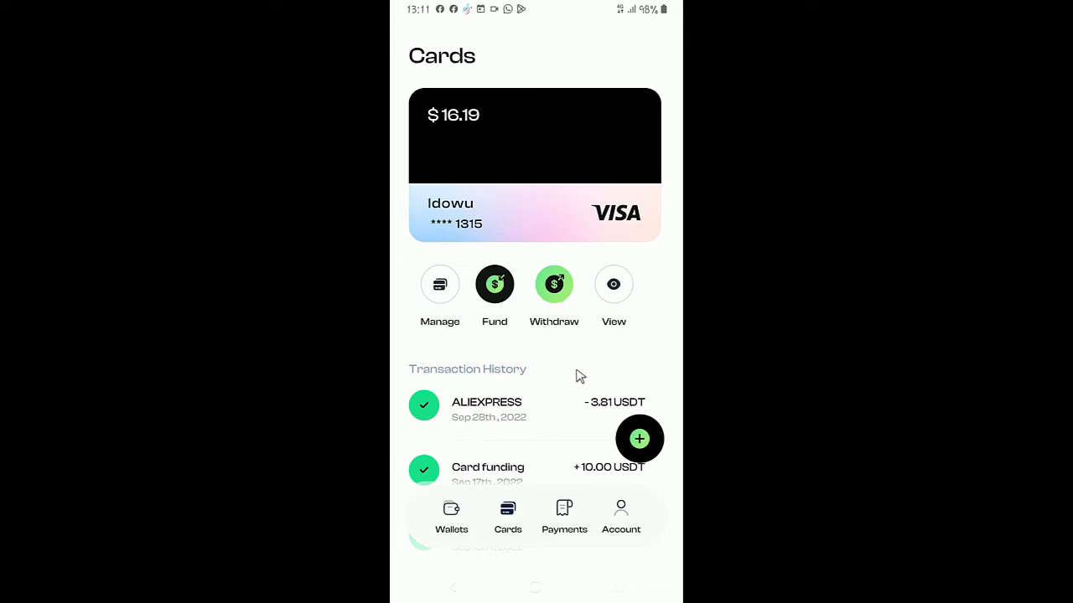
pyautogui.moveTo(587, 372)
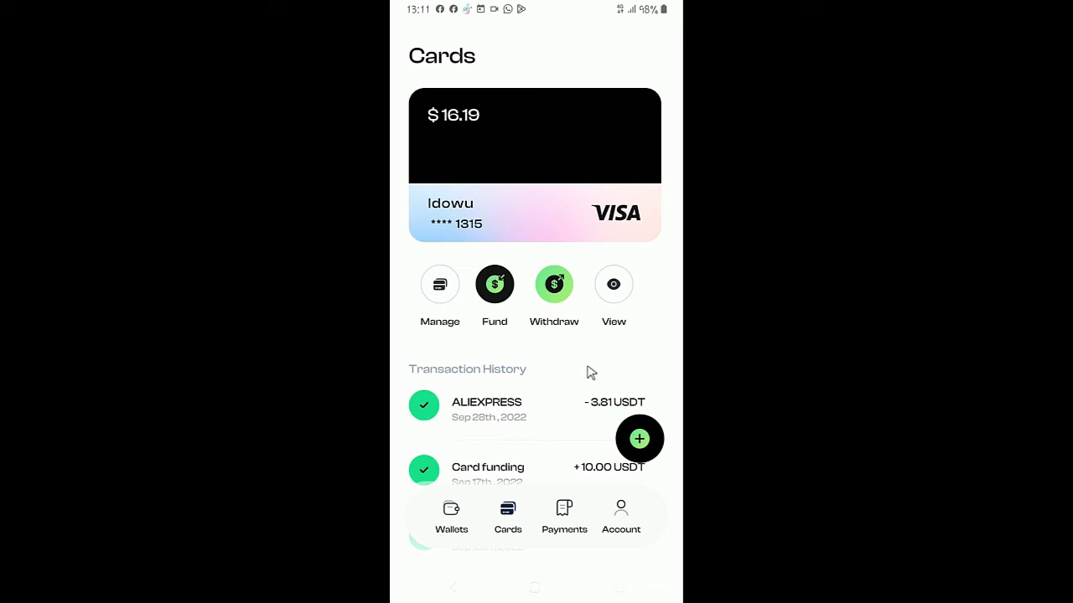
pyautogui.moveTo(497, 260)
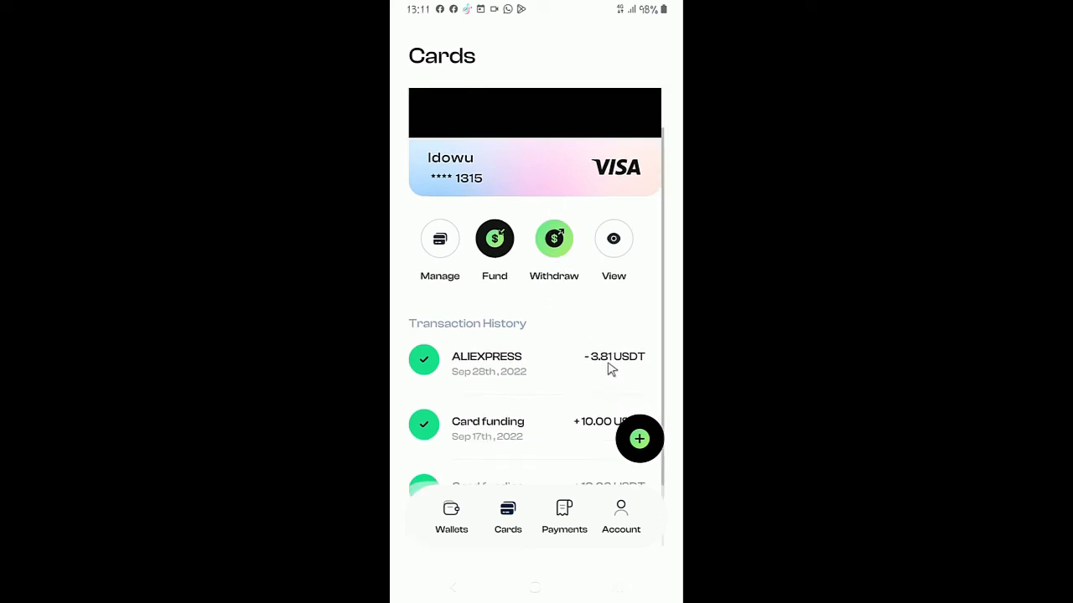
pyautogui.moveTo(622, 389)
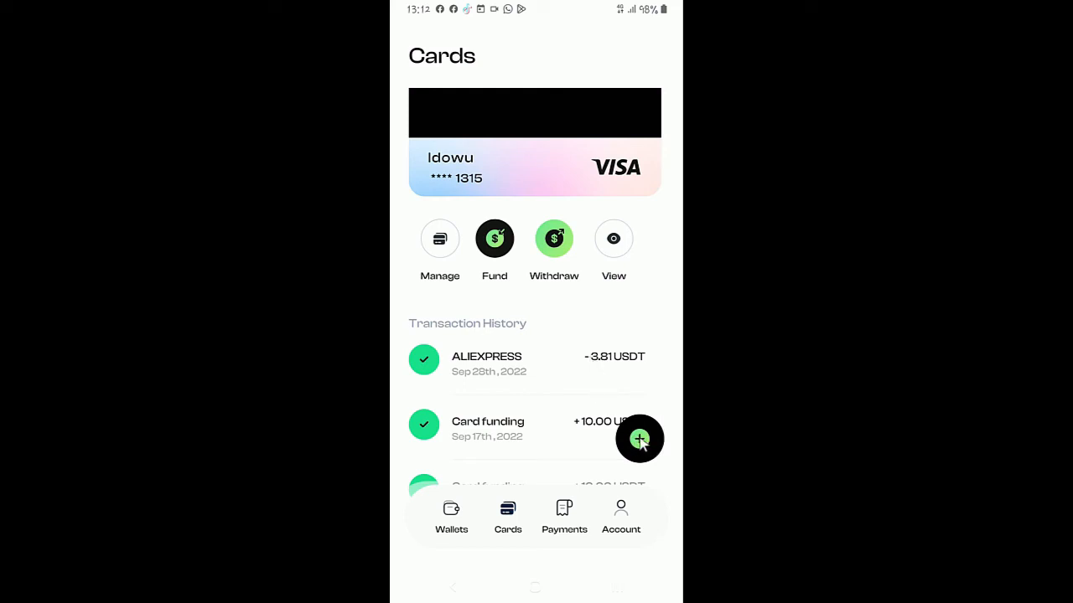
# Start a new green-themed virtual card and enter 'Shopping' as its name.
pyautogui.click(639, 439)
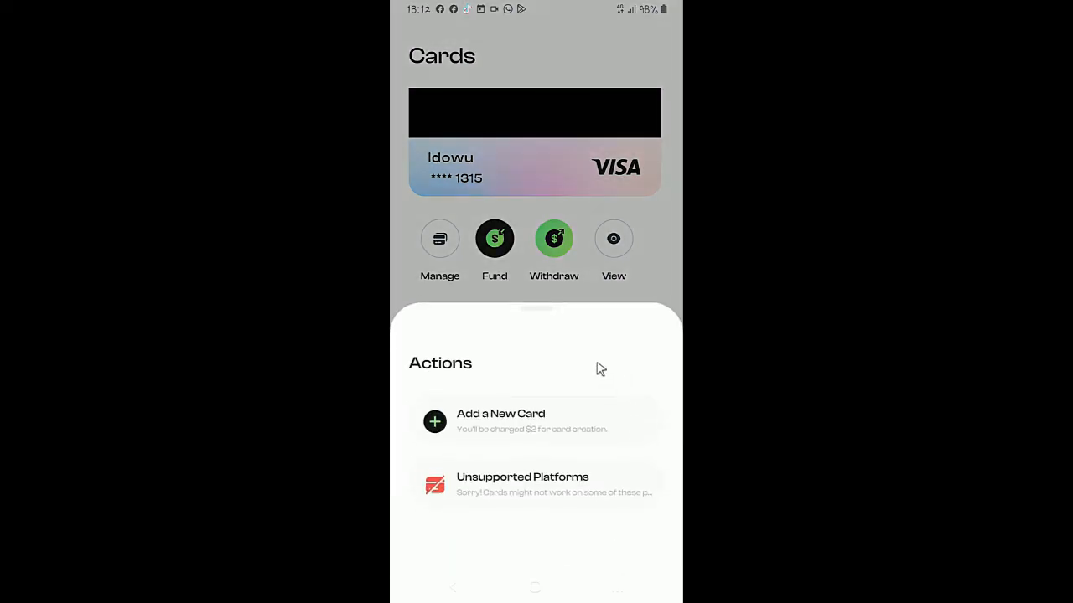
pyautogui.moveTo(448, 434)
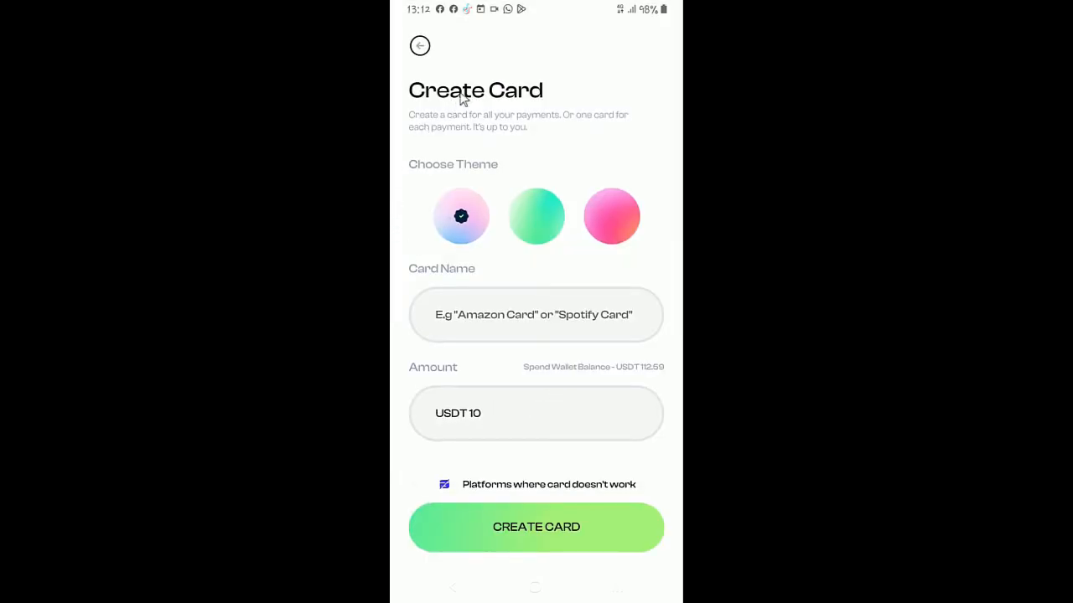
pyautogui.moveTo(503, 228)
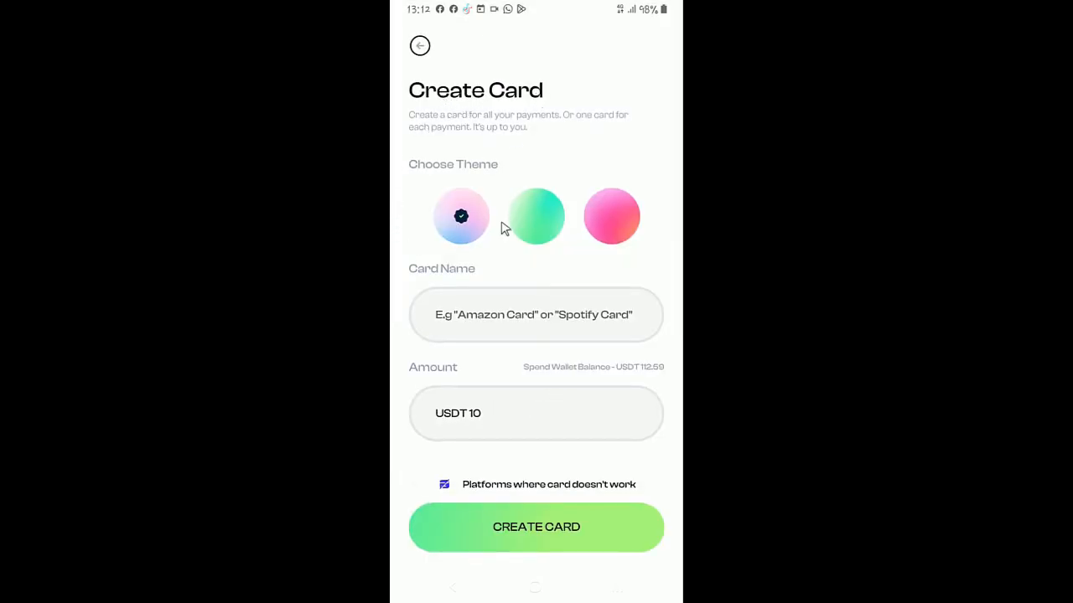
pyautogui.click(536, 216)
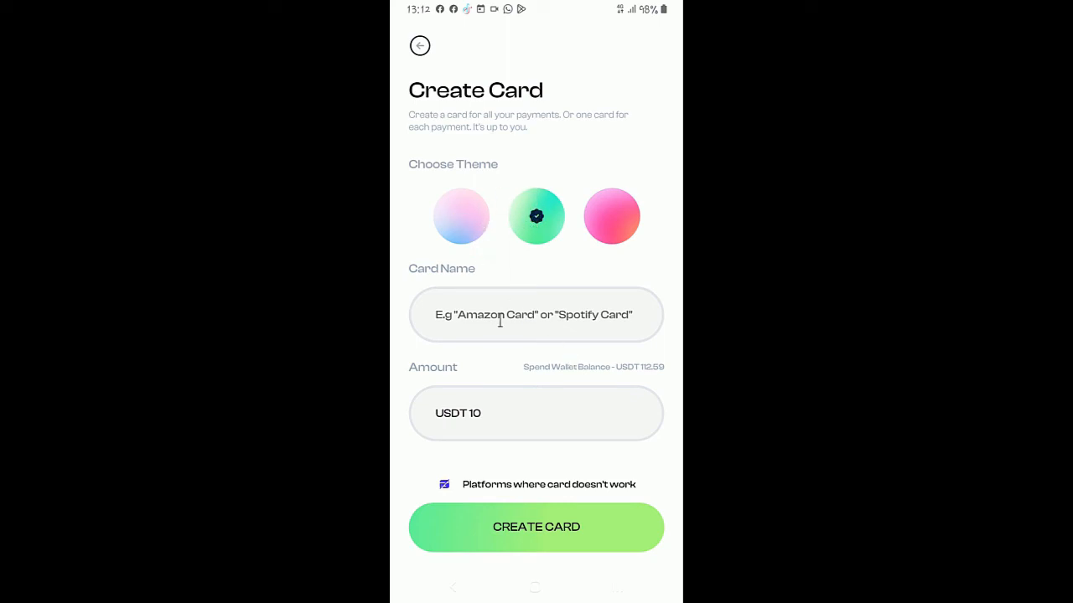
pyautogui.click(535, 314)
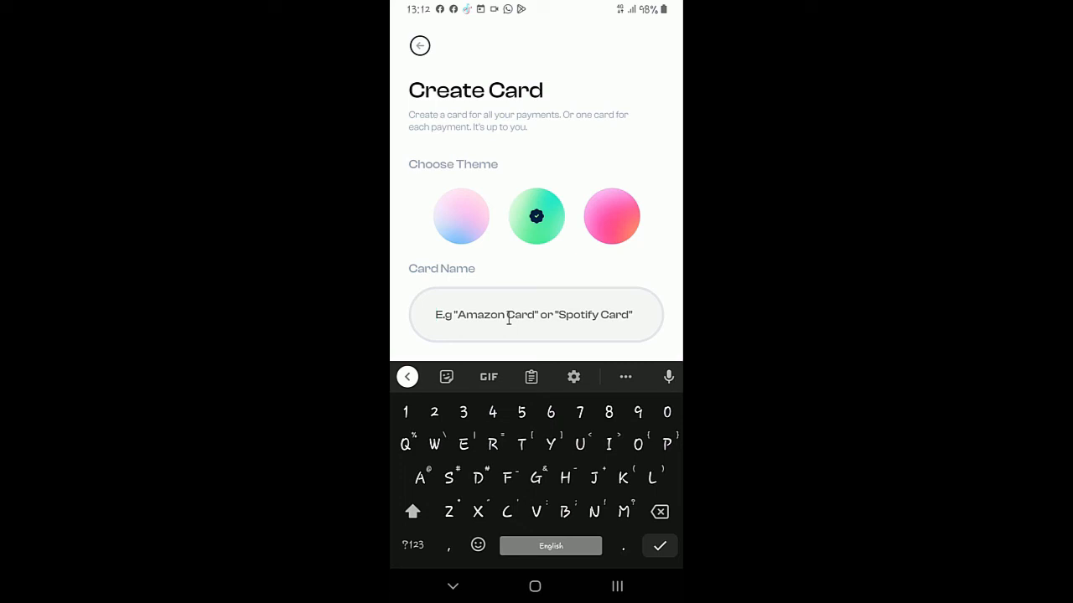
pyautogui.write('s')
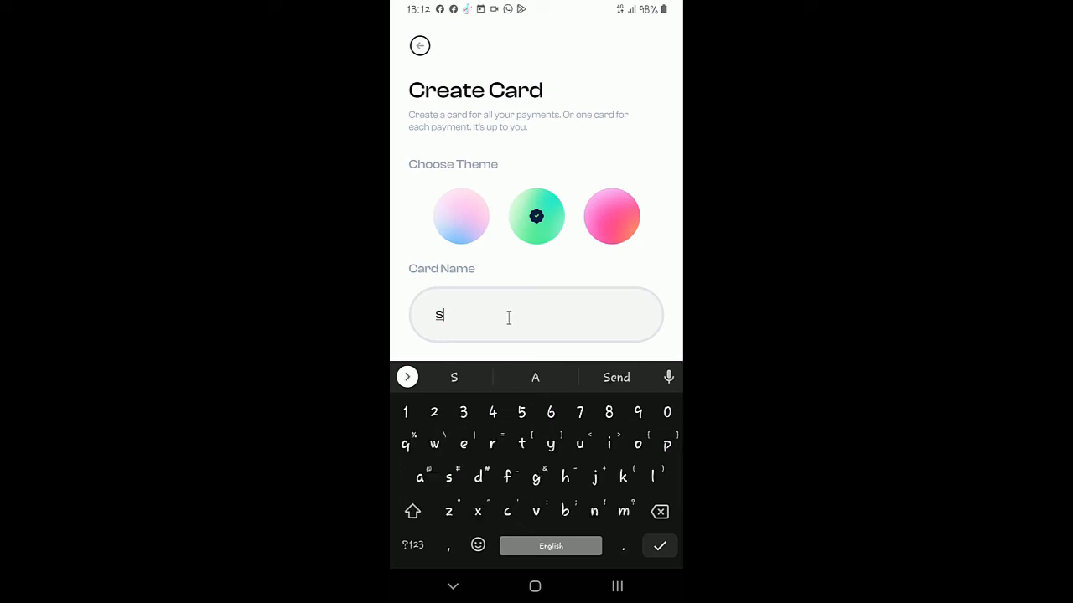
pyautogui.write('hopping')
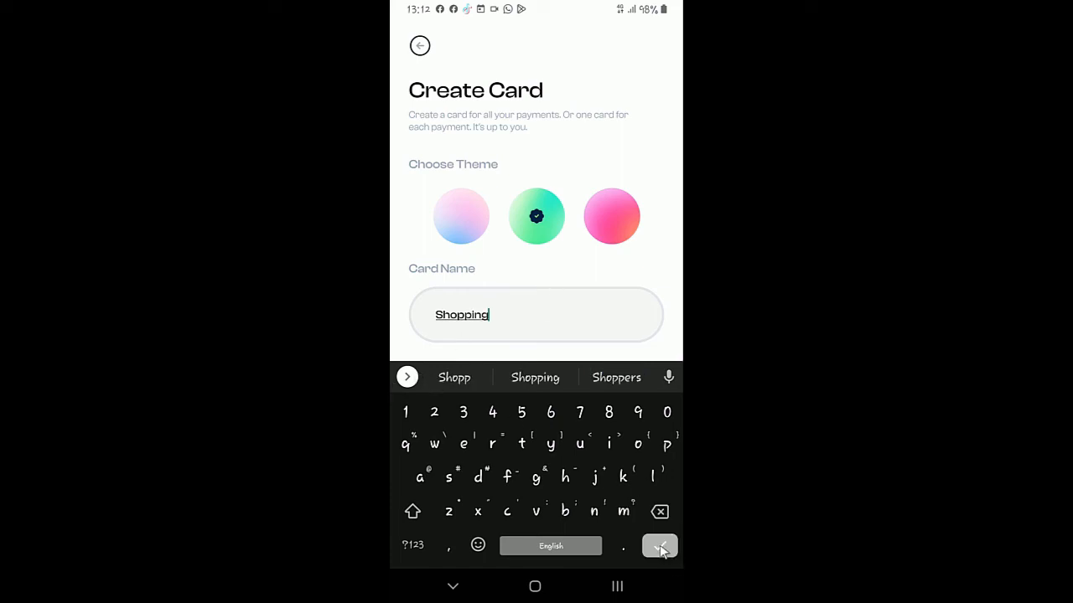
pyautogui.click(660, 546)
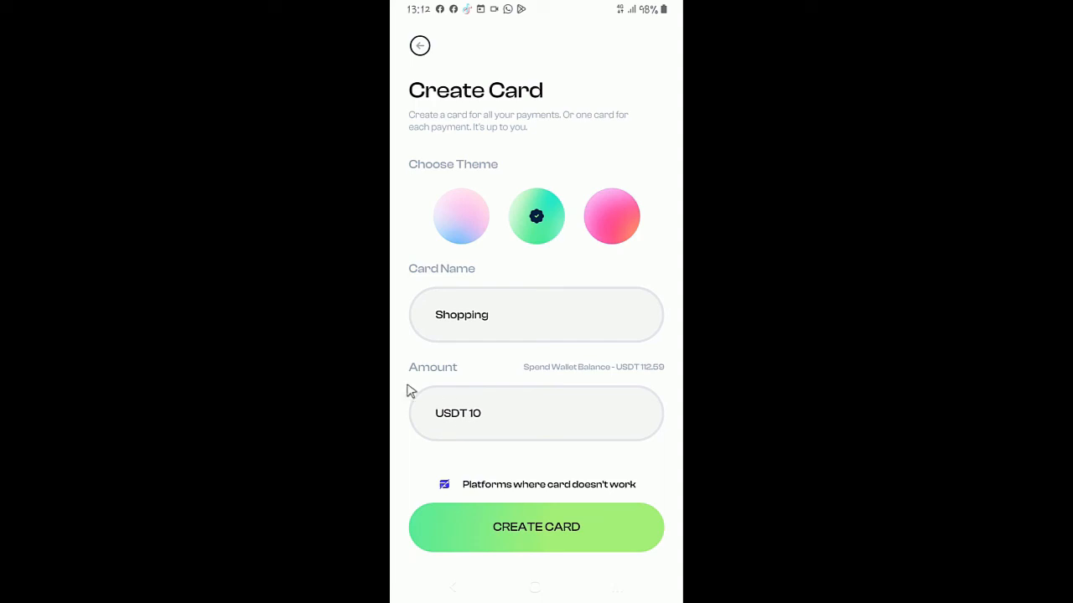
pyautogui.moveTo(419, 394)
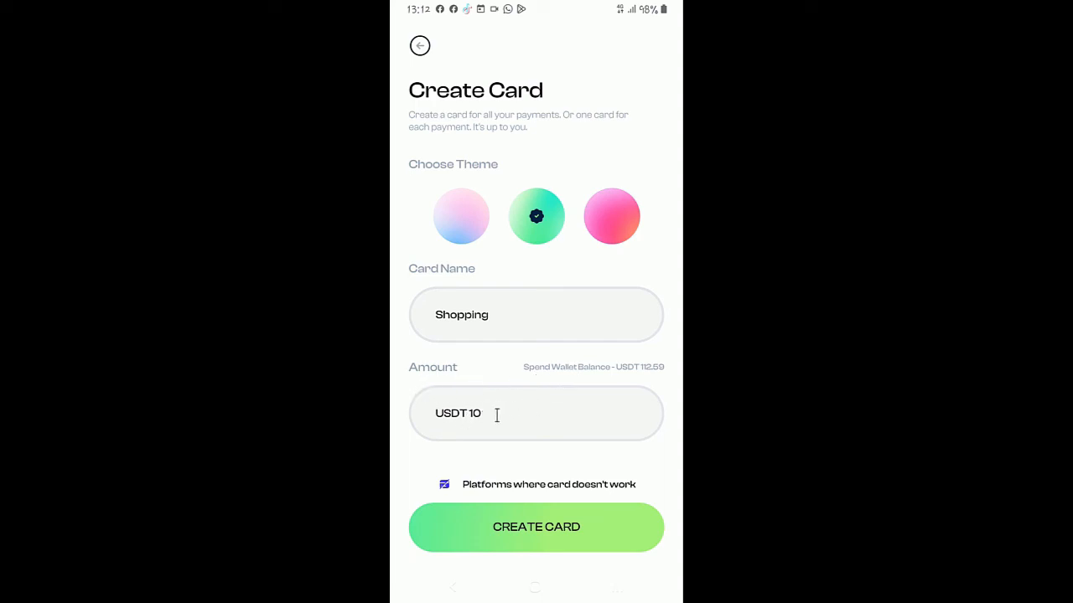
pyautogui.moveTo(599, 391)
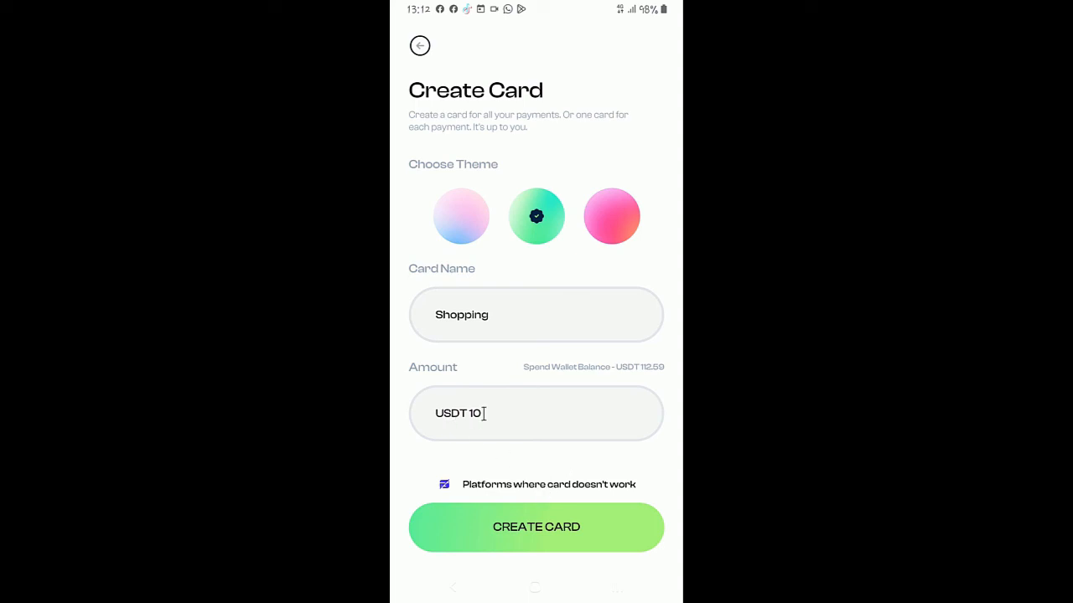
pyautogui.moveTo(639, 450)
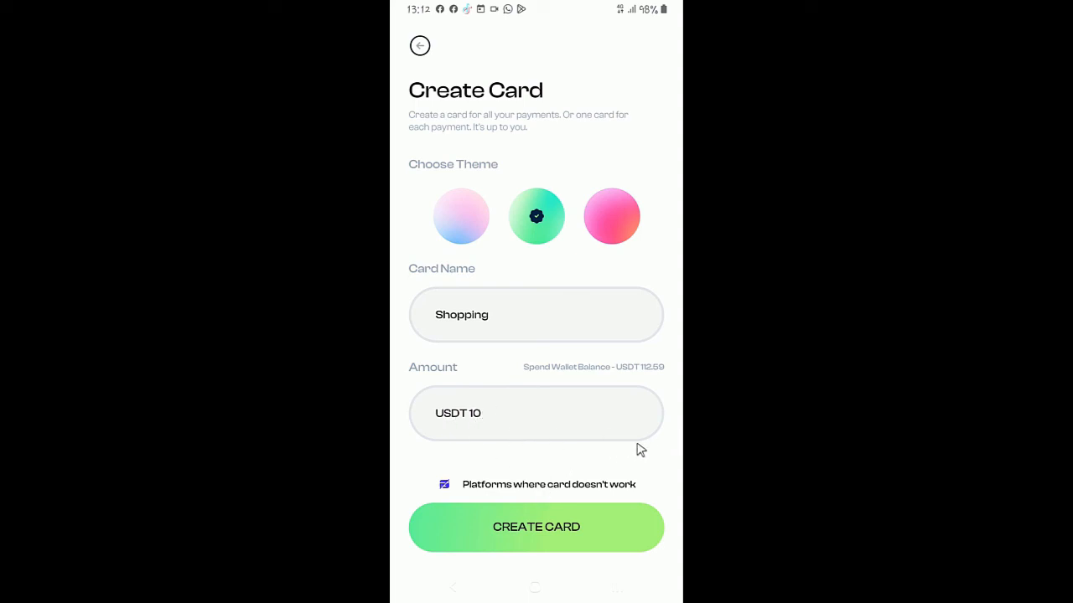
pyautogui.moveTo(585, 476)
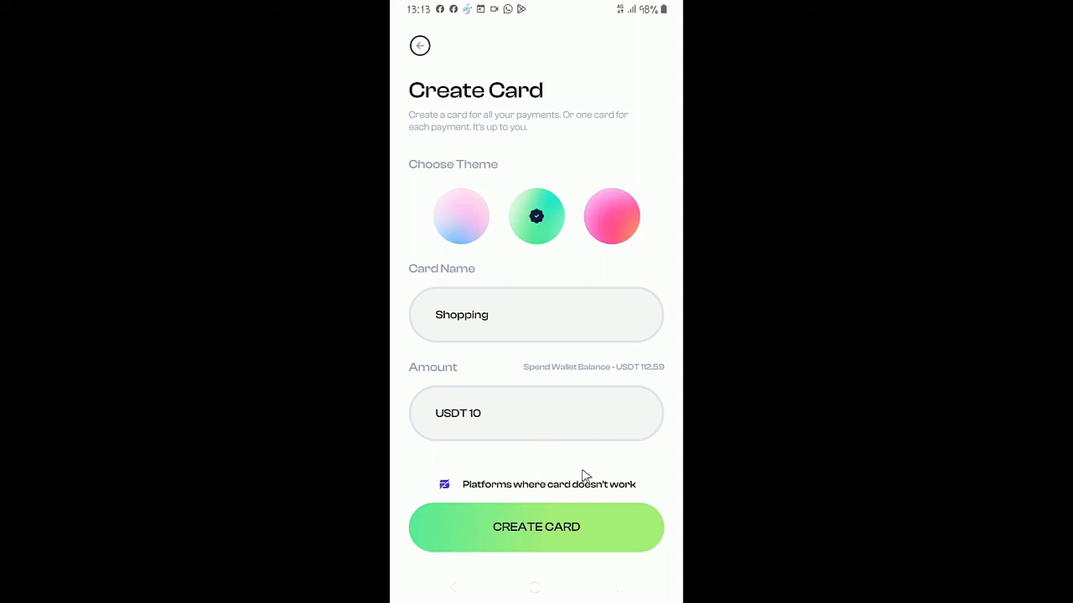
pyautogui.moveTo(453, 47)
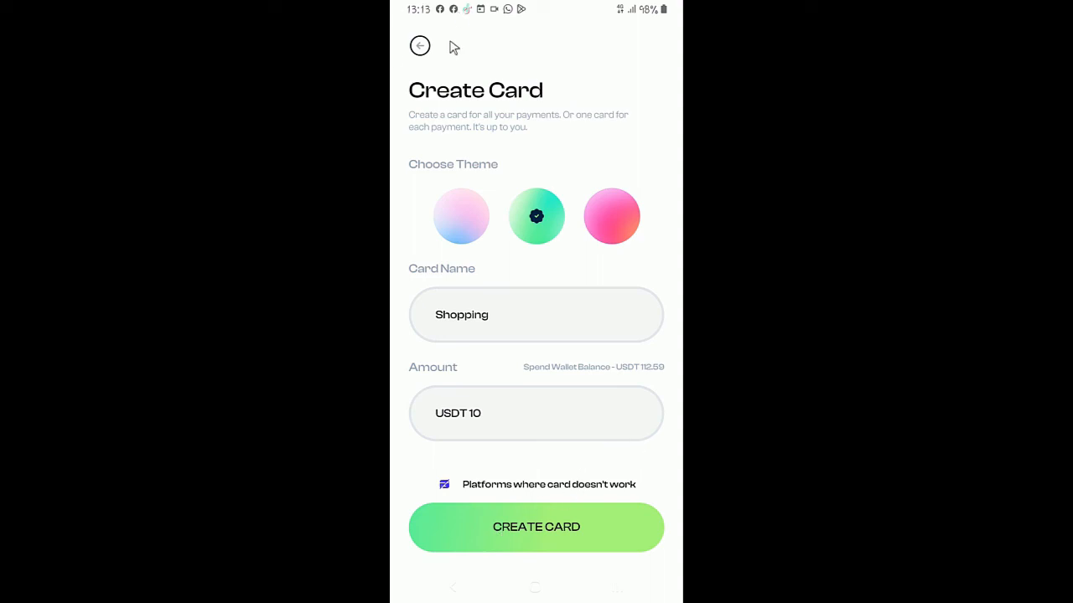
# Abandon the Create Card form and scroll through the Account settings page.
pyautogui.click(535, 526)
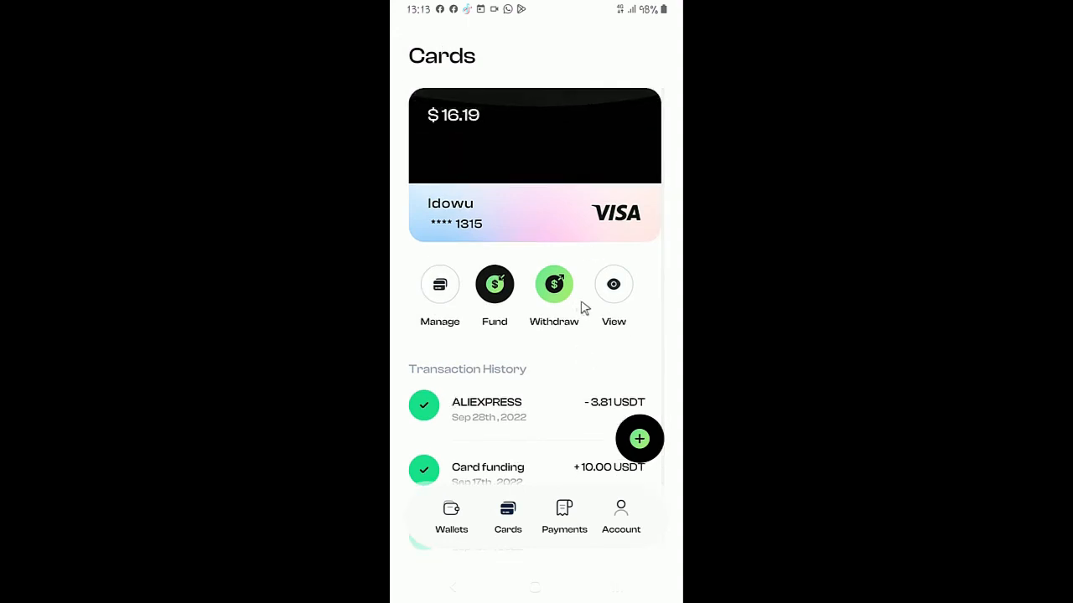
pyautogui.moveTo(551, 352)
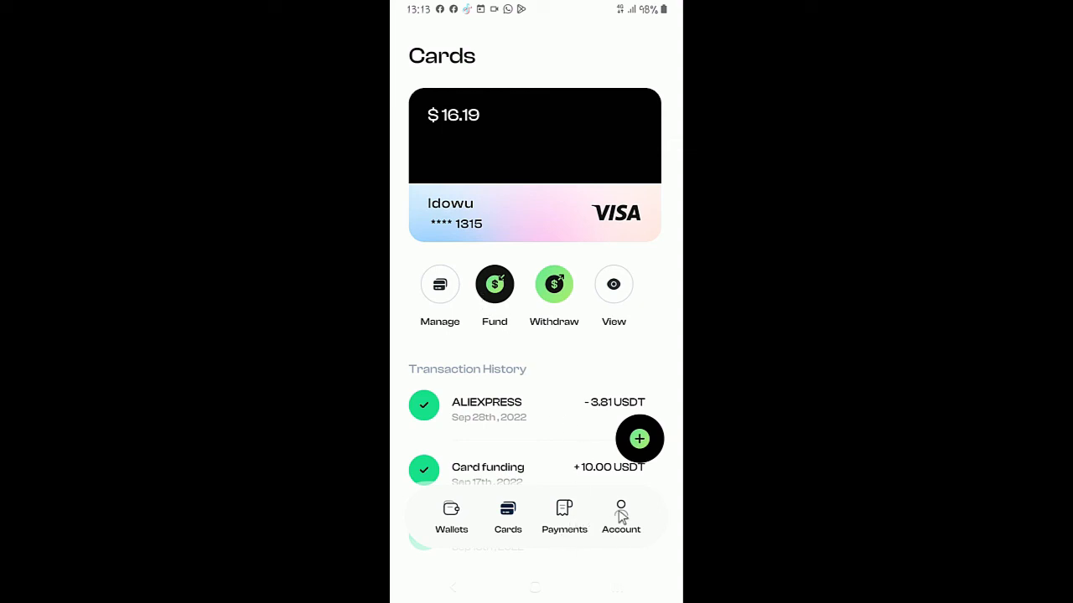
pyautogui.click(620, 516)
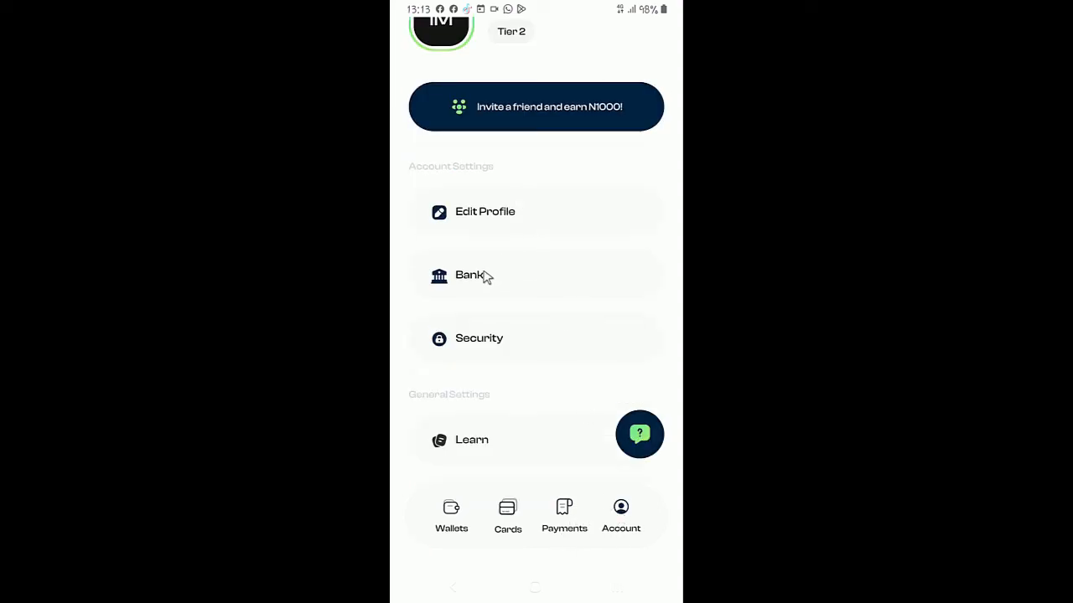
pyautogui.moveTo(494, 318)
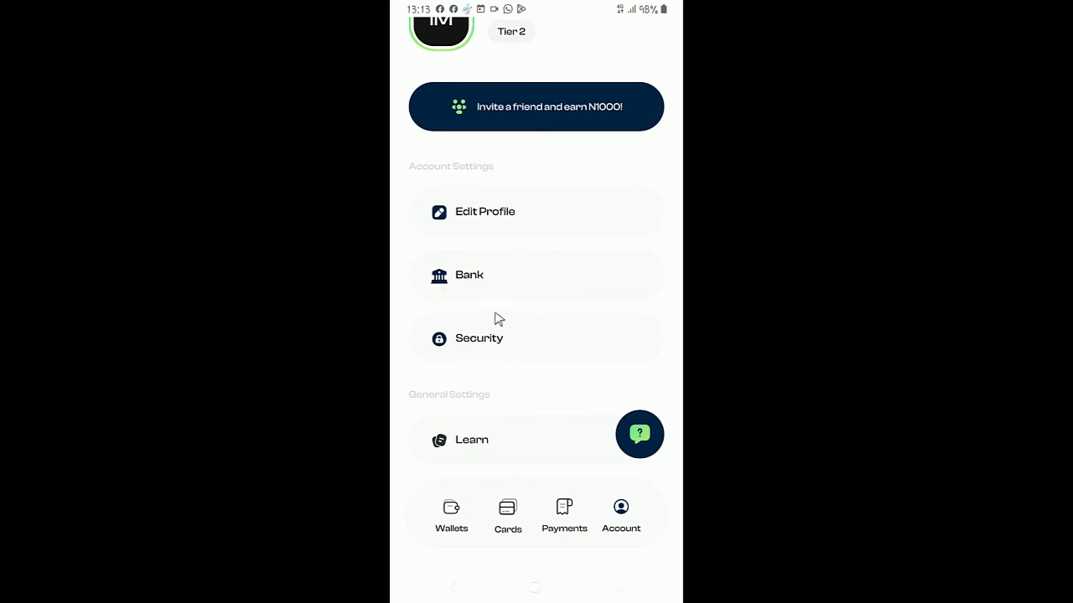
pyautogui.scroll(-3)
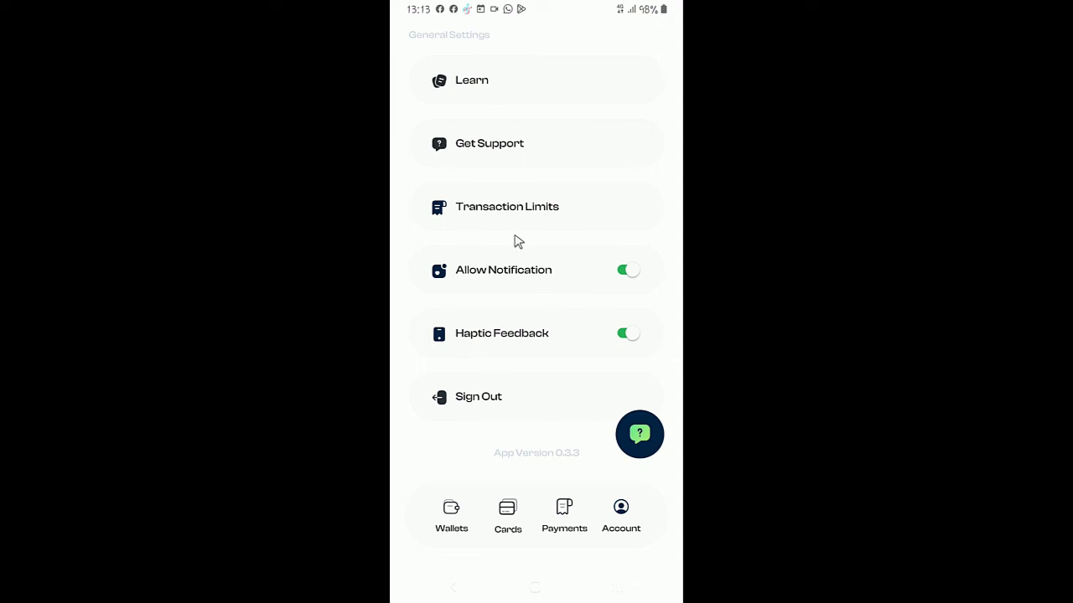
pyautogui.scroll(-3)
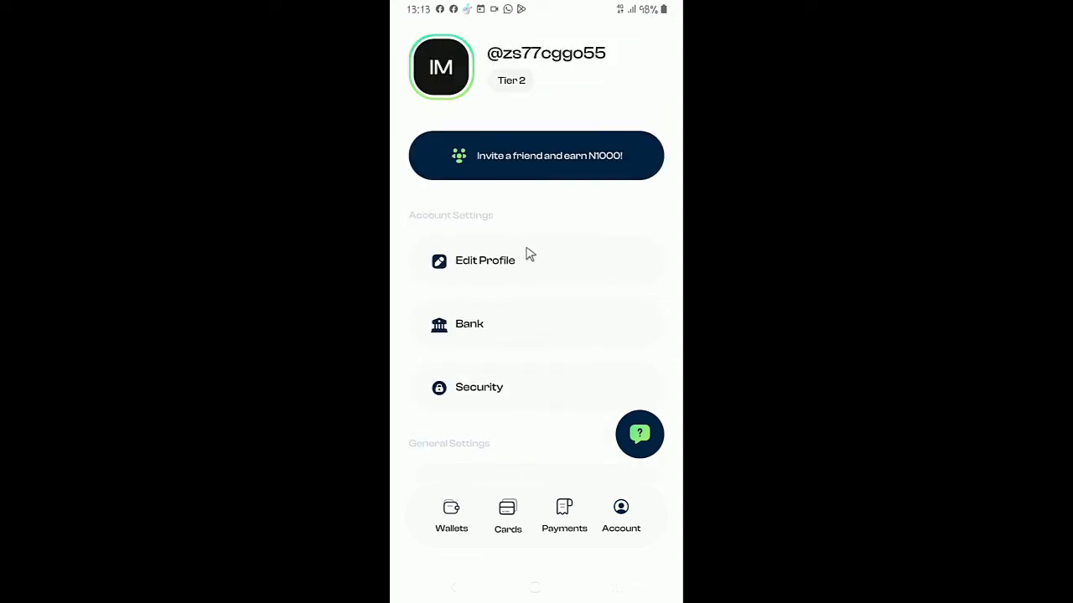
pyautogui.moveTo(534, 242)
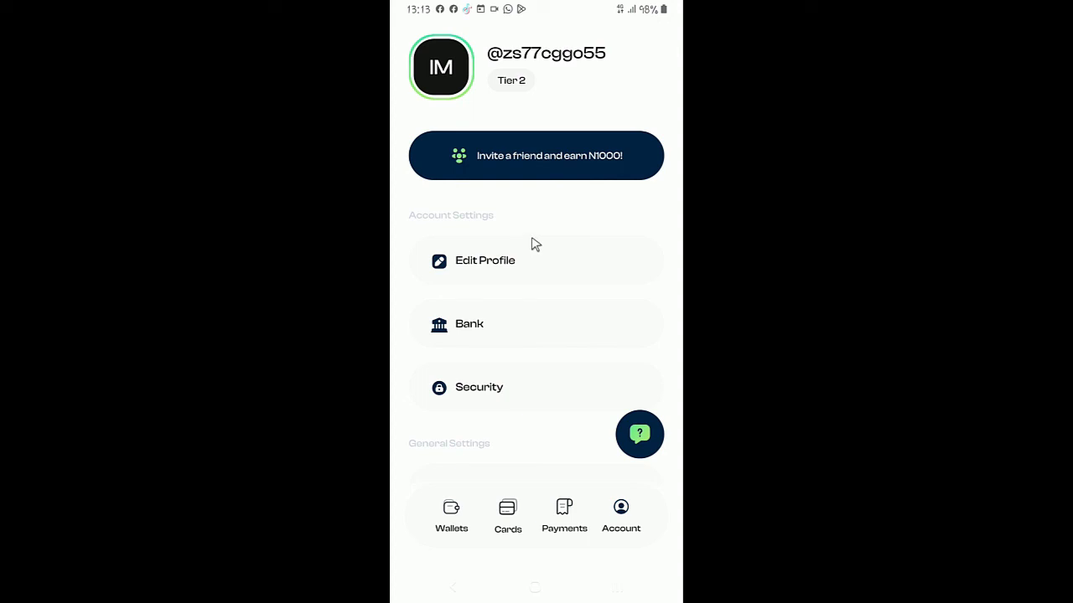
pyautogui.moveTo(440, 88)
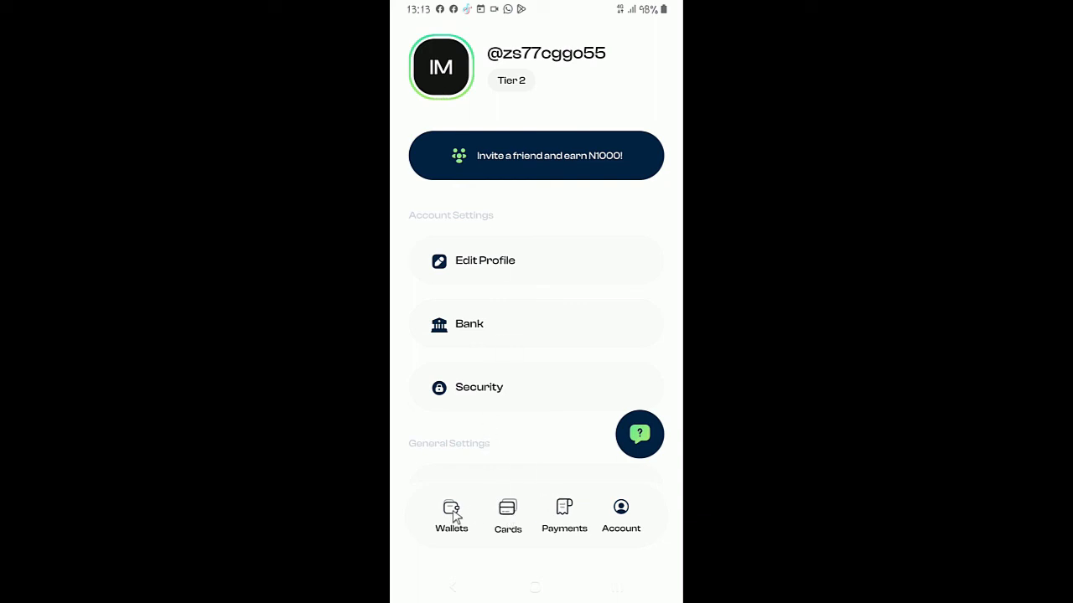
# Go to the Wallets tab to see the Spend balance and recent transactions.
pyautogui.click(450, 515)
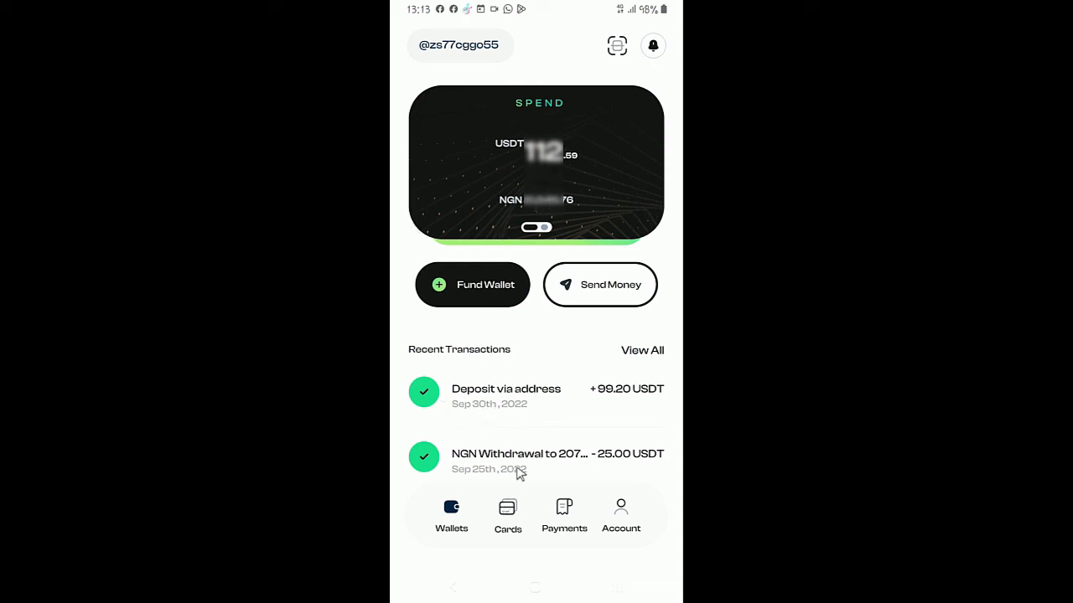
pyautogui.moveTo(501, 396)
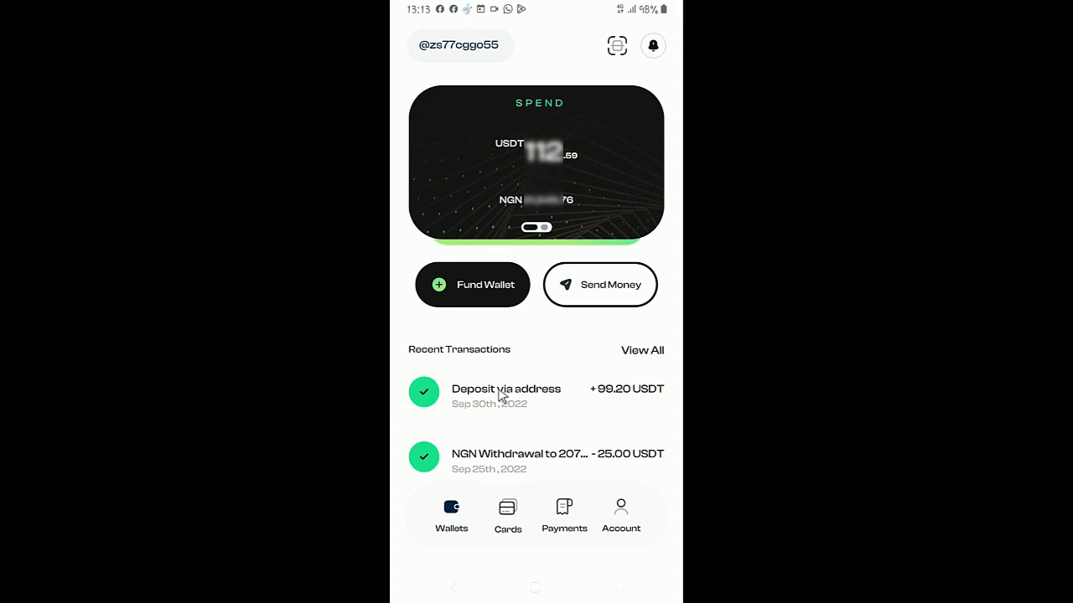
pyautogui.moveTo(489, 495)
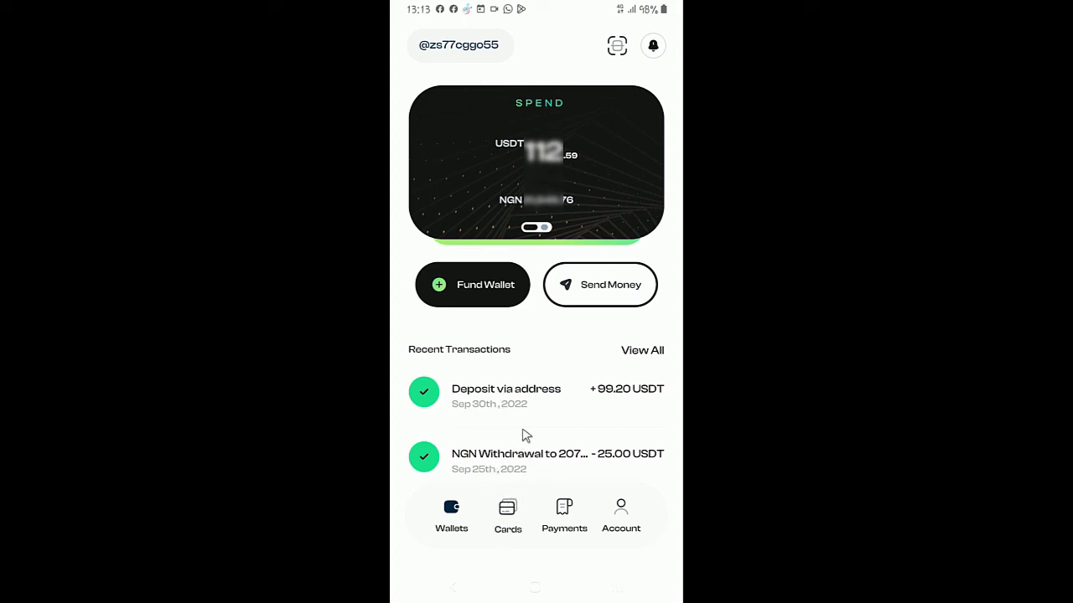
pyautogui.moveTo(557, 321)
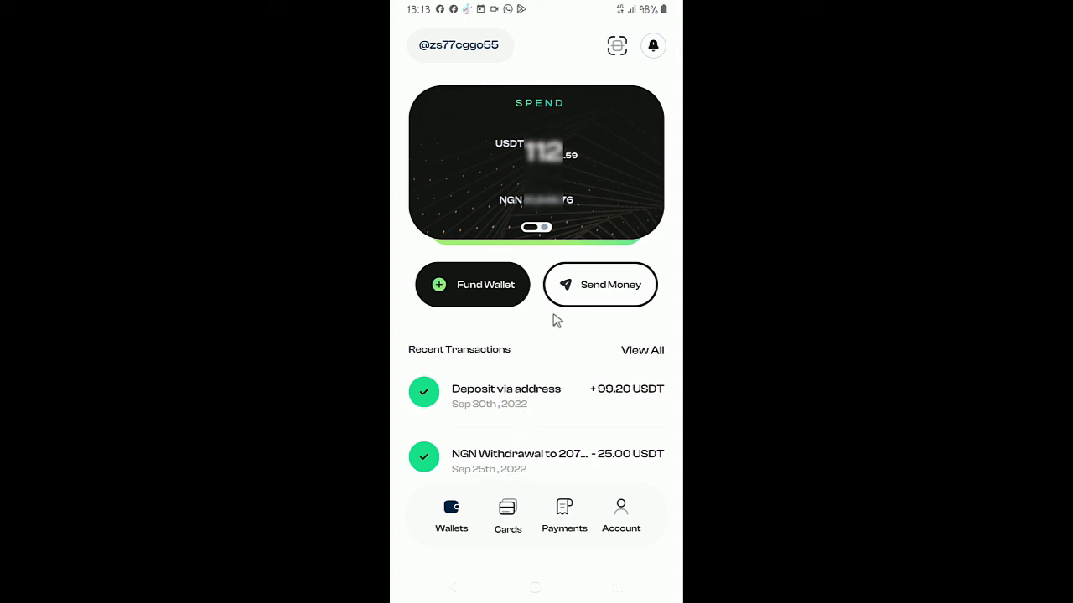
pyautogui.moveTo(540, 266)
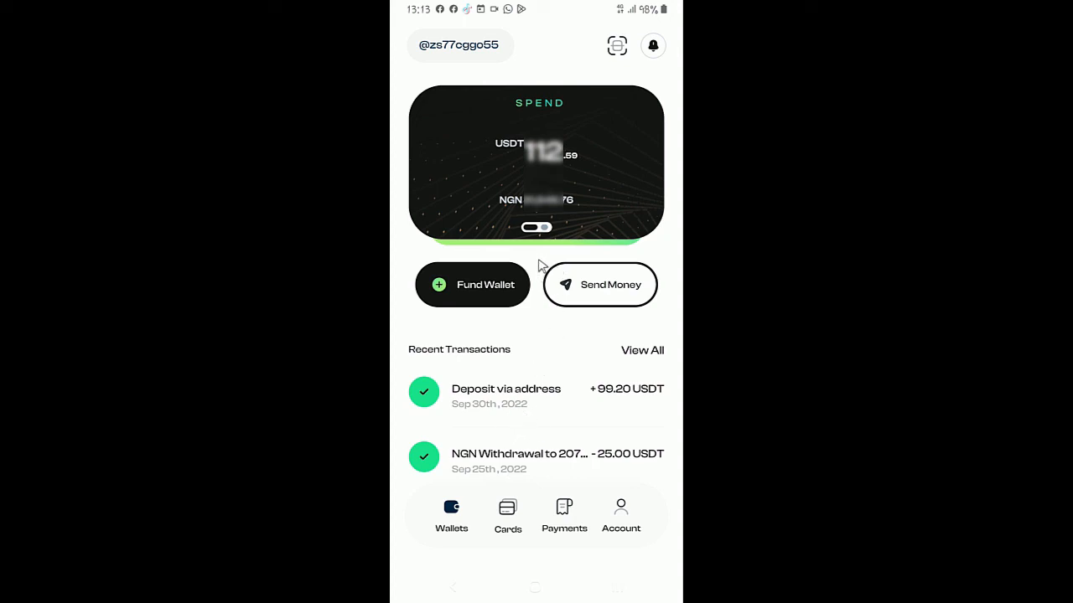
pyautogui.moveTo(570, 241)
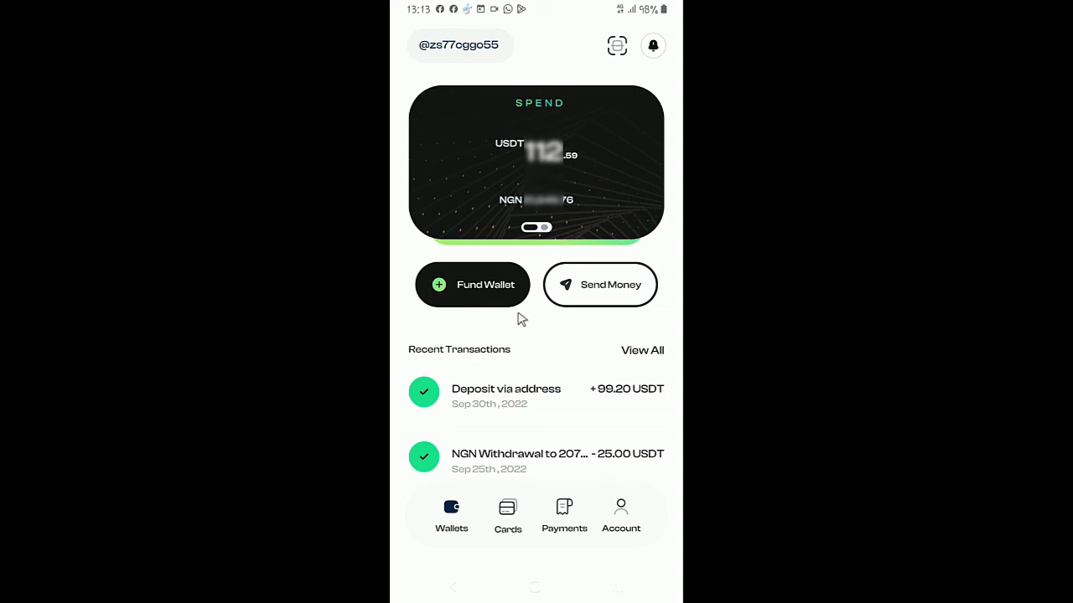
pyautogui.moveTo(543, 299)
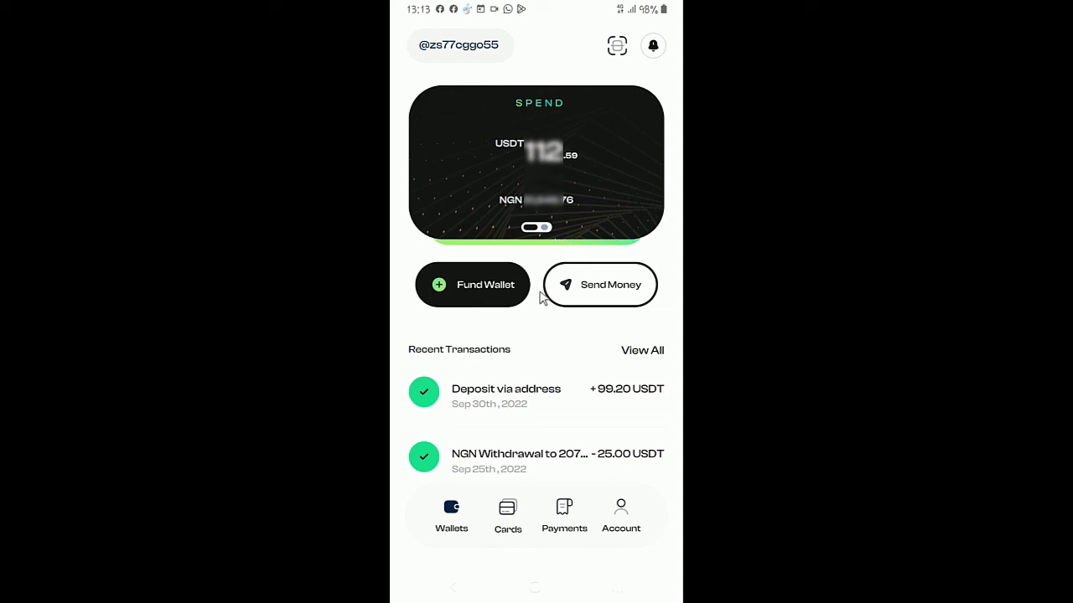
pyautogui.moveTo(543, 291)
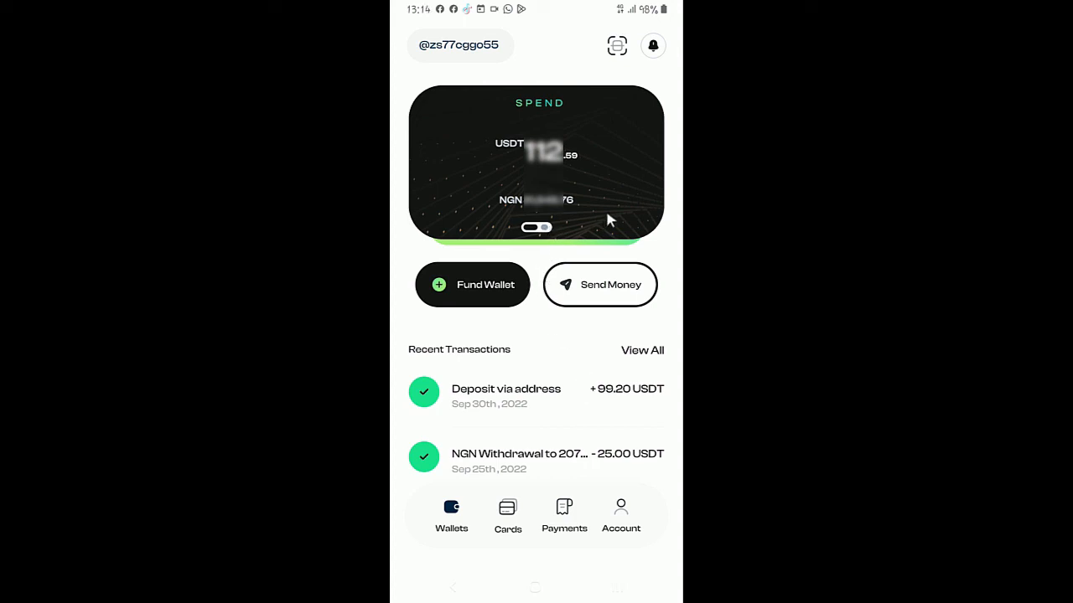
# View the Save wallet's USDT 0 and NGN 0 balances, then open the Cards page.
pyautogui.click(537, 227)
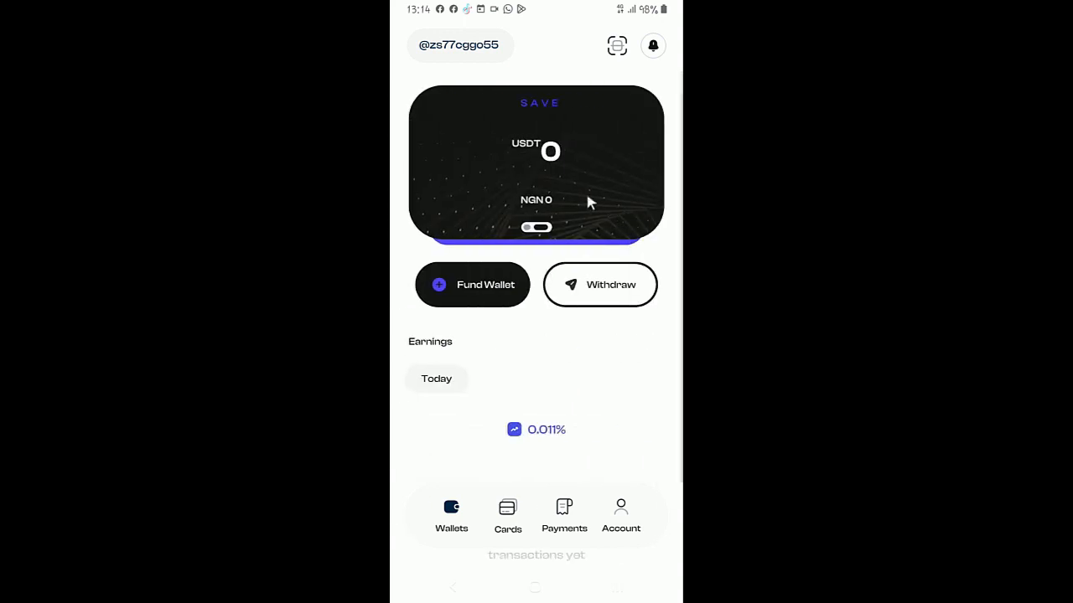
pyautogui.moveTo(553, 158)
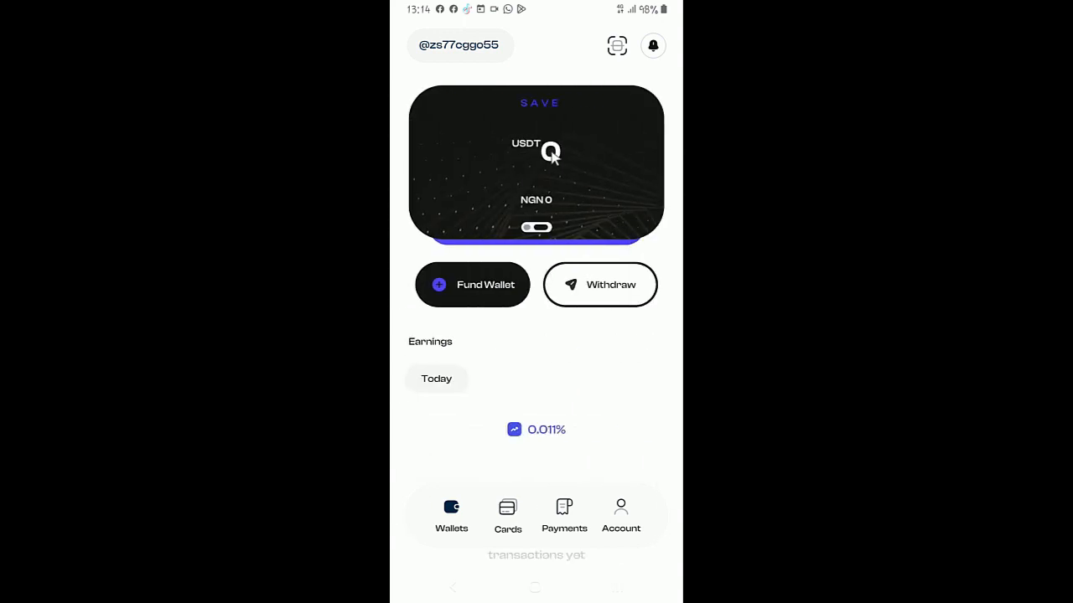
pyautogui.moveTo(636, 256)
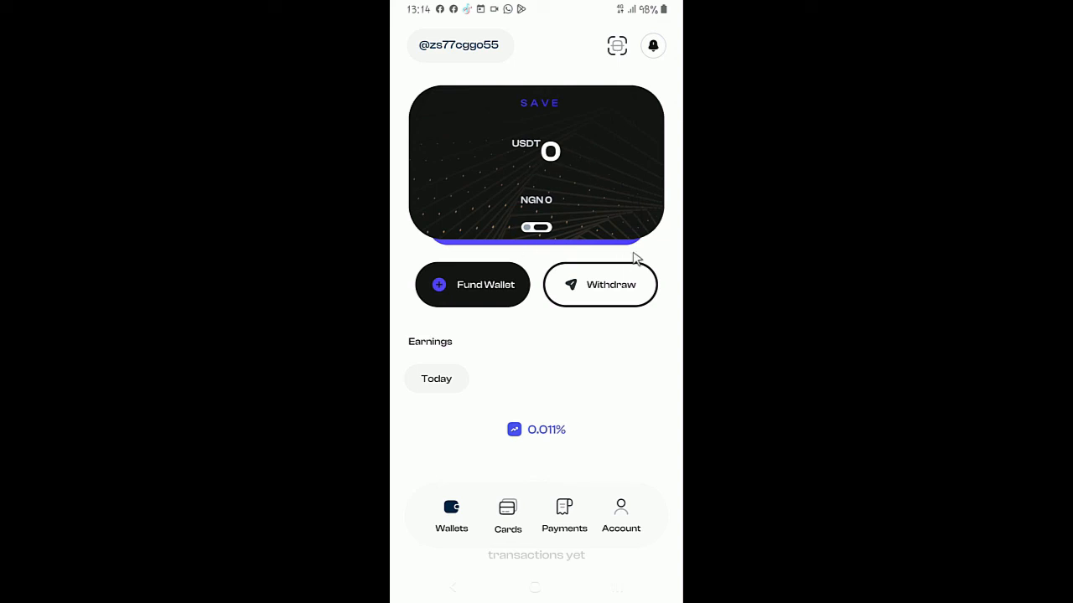
pyautogui.moveTo(588, 189)
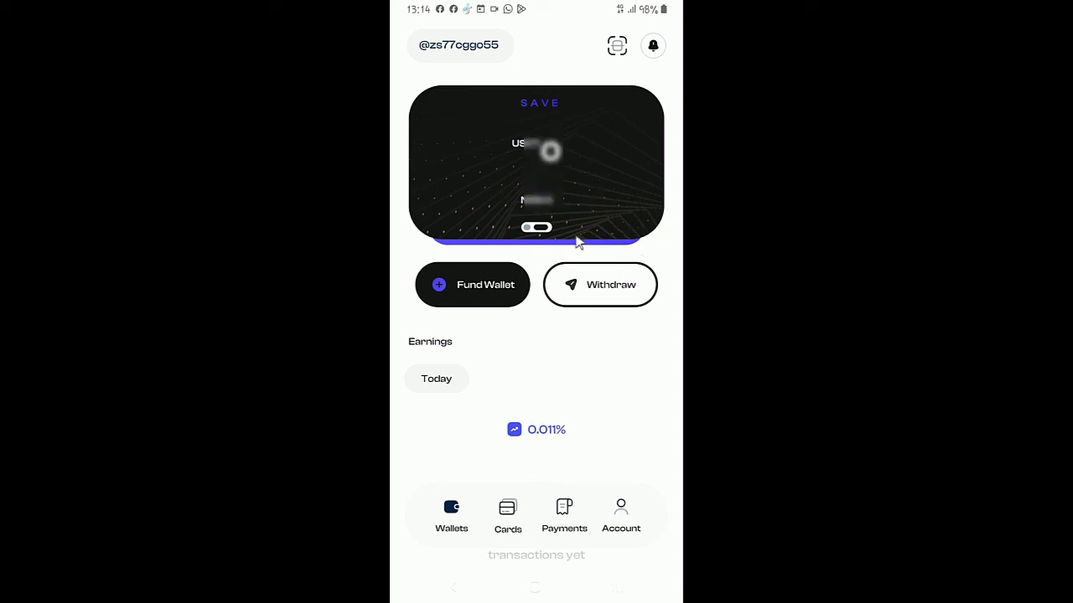
pyautogui.click(507, 516)
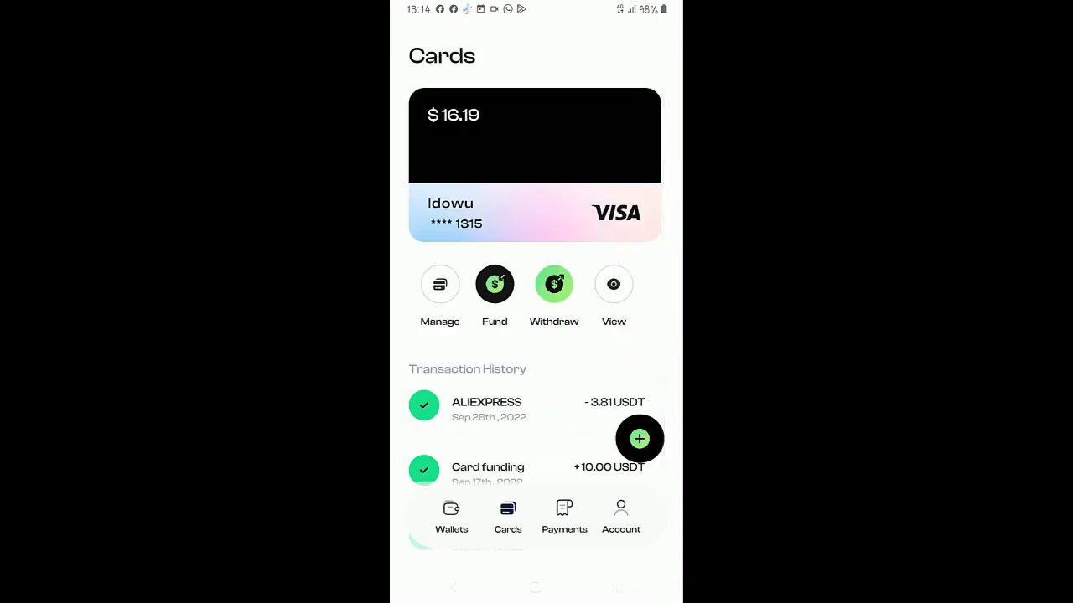
pyautogui.moveTo(577, 244)
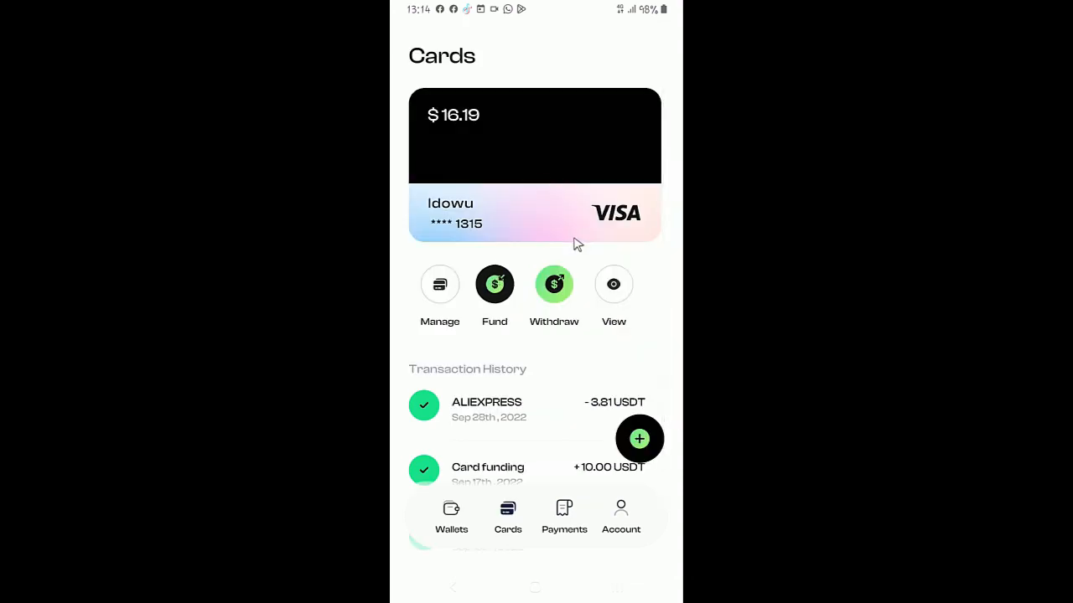